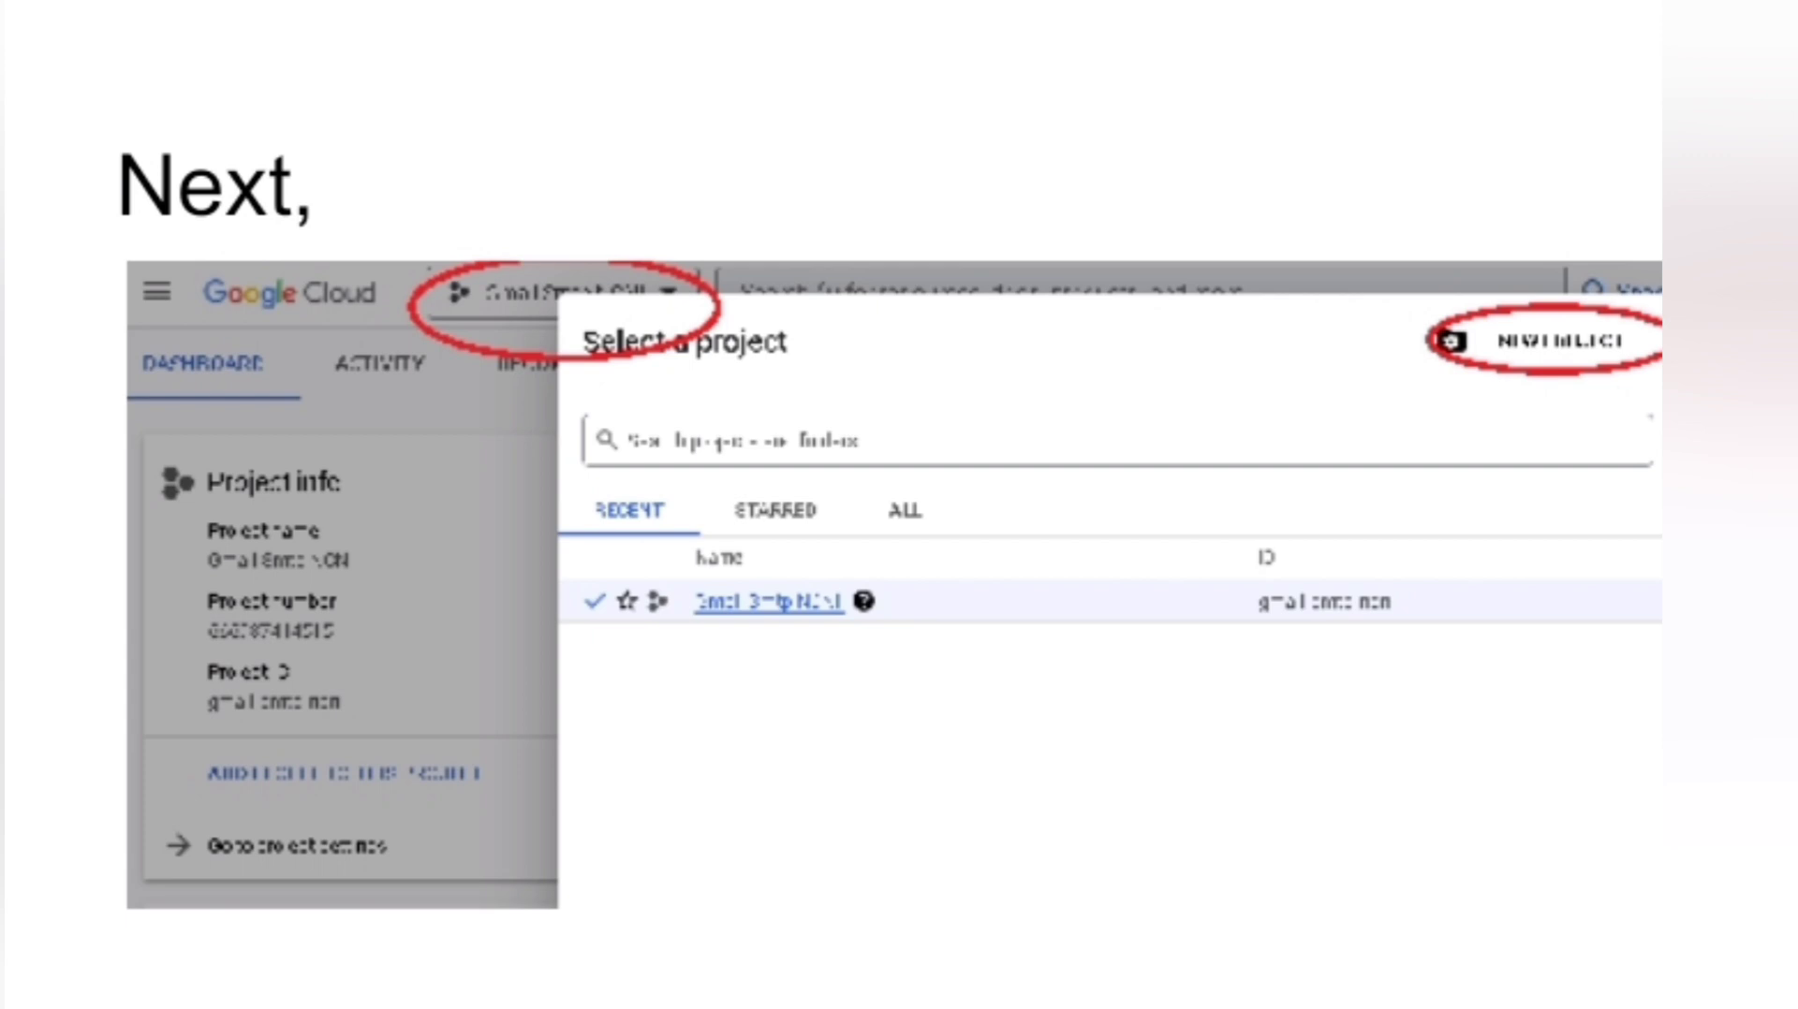
Create a new Google Cloud project named GoogleAuth
{"action": "left_click", "coordinate": [1547, 347]}
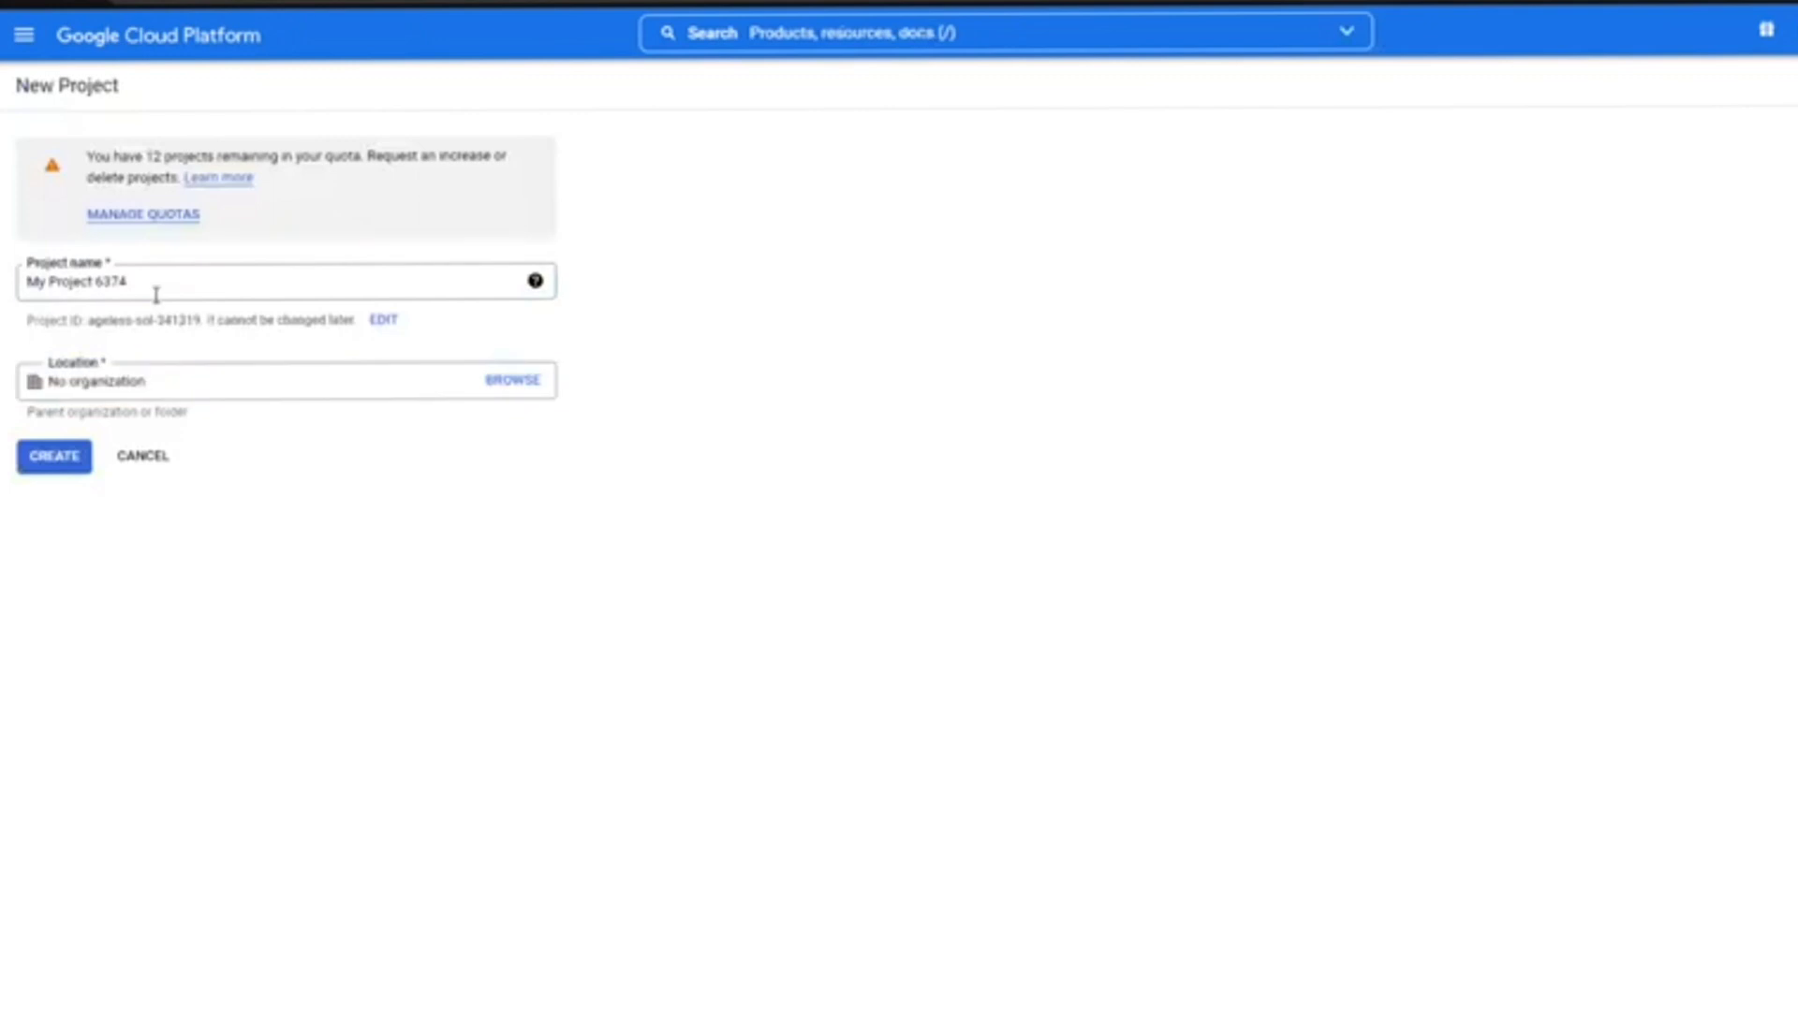
{"action": "type", "text": "GoogleAuth"}
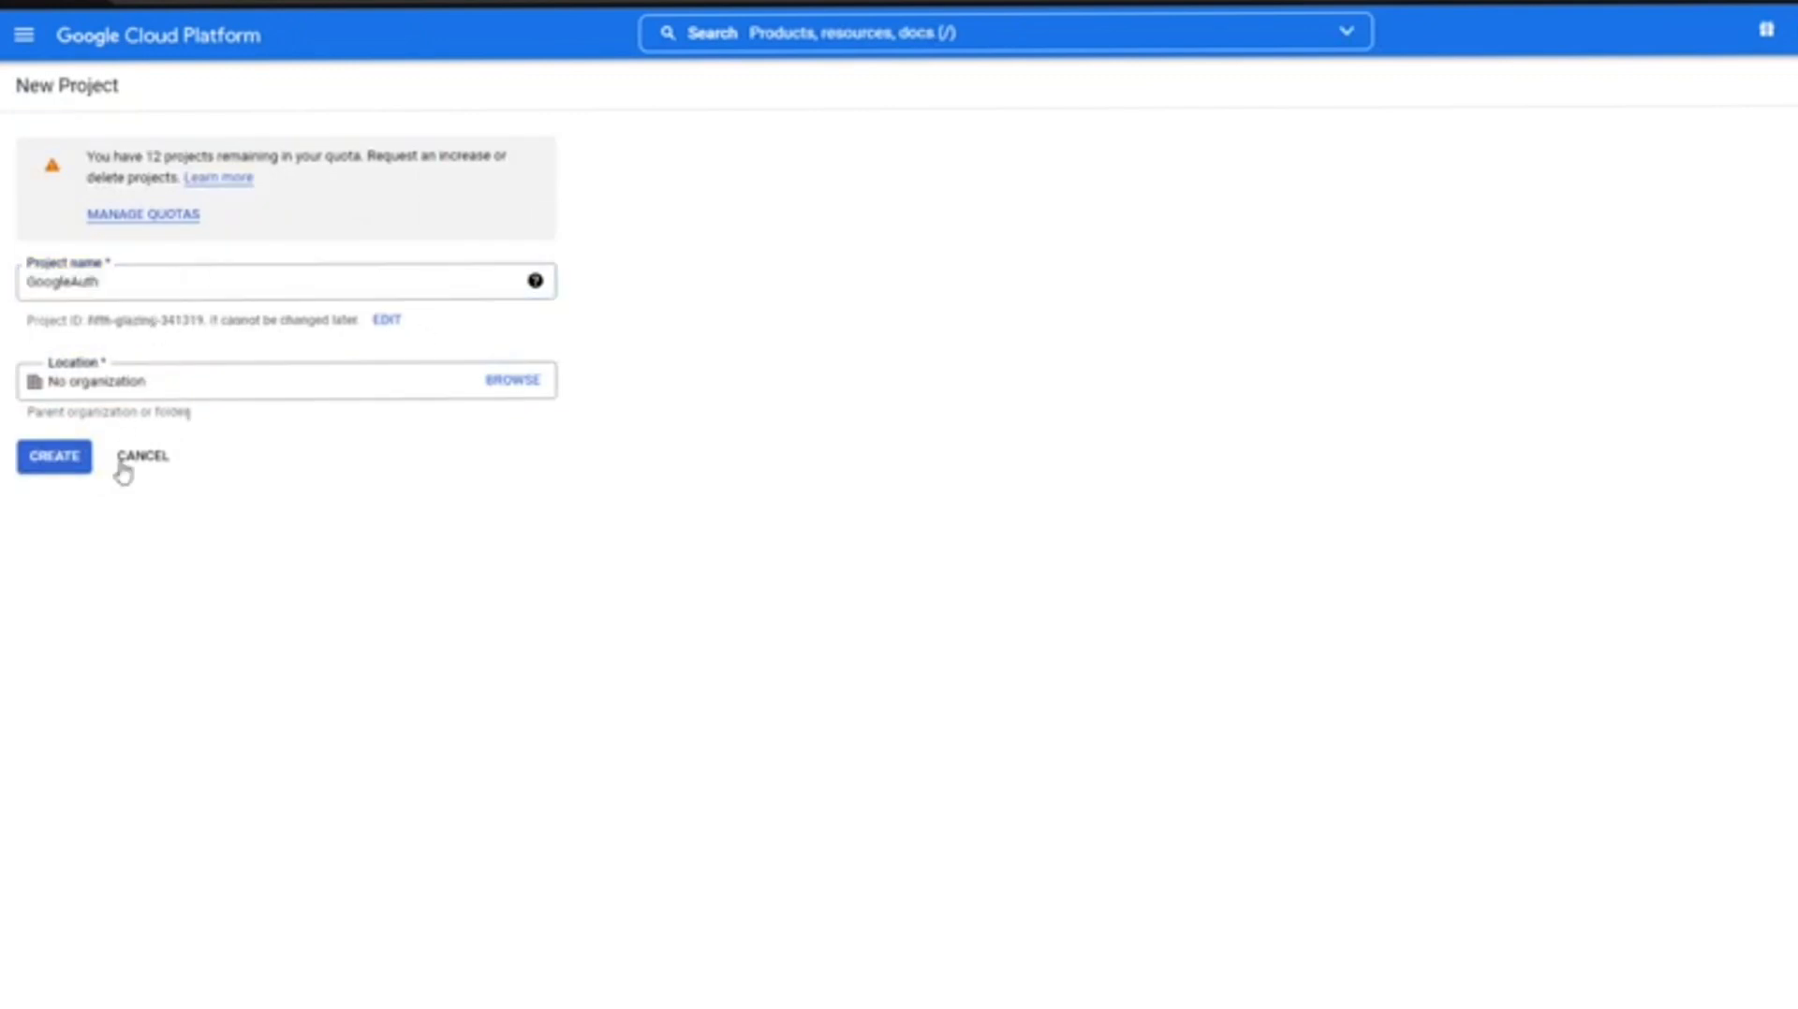
{"action": "left_click", "coordinate": [52, 455]}
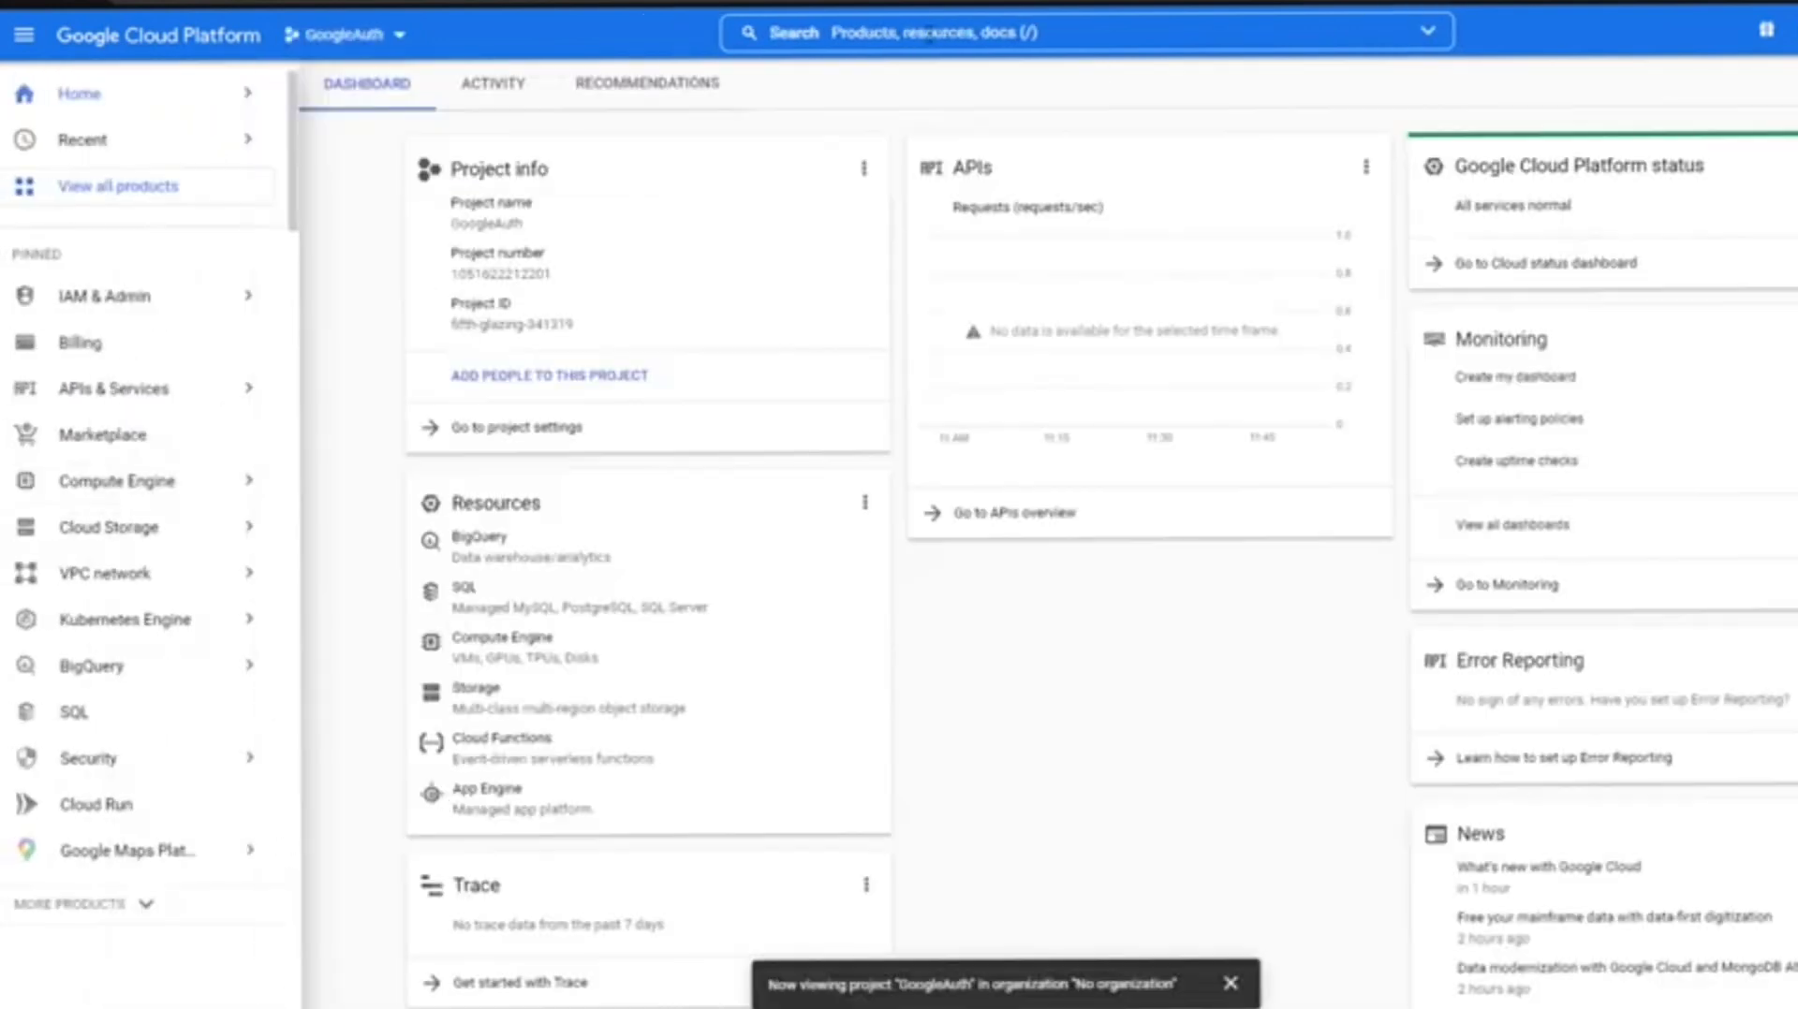
Search for 'oauth consent screen' and open the OAuth consent screen page
{"action": "type", "text": "operational"}
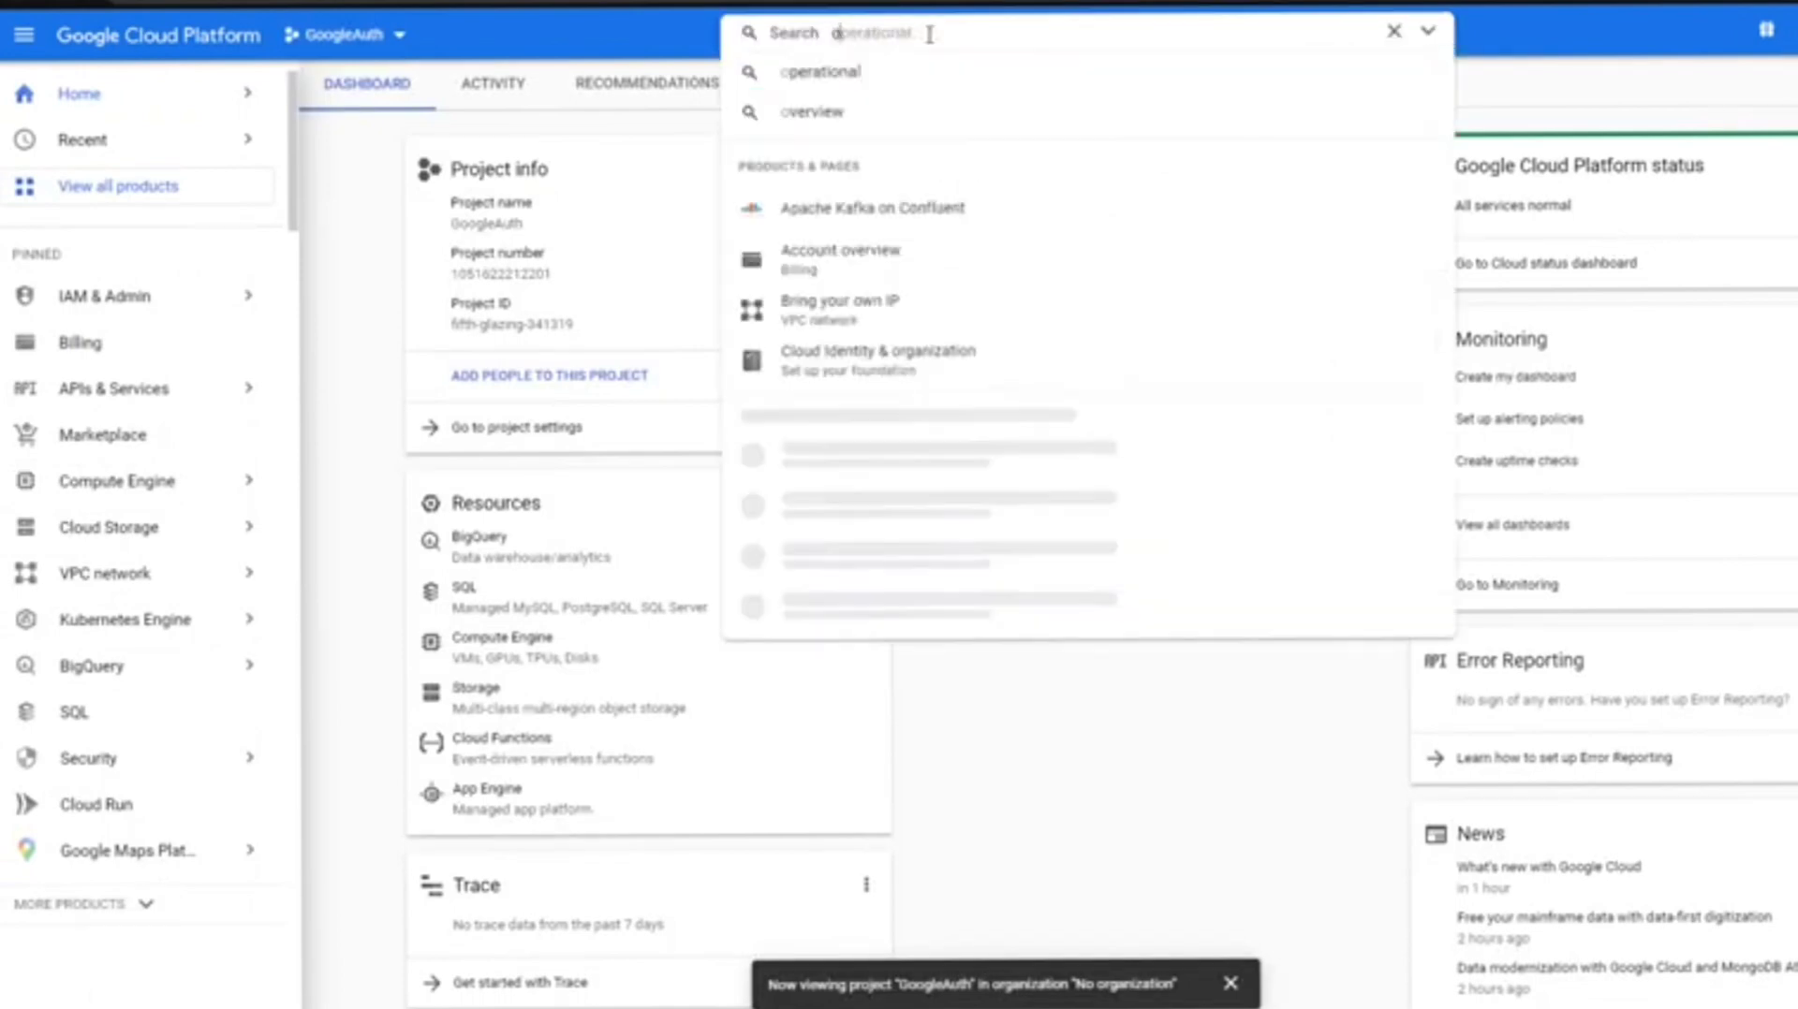
{"action": "type", "text": "oauth consent screen"}
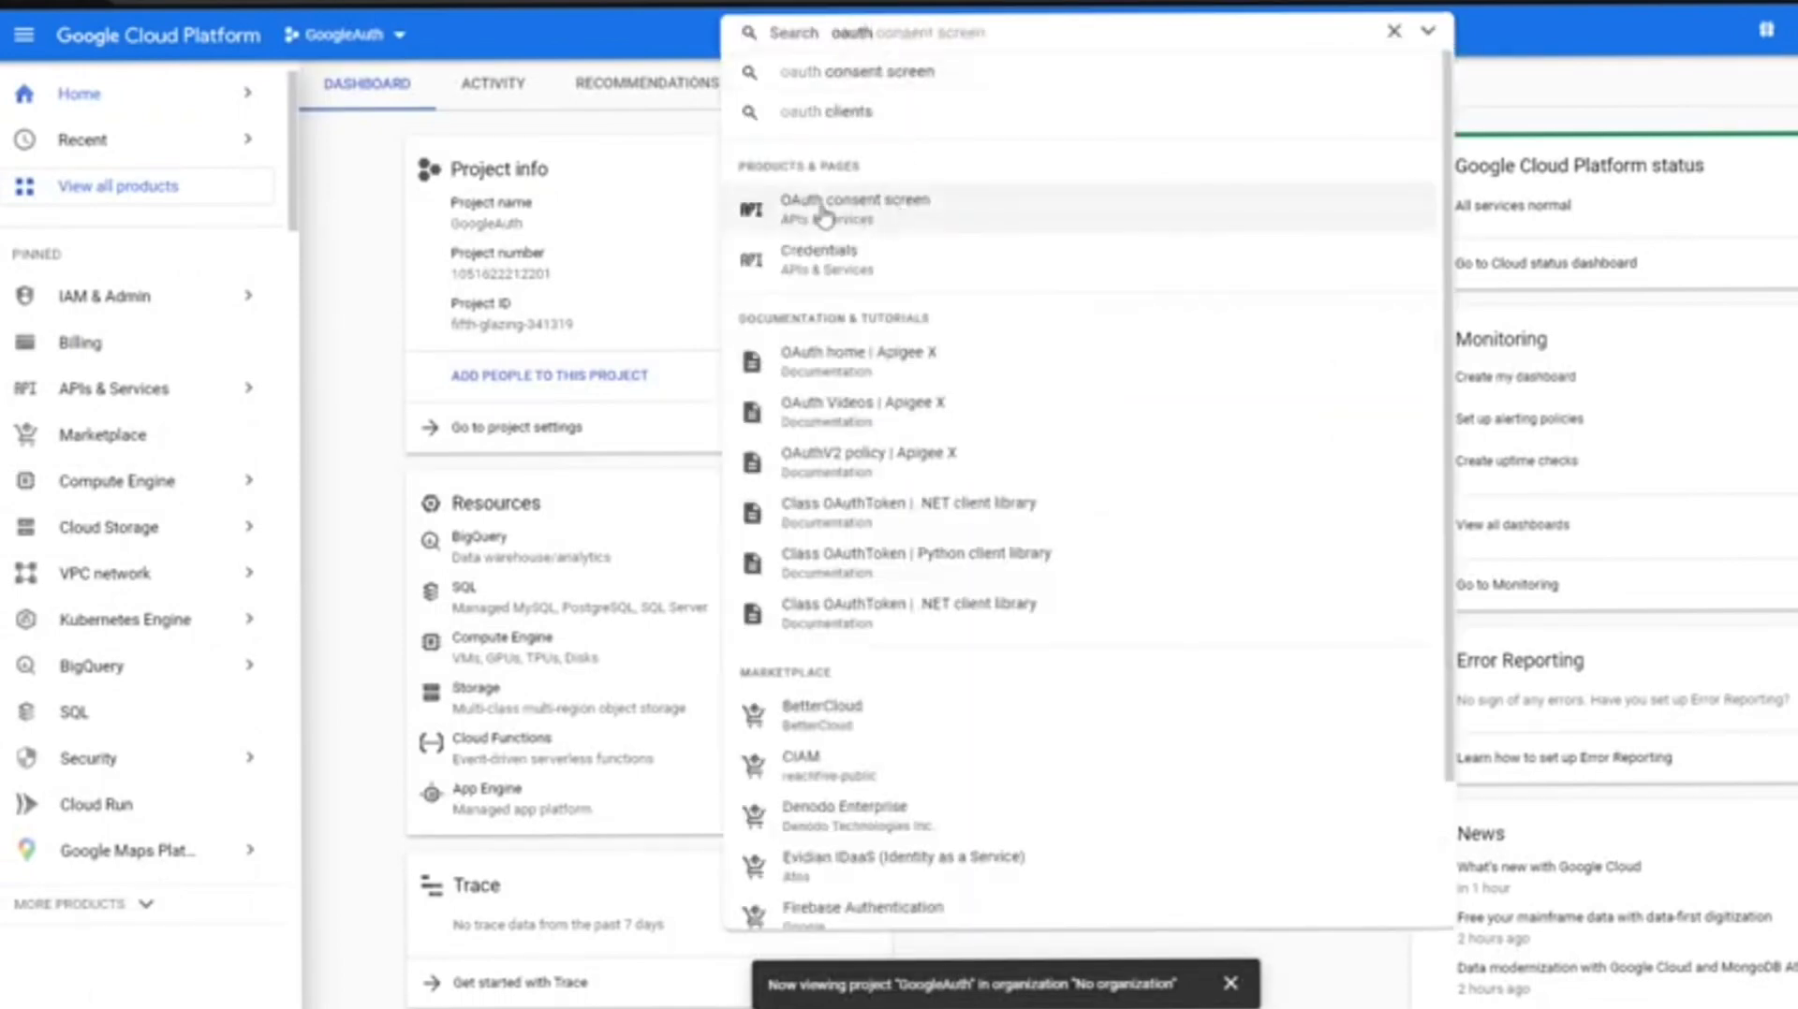
{"action": "left_click", "coordinate": [853, 208]}
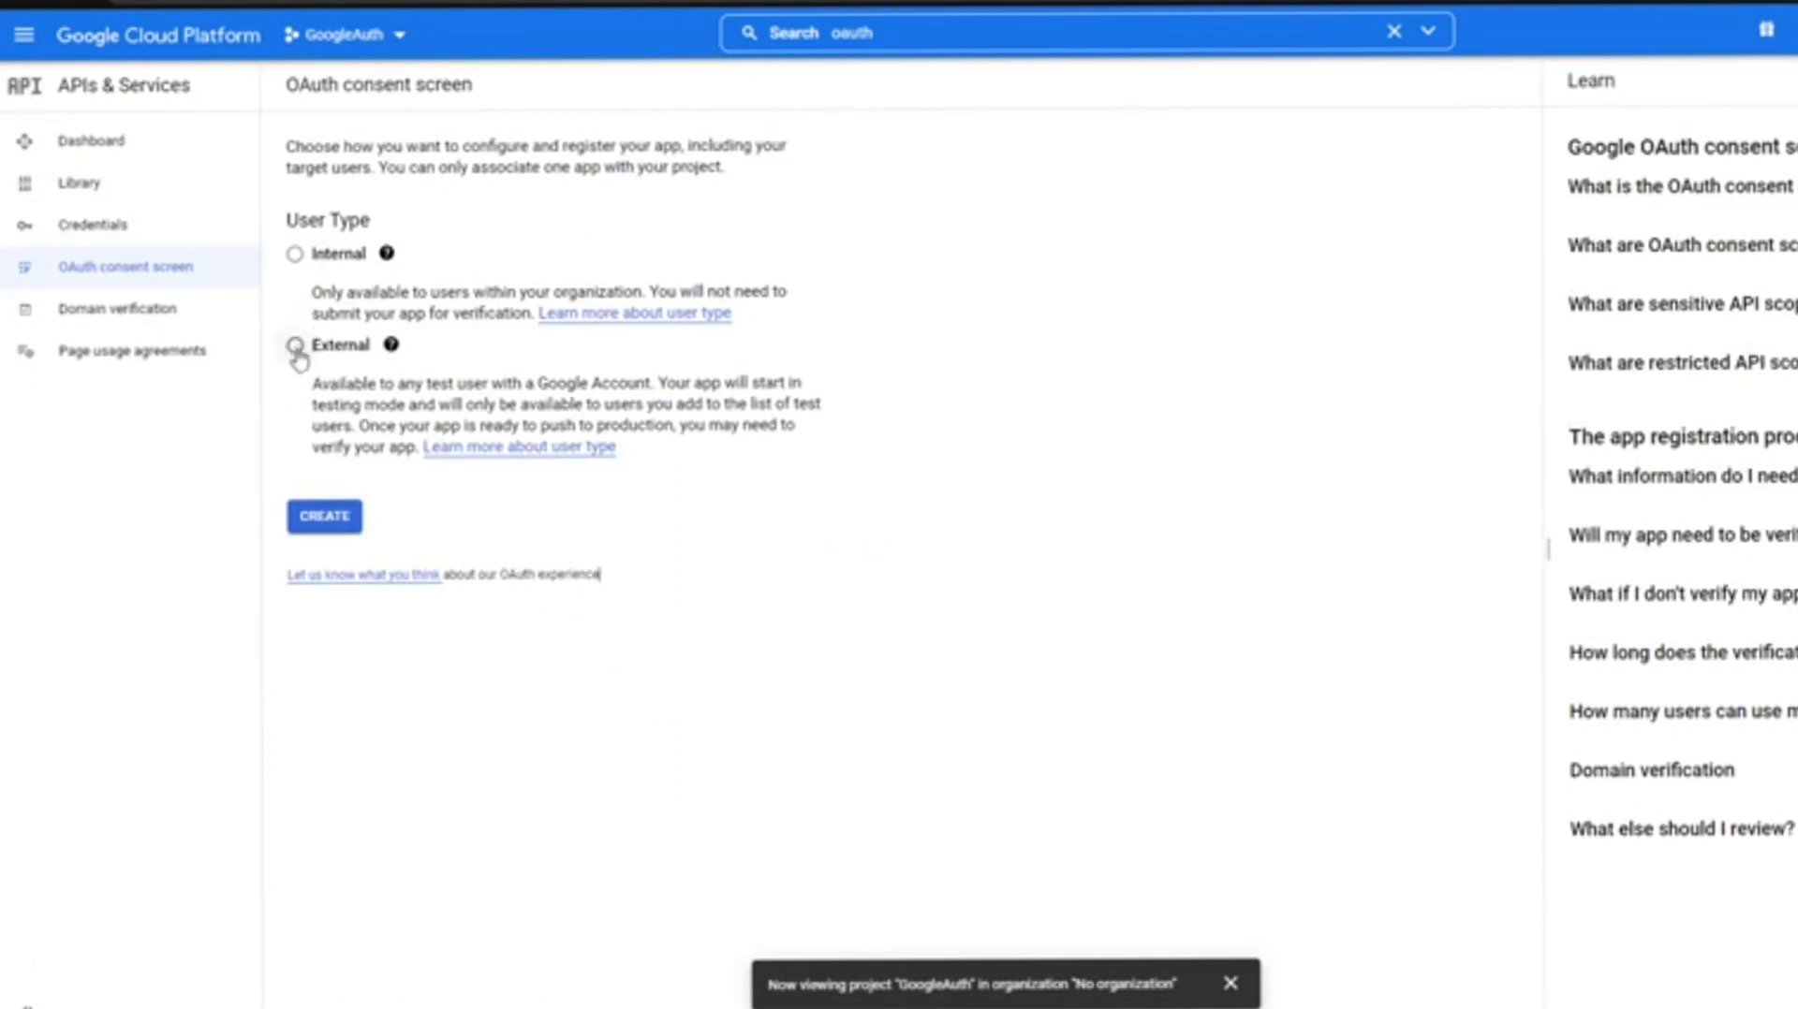
Register the app with External user type and pick the support email from the dropdown
{"action": "left_click", "coordinate": [295, 346]}
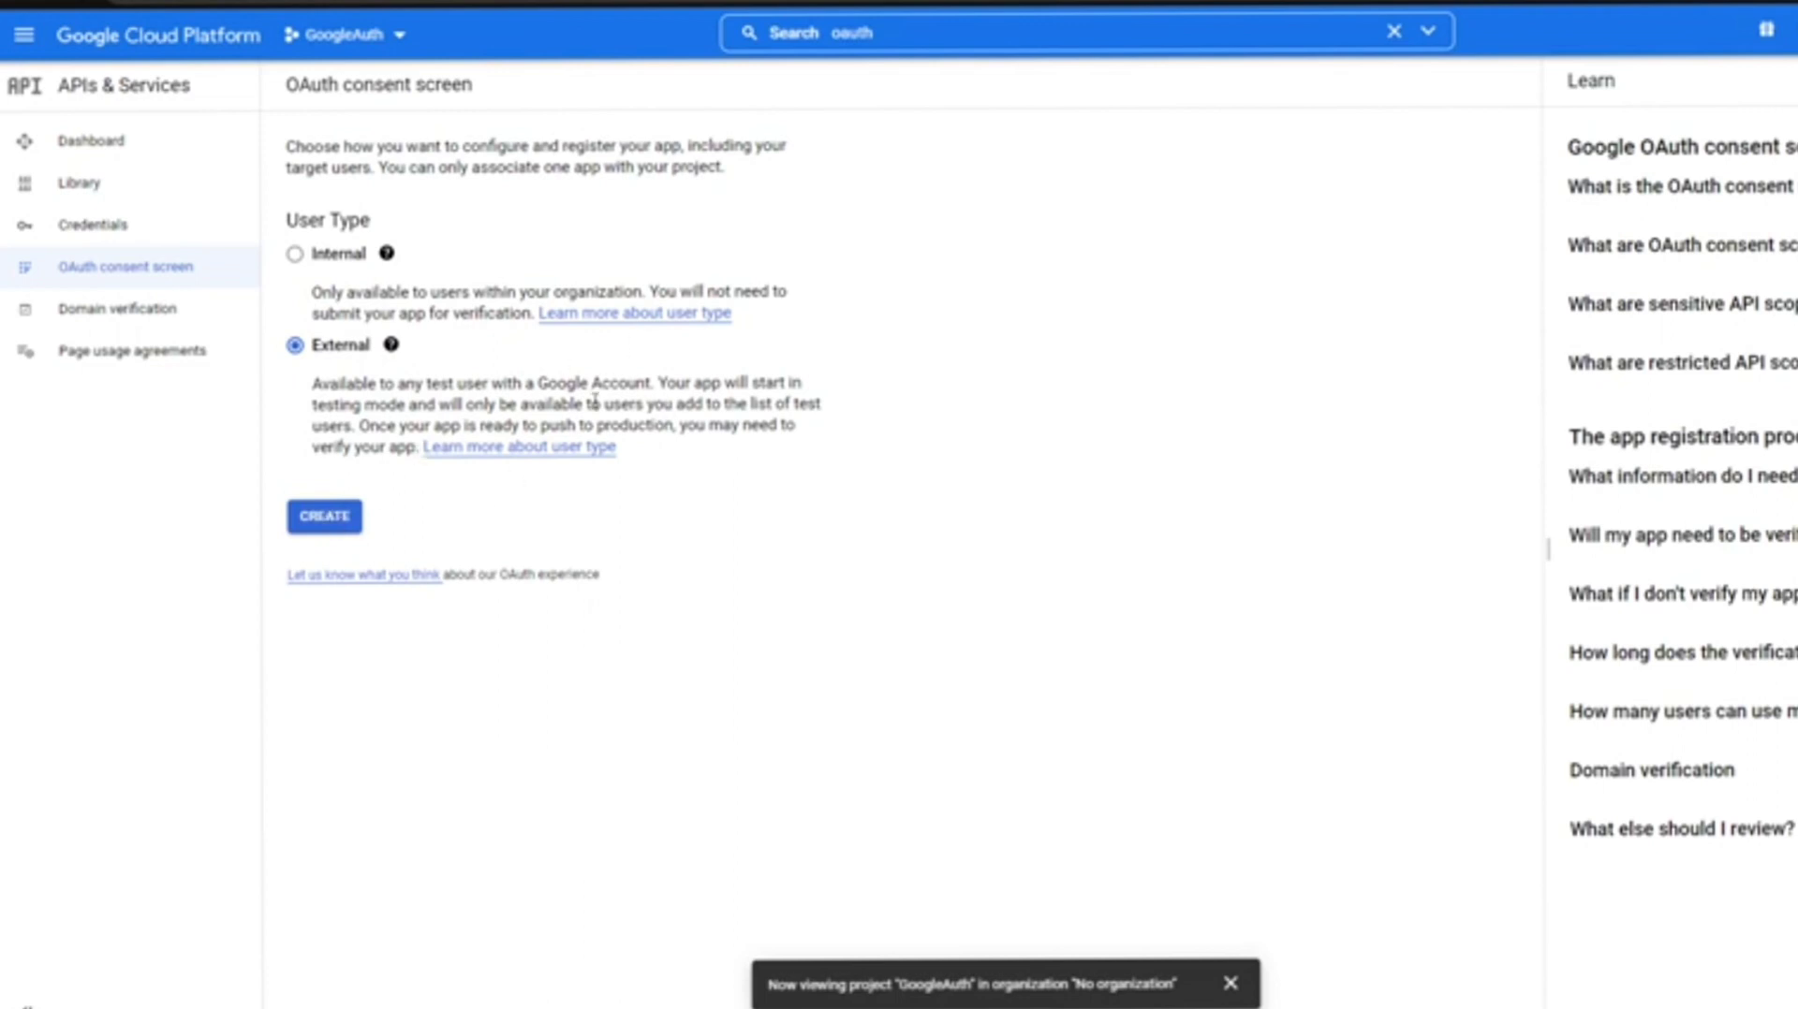
{"action": "left_click", "coordinate": [323, 516]}
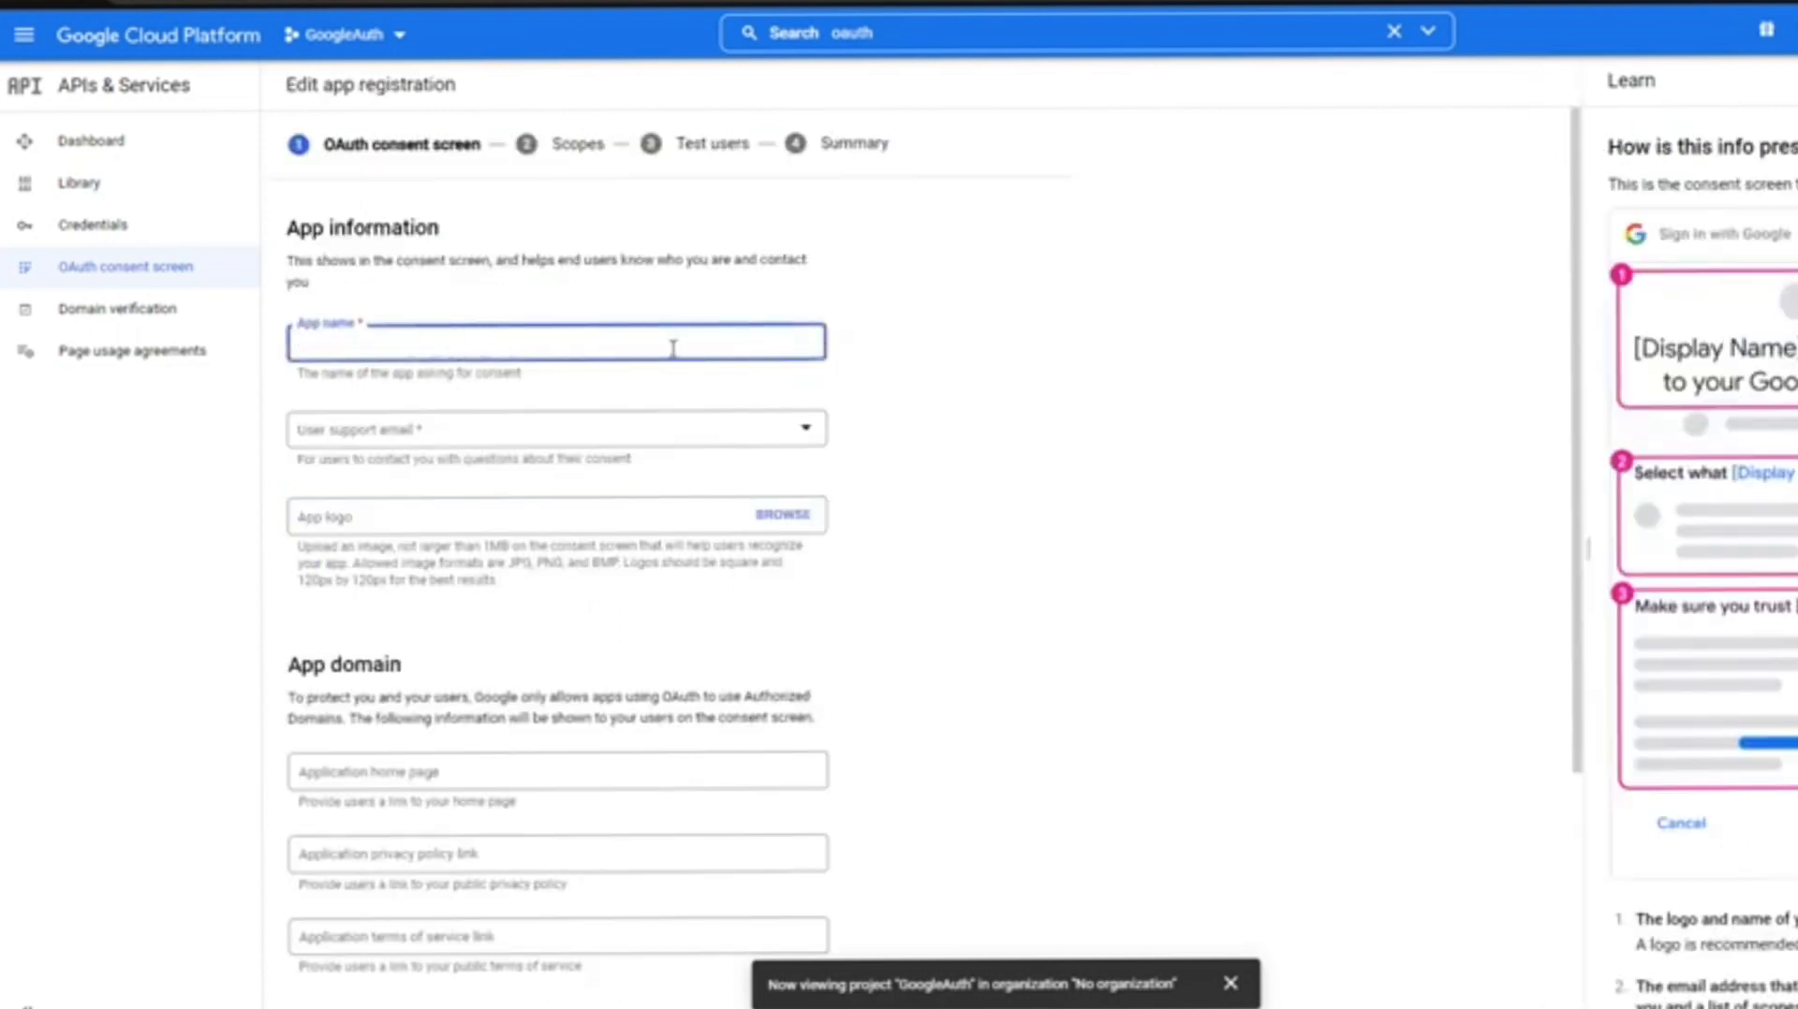
{"action": "left_click", "coordinate": [553, 428]}
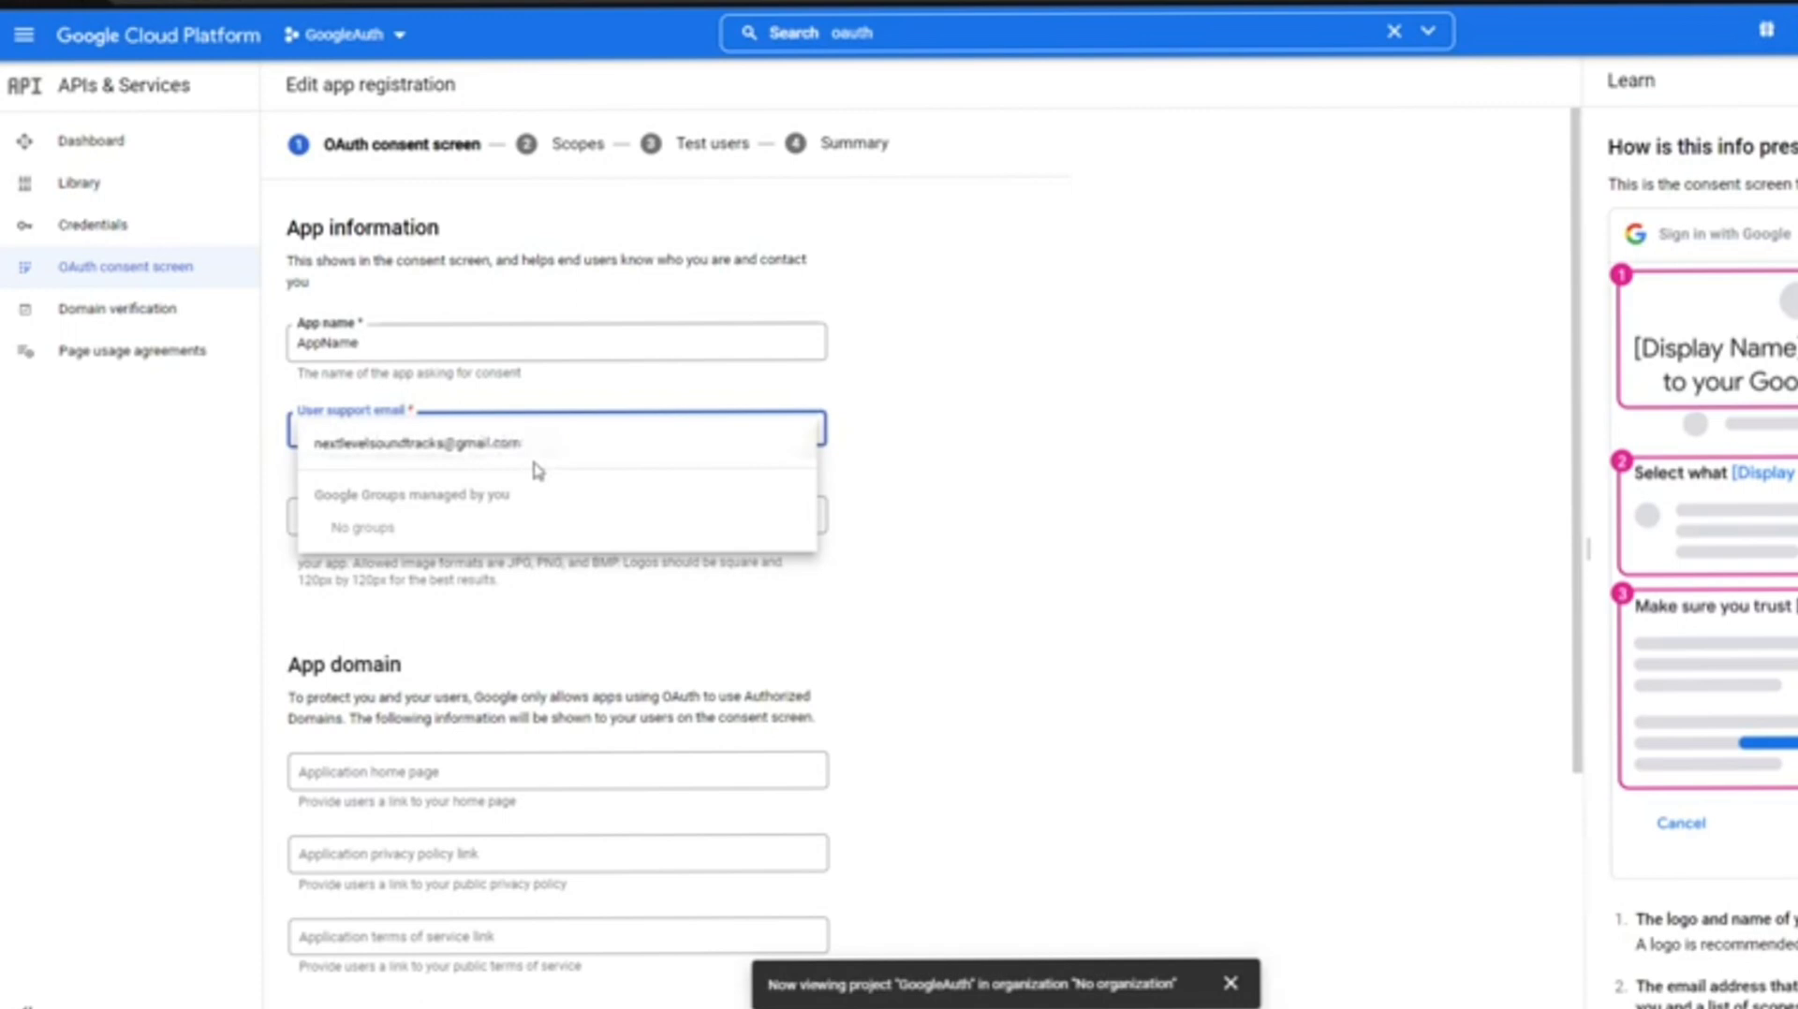
{"action": "scroll", "scroll_direction": "down", "scroll_amount": 3}
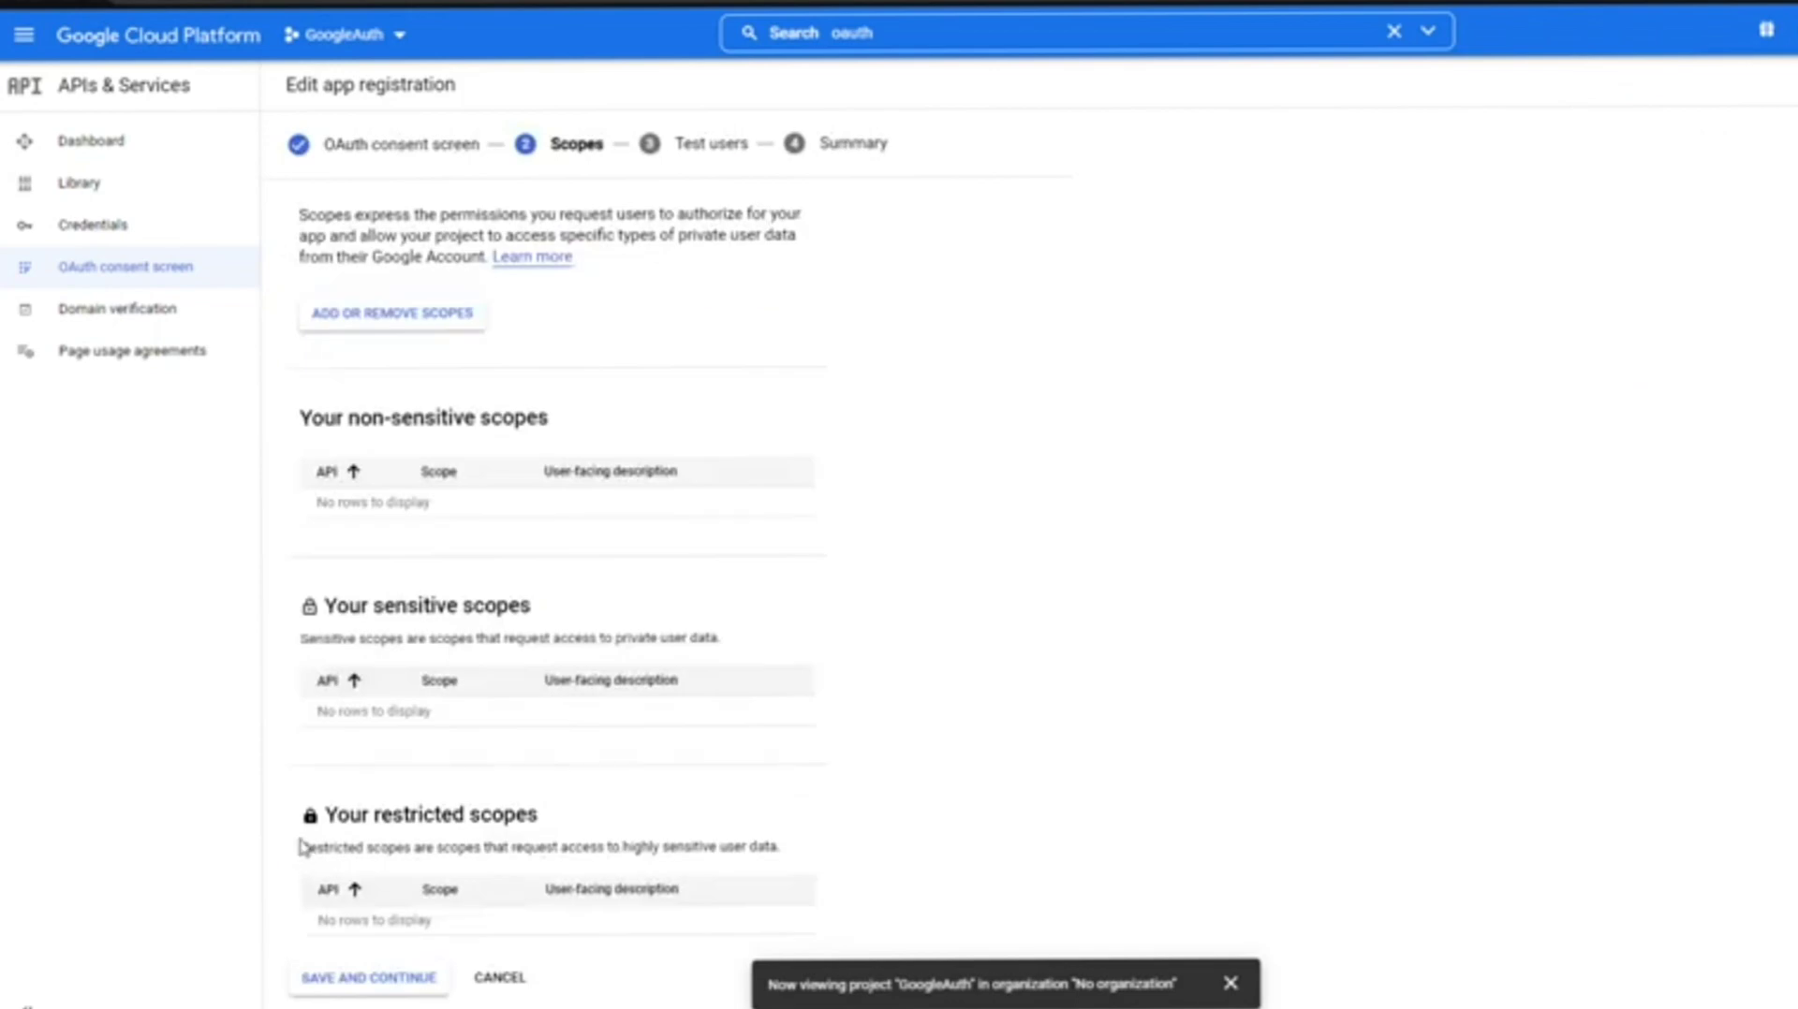
{"action": "mouse_move", "coordinate": [570, 360]}
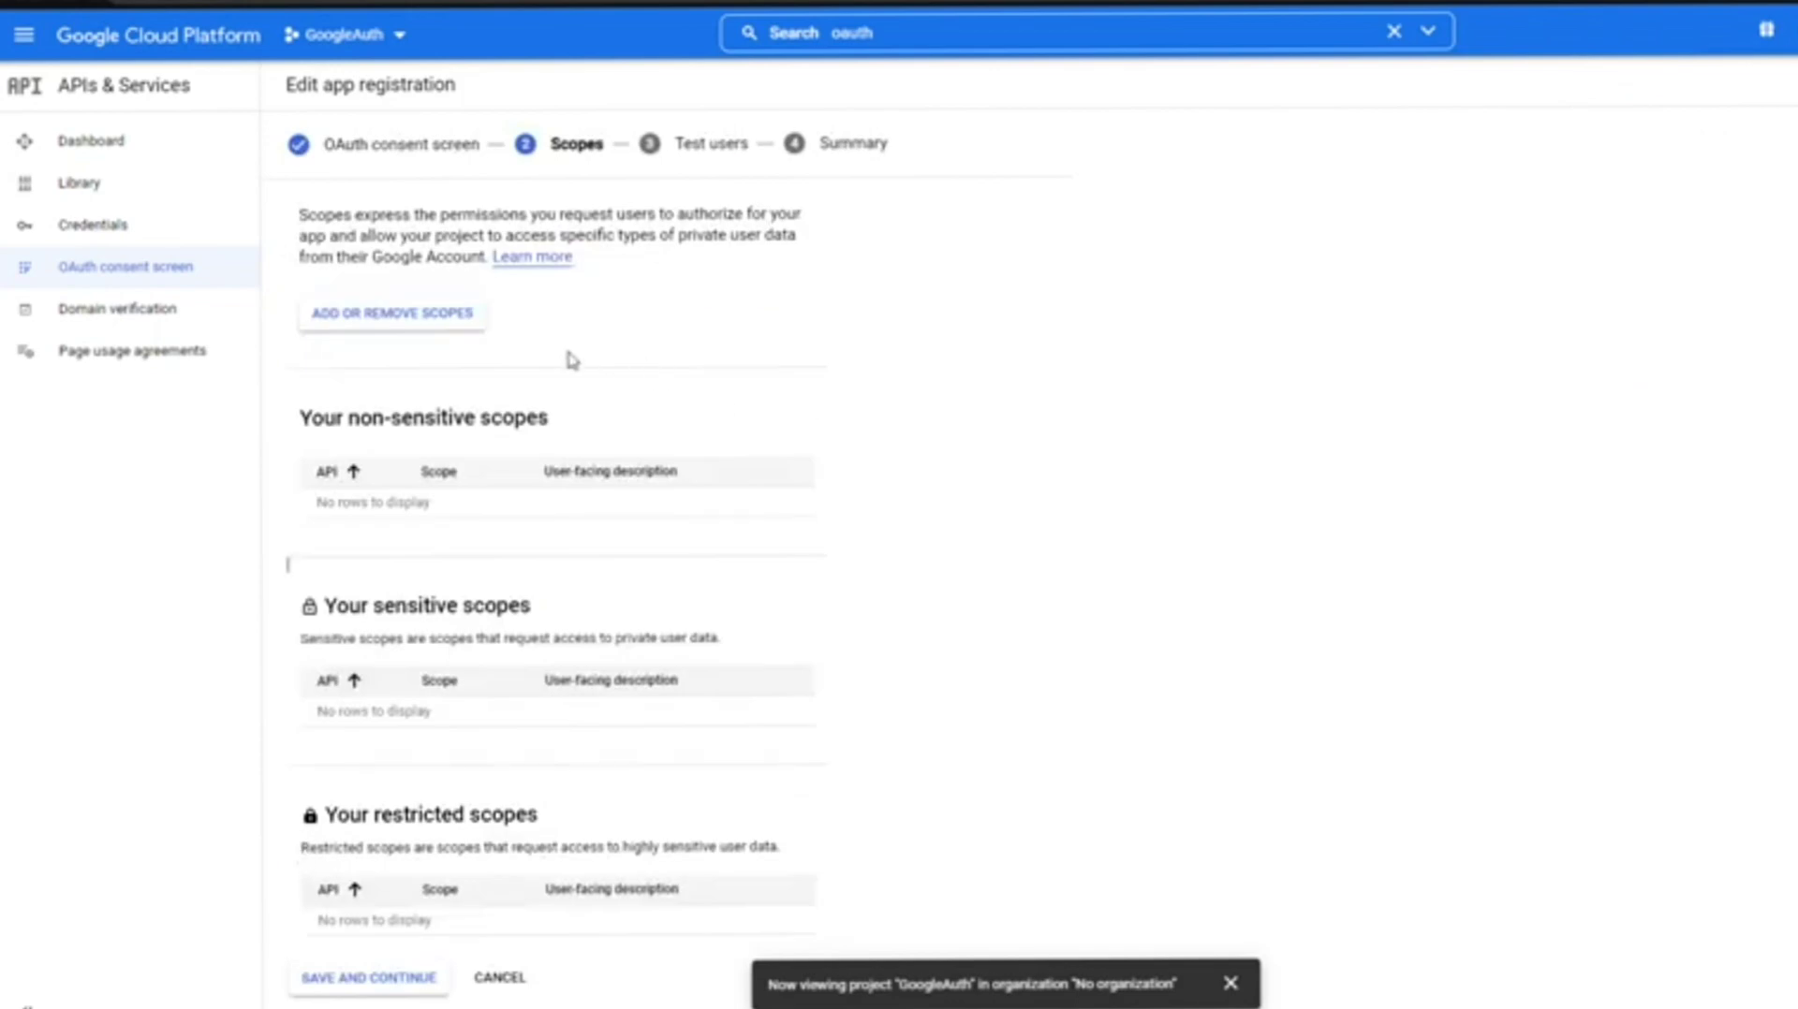
Add the userinfo.email and userinfo.profile scopes and save the Scopes step
{"action": "left_click", "coordinate": [391, 311]}
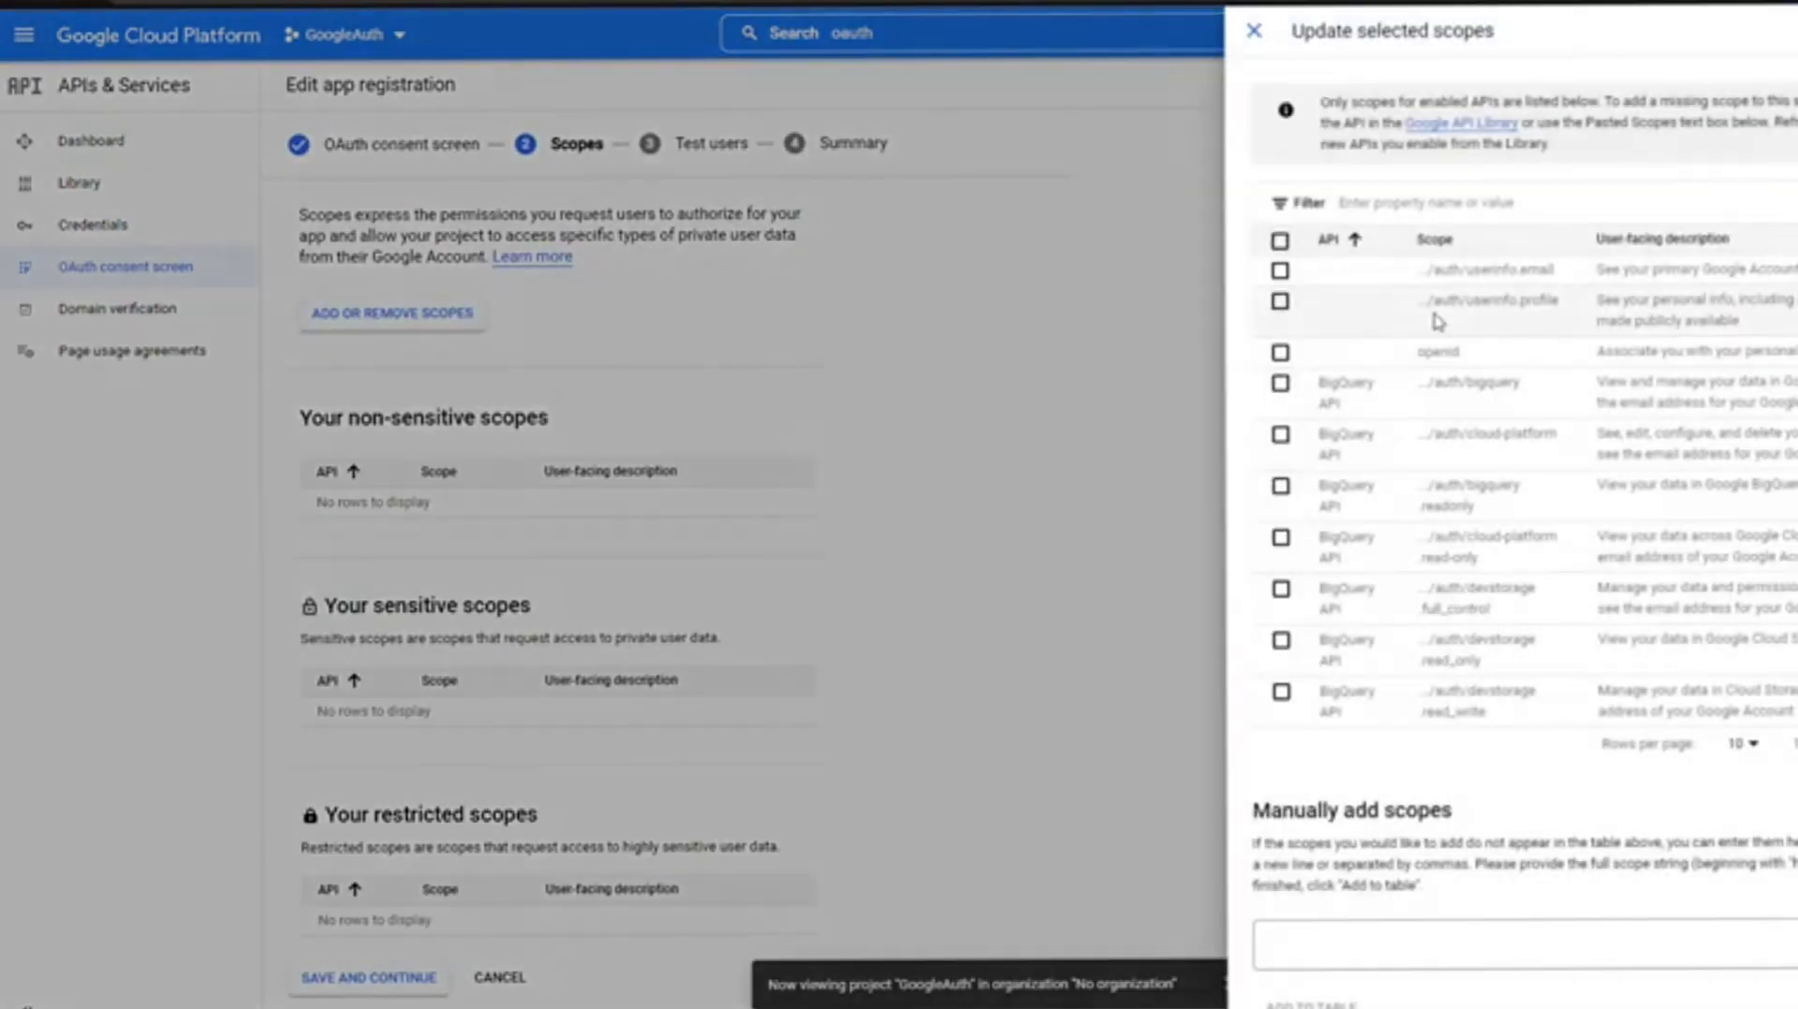
{"action": "left_click", "coordinate": [1280, 270]}
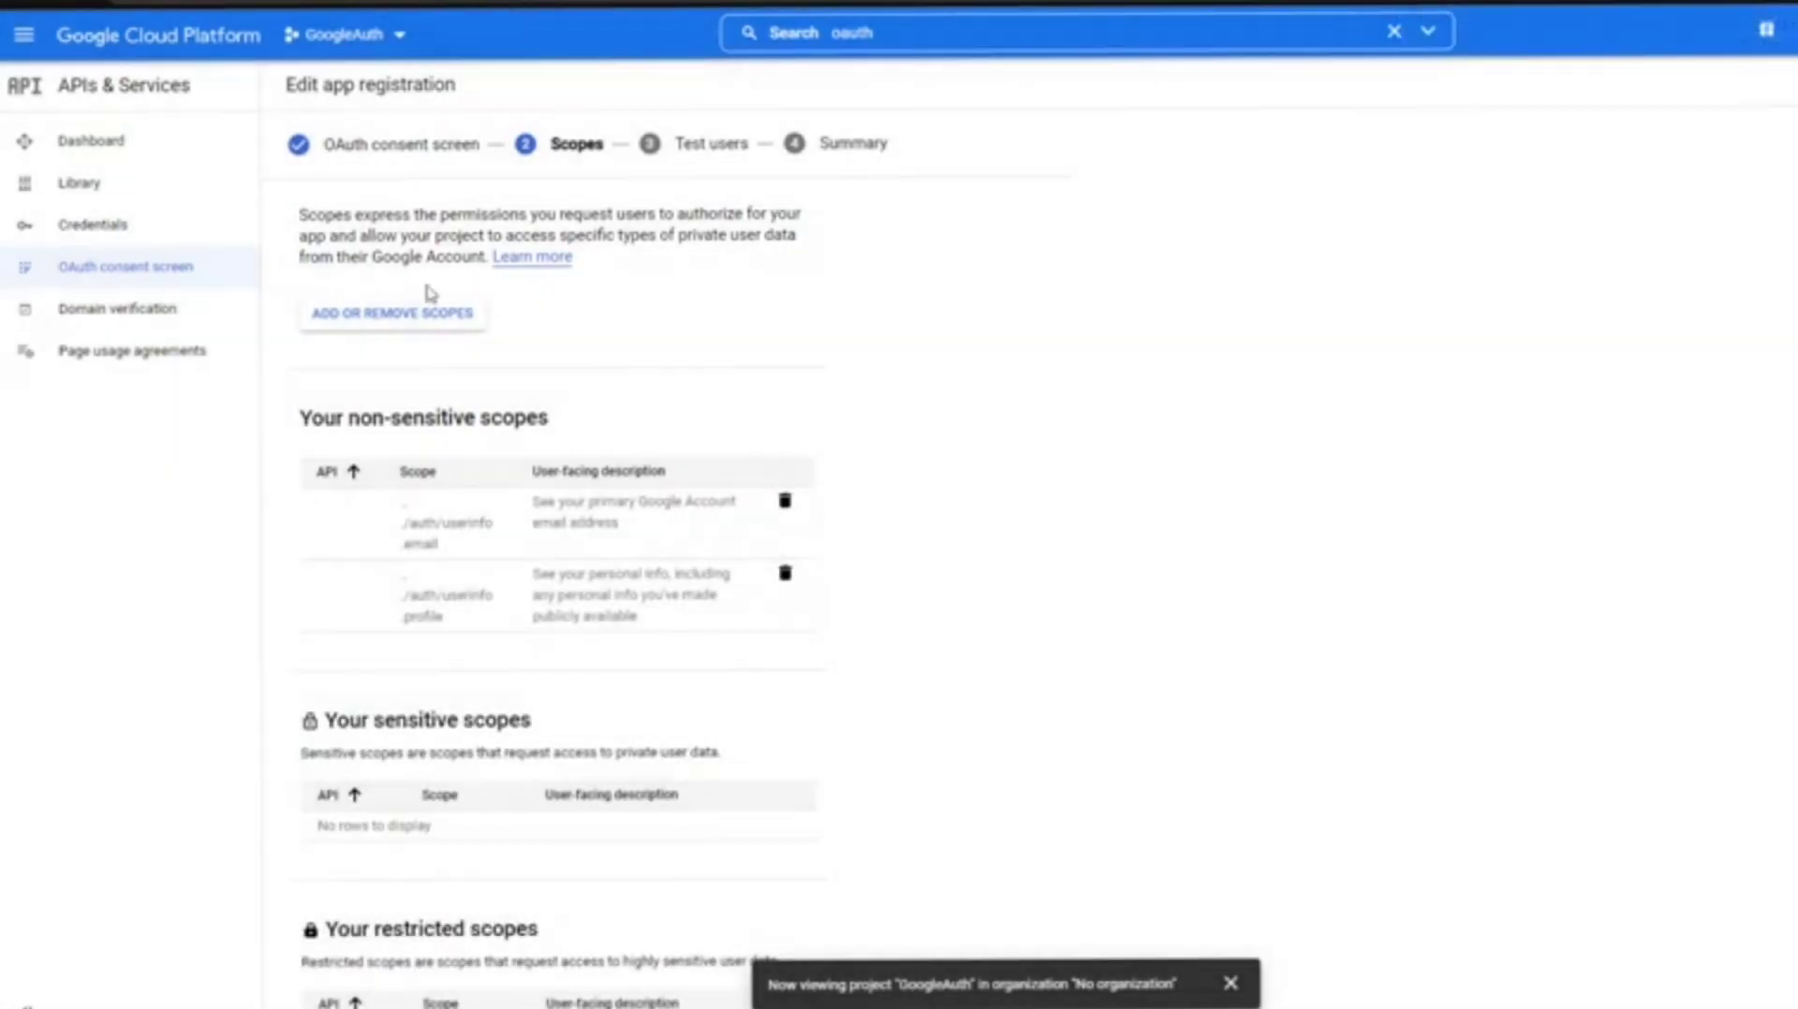
{"action": "scroll", "scroll_direction": "down", "scroll_amount": 3}
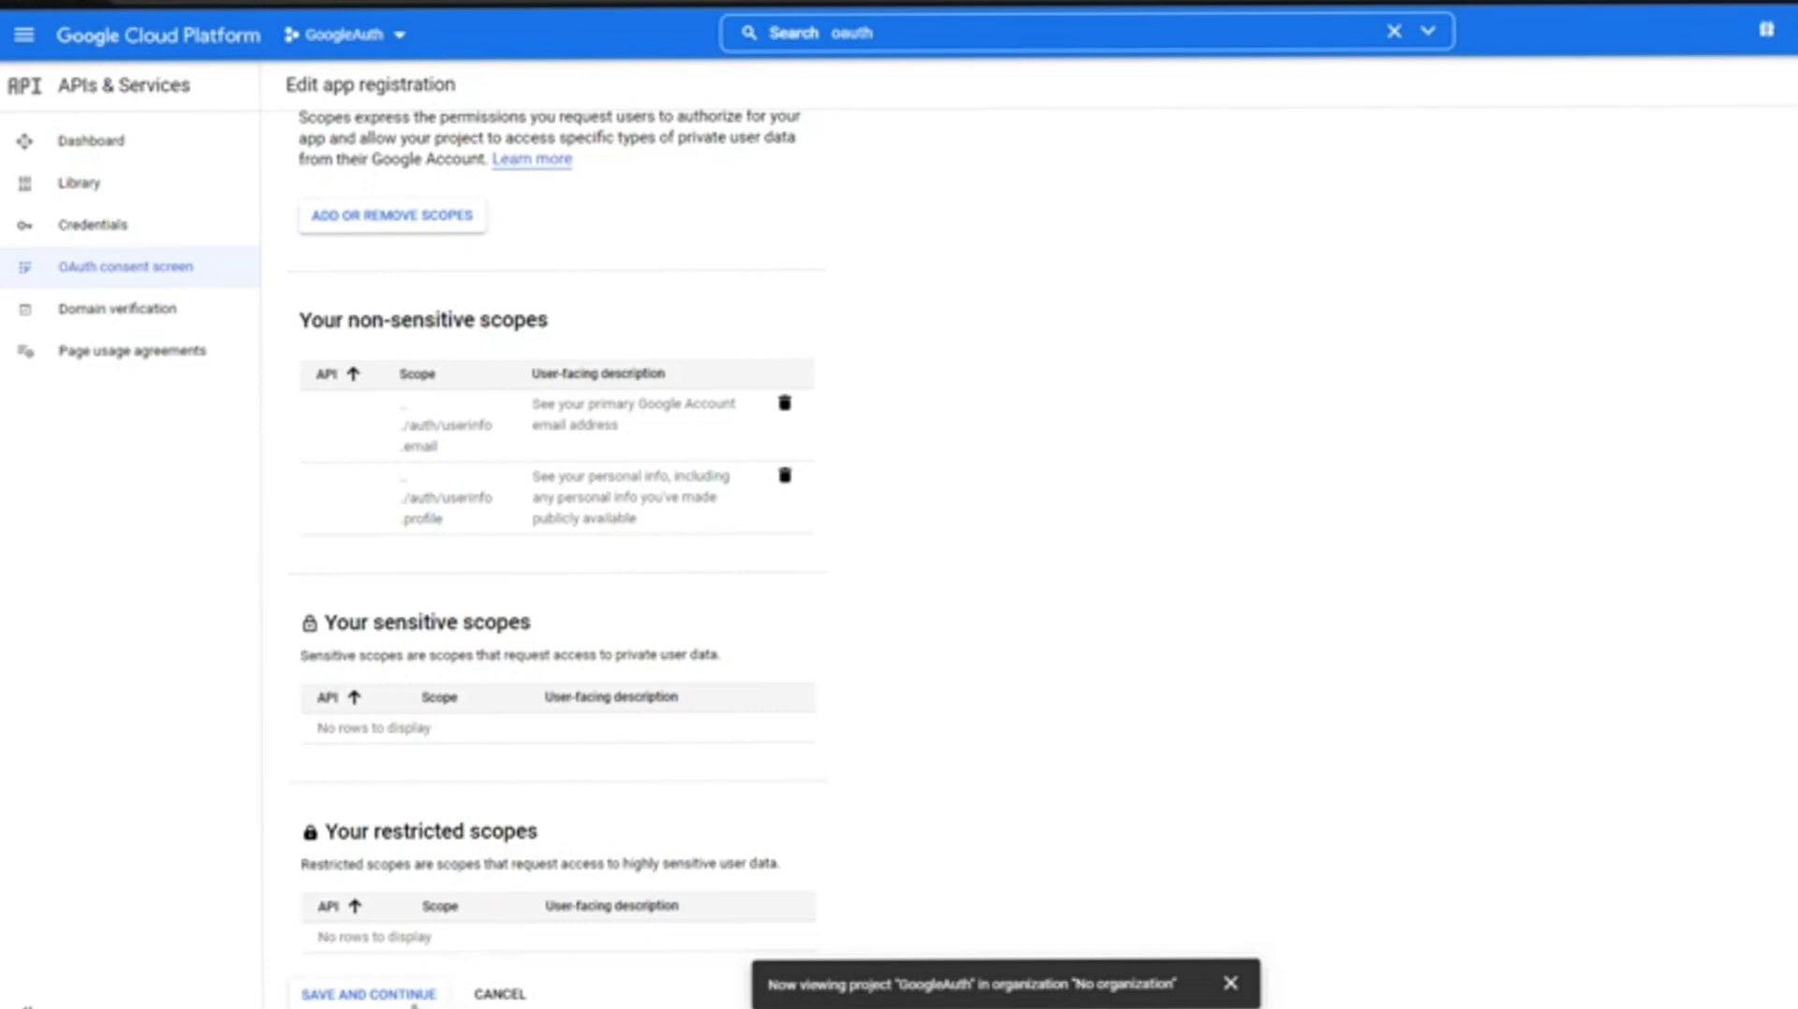
{"action": "left_click", "coordinate": [367, 993]}
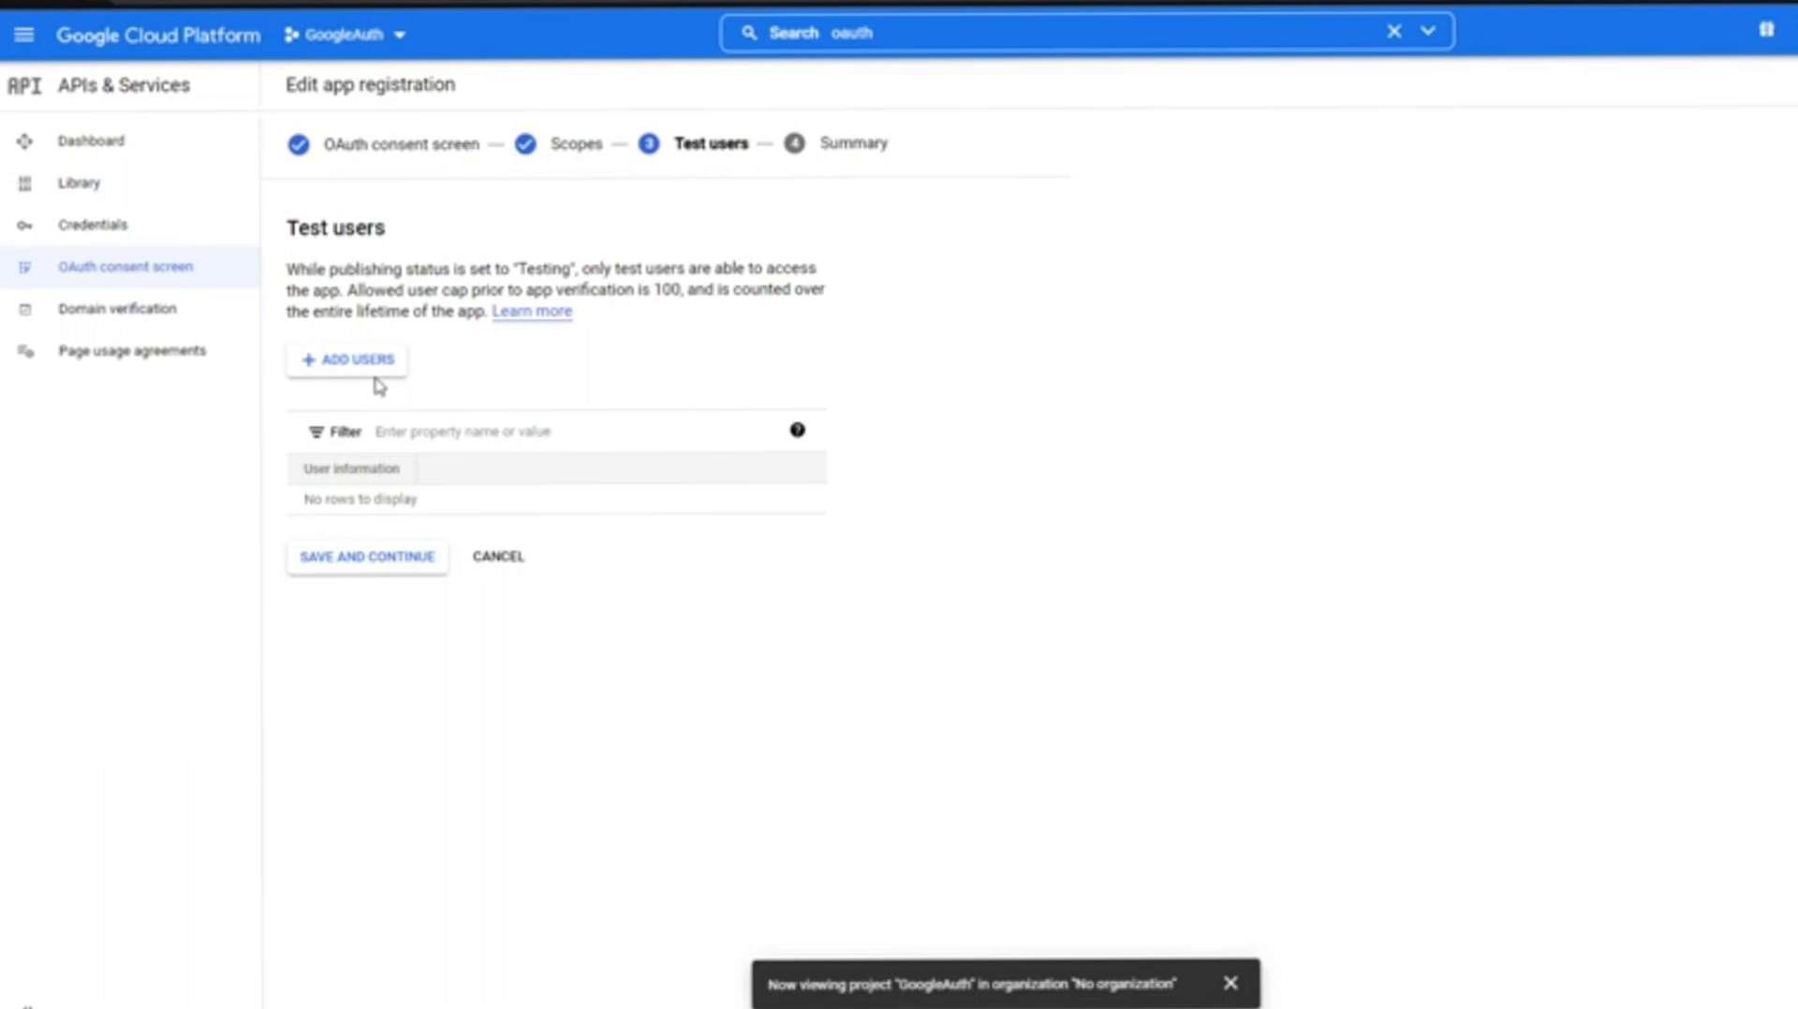
Add a test user email and save to reach the AppName consent screen summary
{"action": "left_click", "coordinate": [347, 359]}
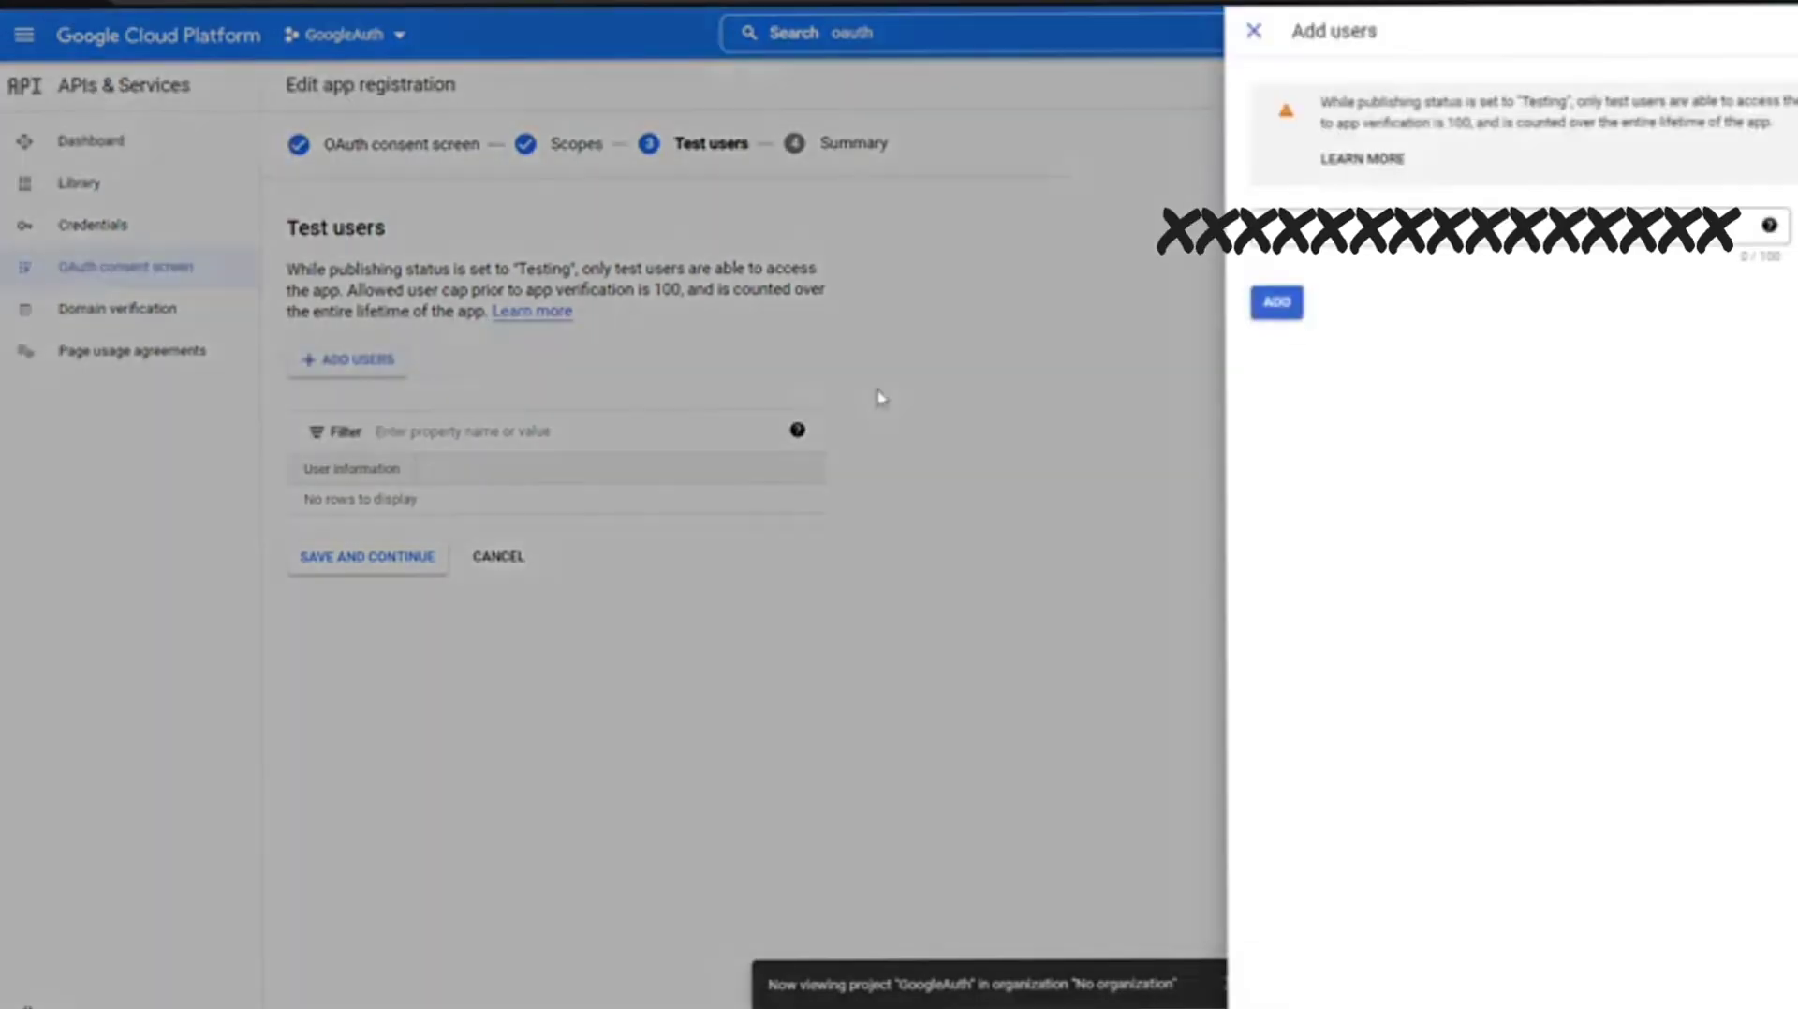
{"action": "left_click", "coordinate": [1456, 228]}
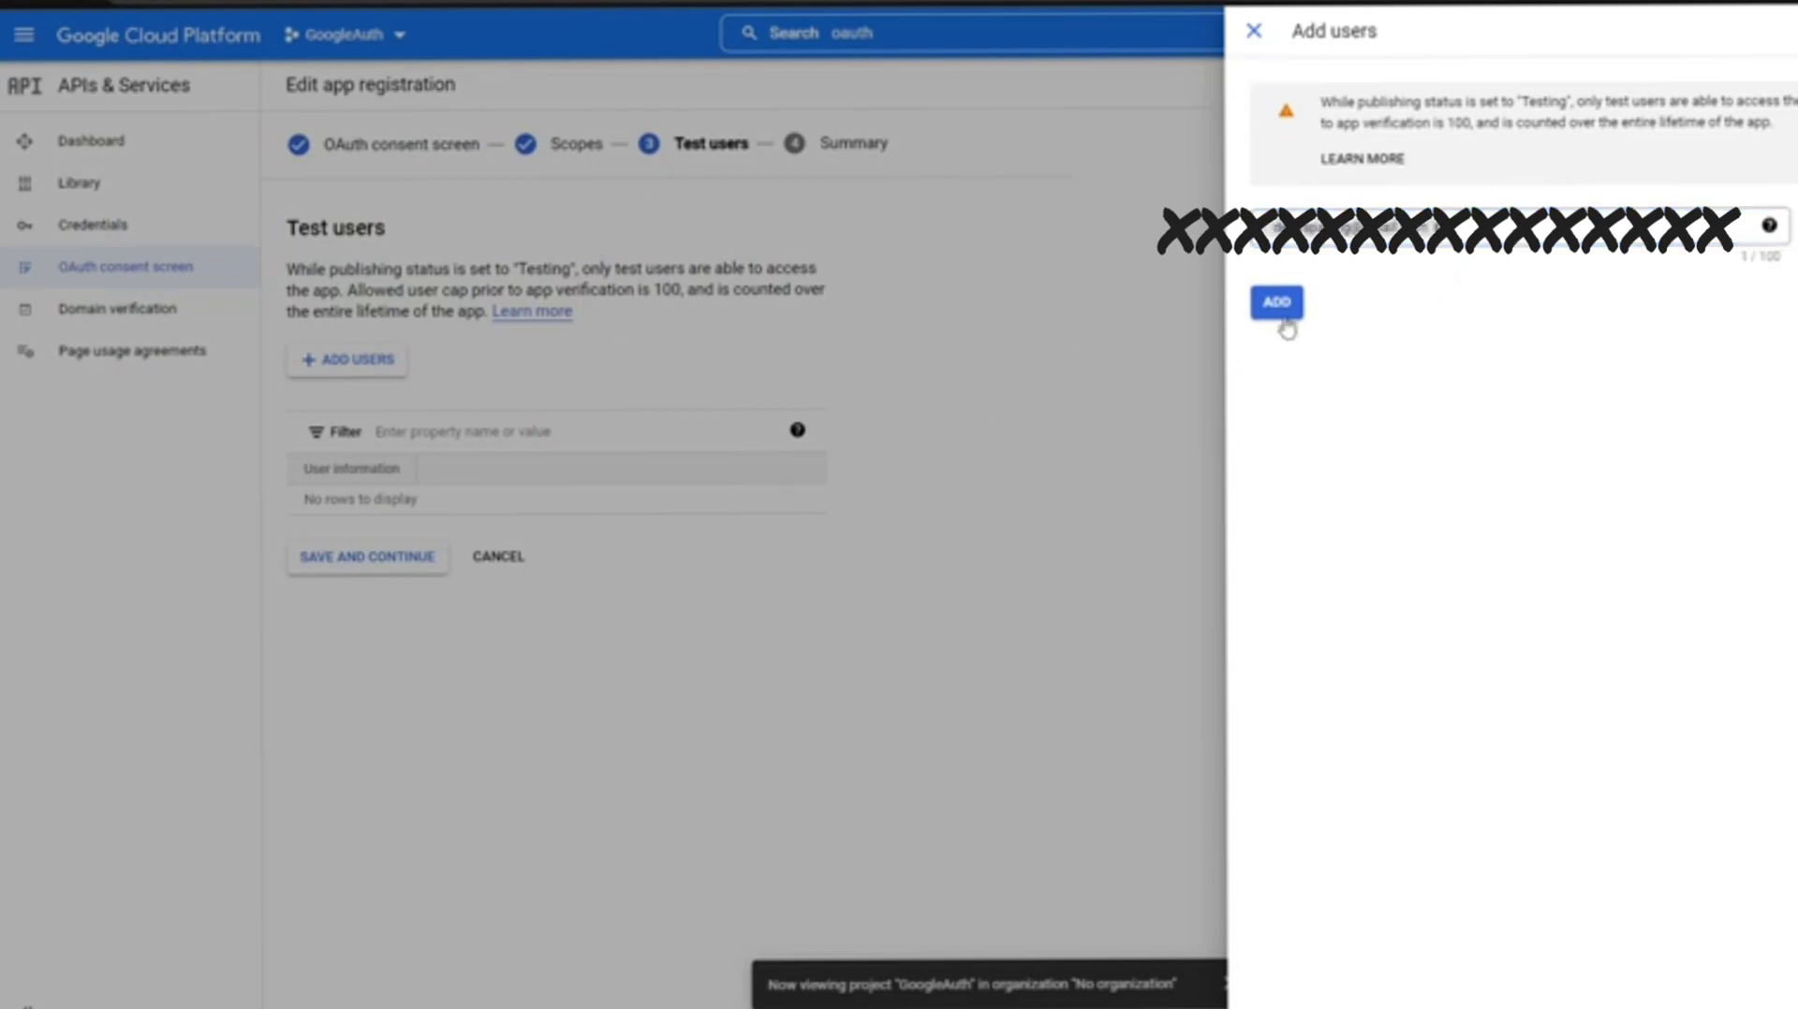
{"action": "left_click", "coordinate": [1275, 301]}
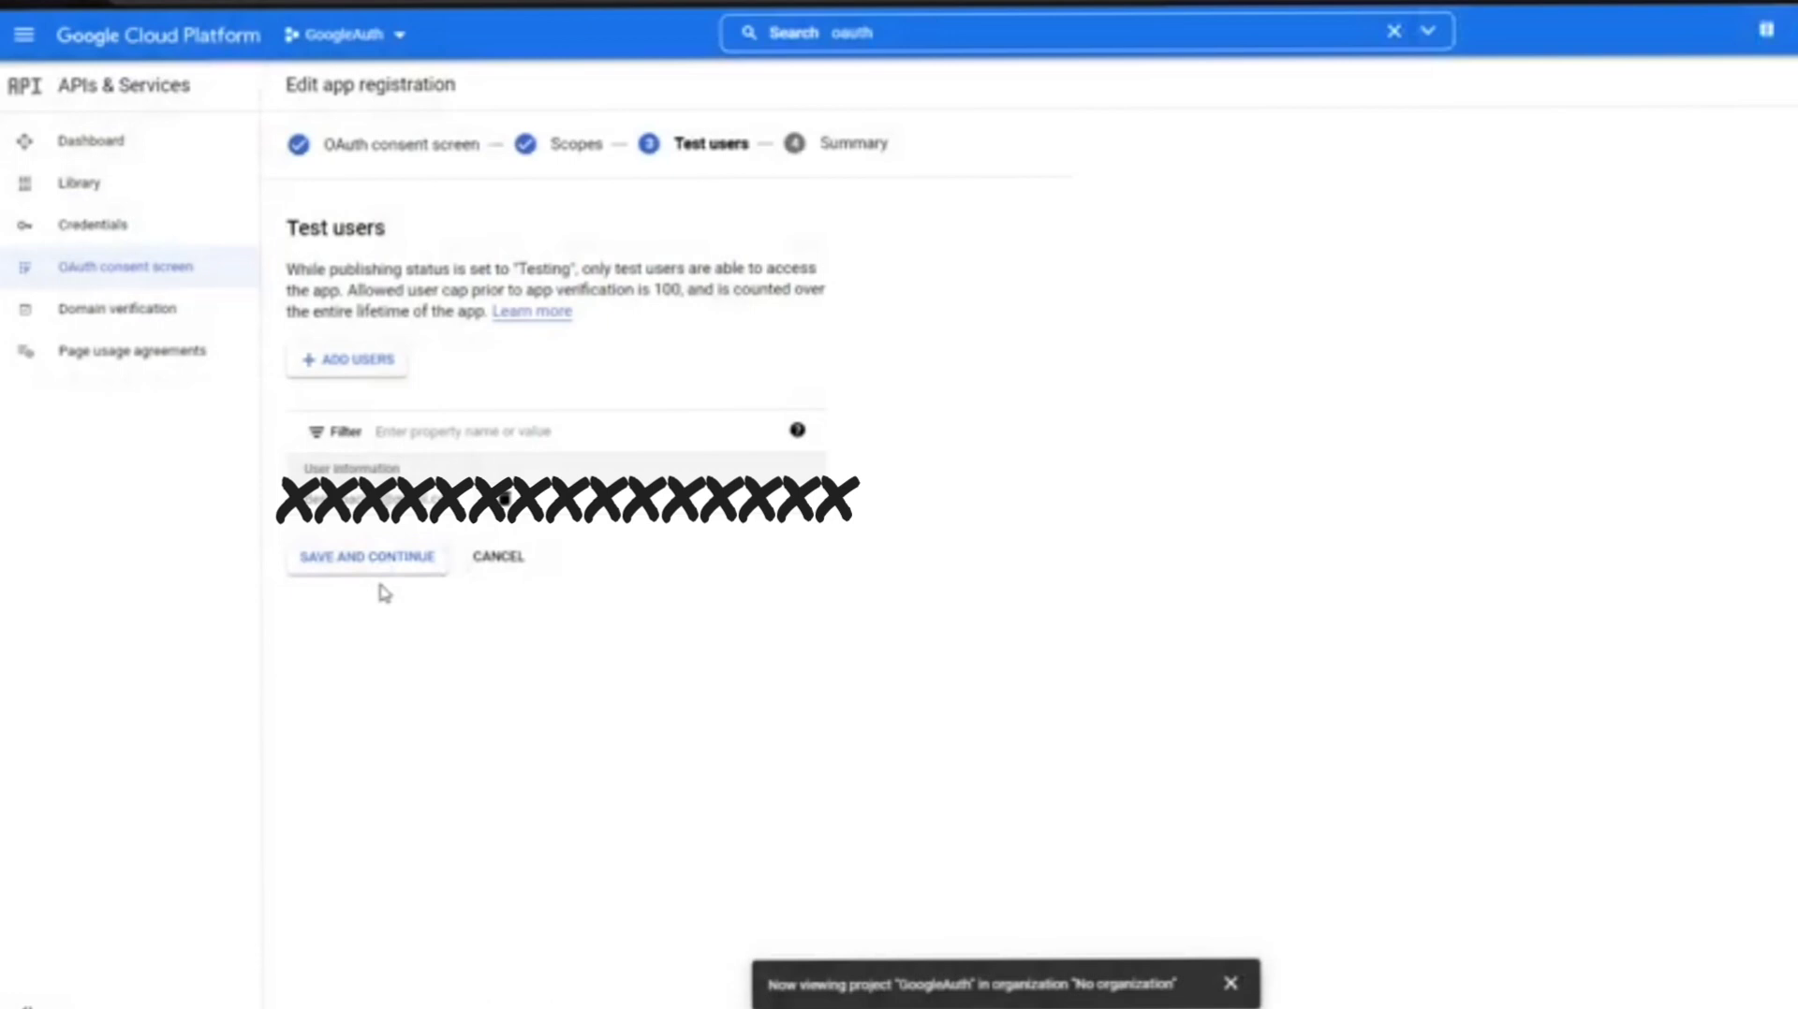
{"action": "left_click", "coordinate": [366, 556]}
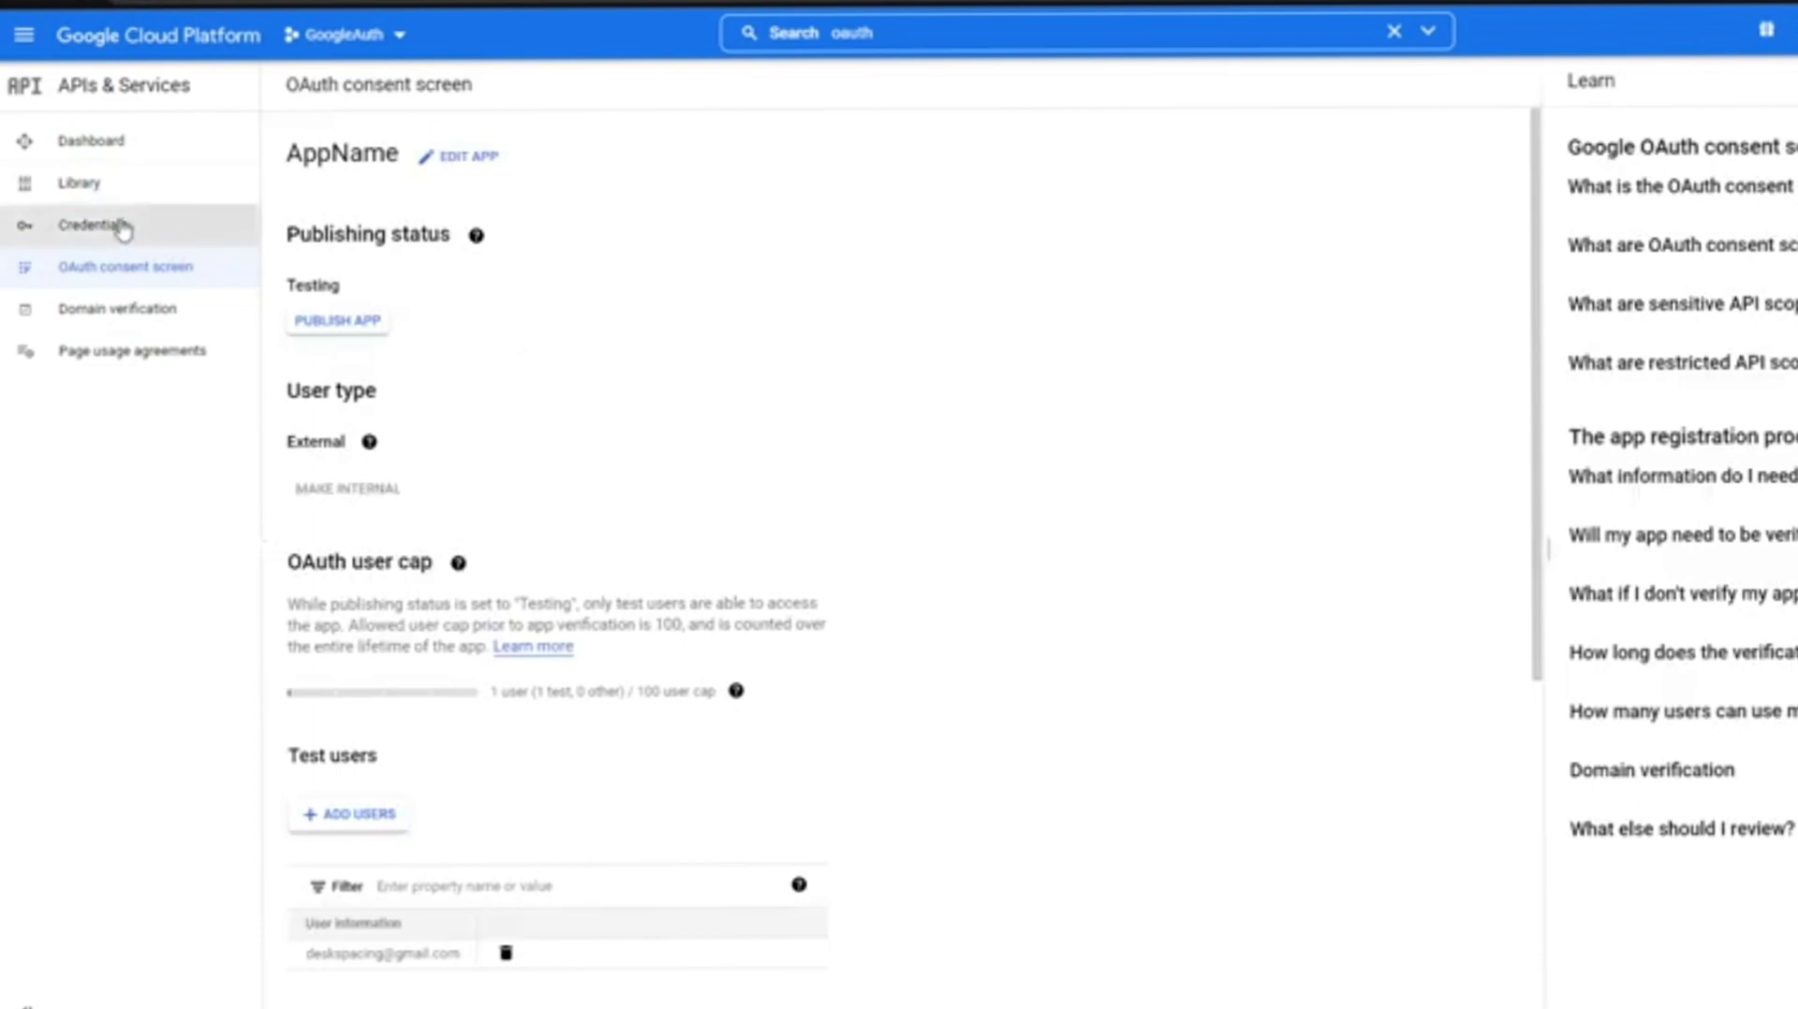
Go to the Credentials page and list the create-credentials options
{"action": "left_click", "coordinate": [93, 224]}
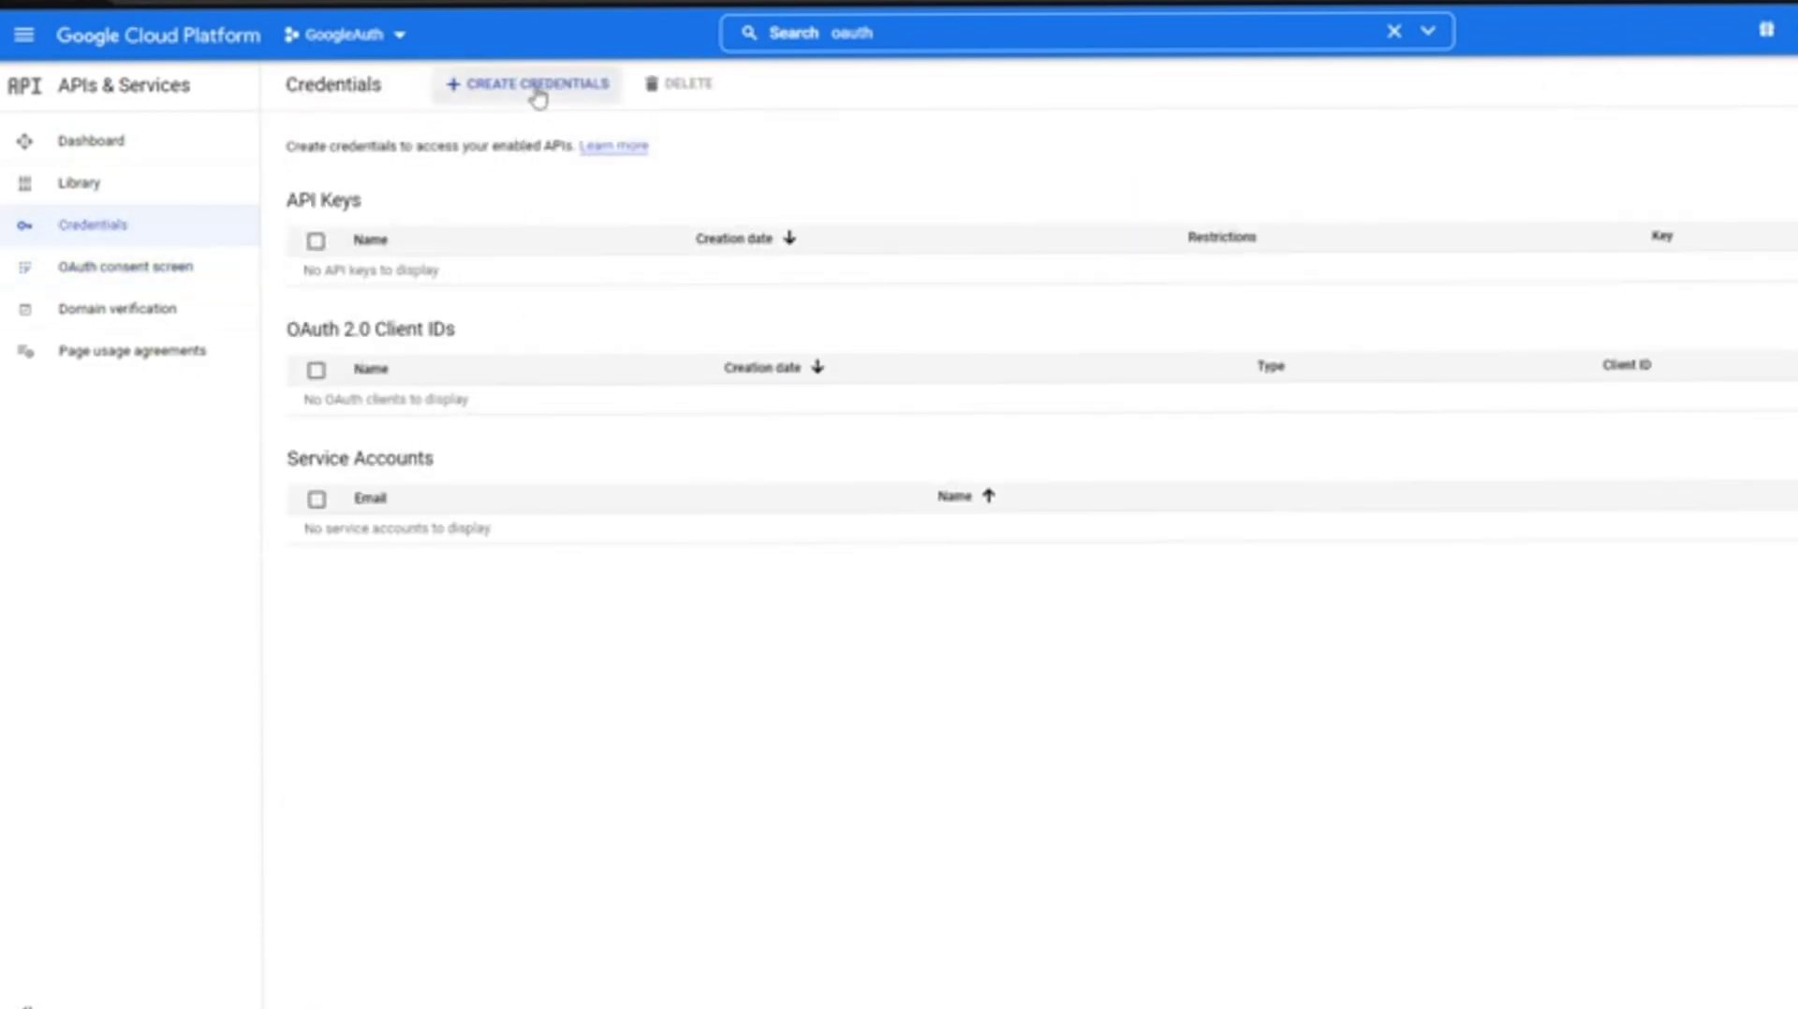
{"action": "left_click", "coordinate": [532, 82]}
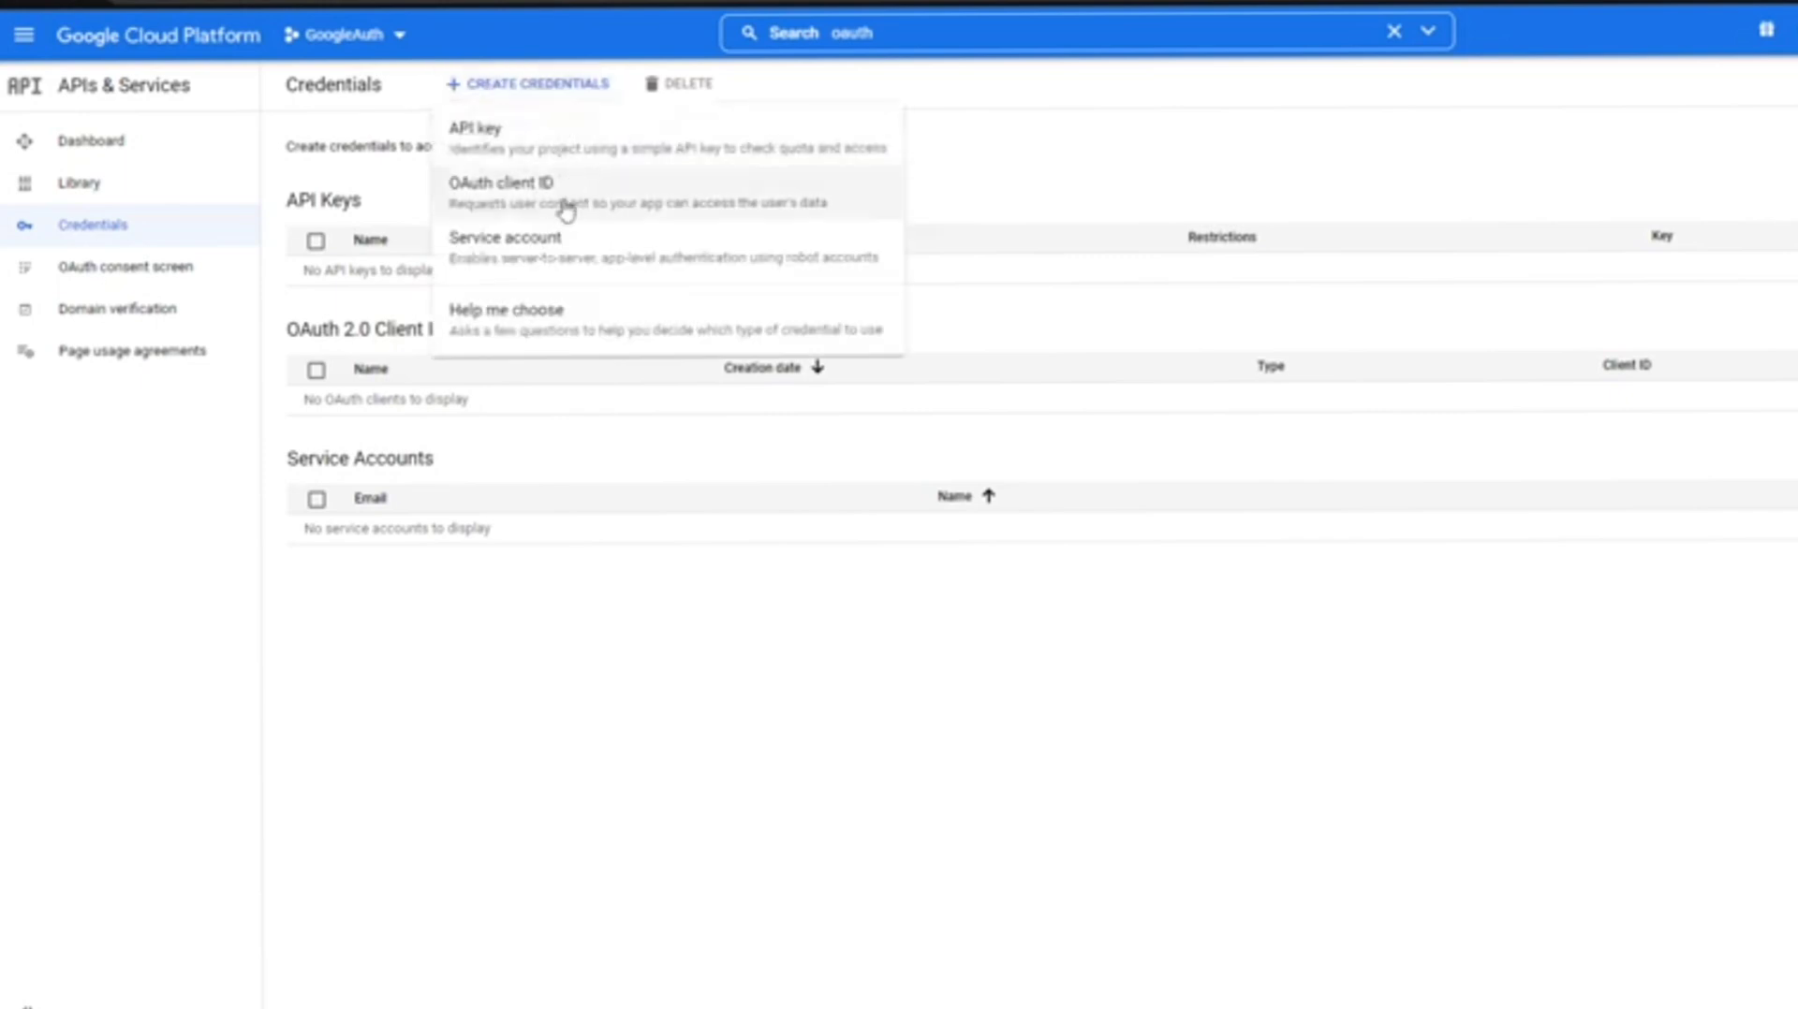
{"action": "left_click", "coordinate": [500, 182]}
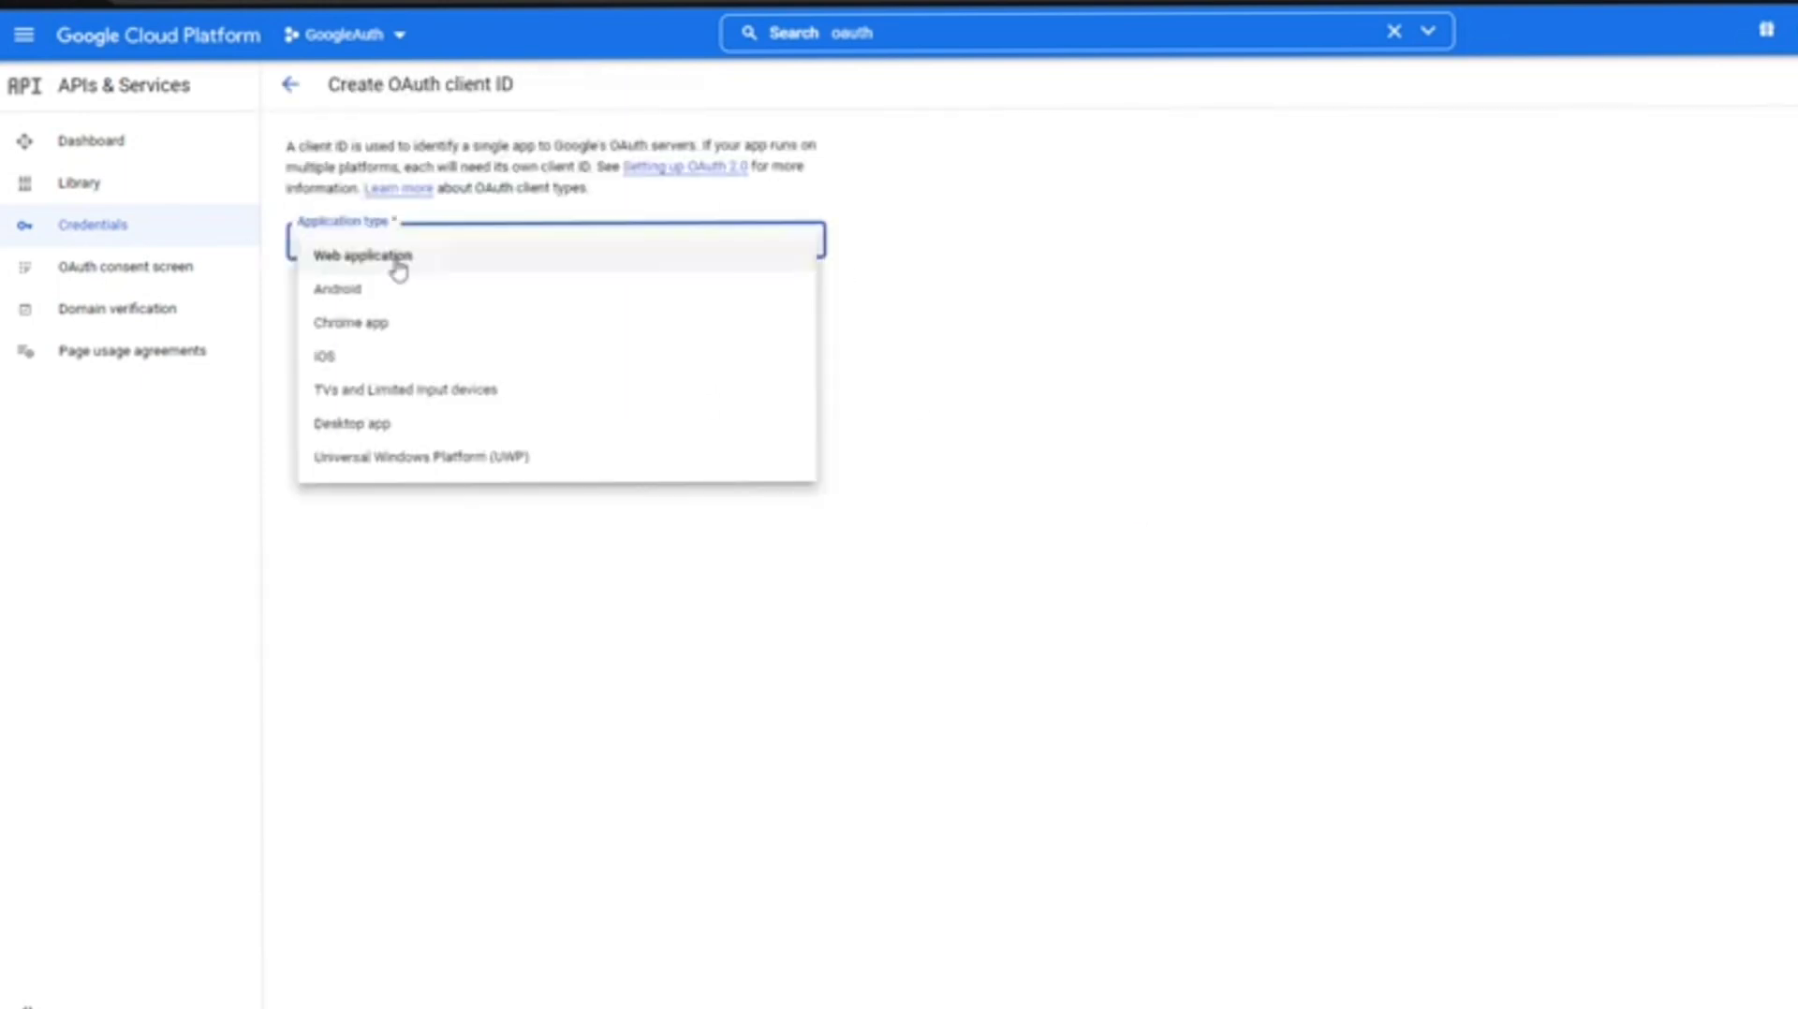
{"action": "left_click", "coordinate": [363, 255]}
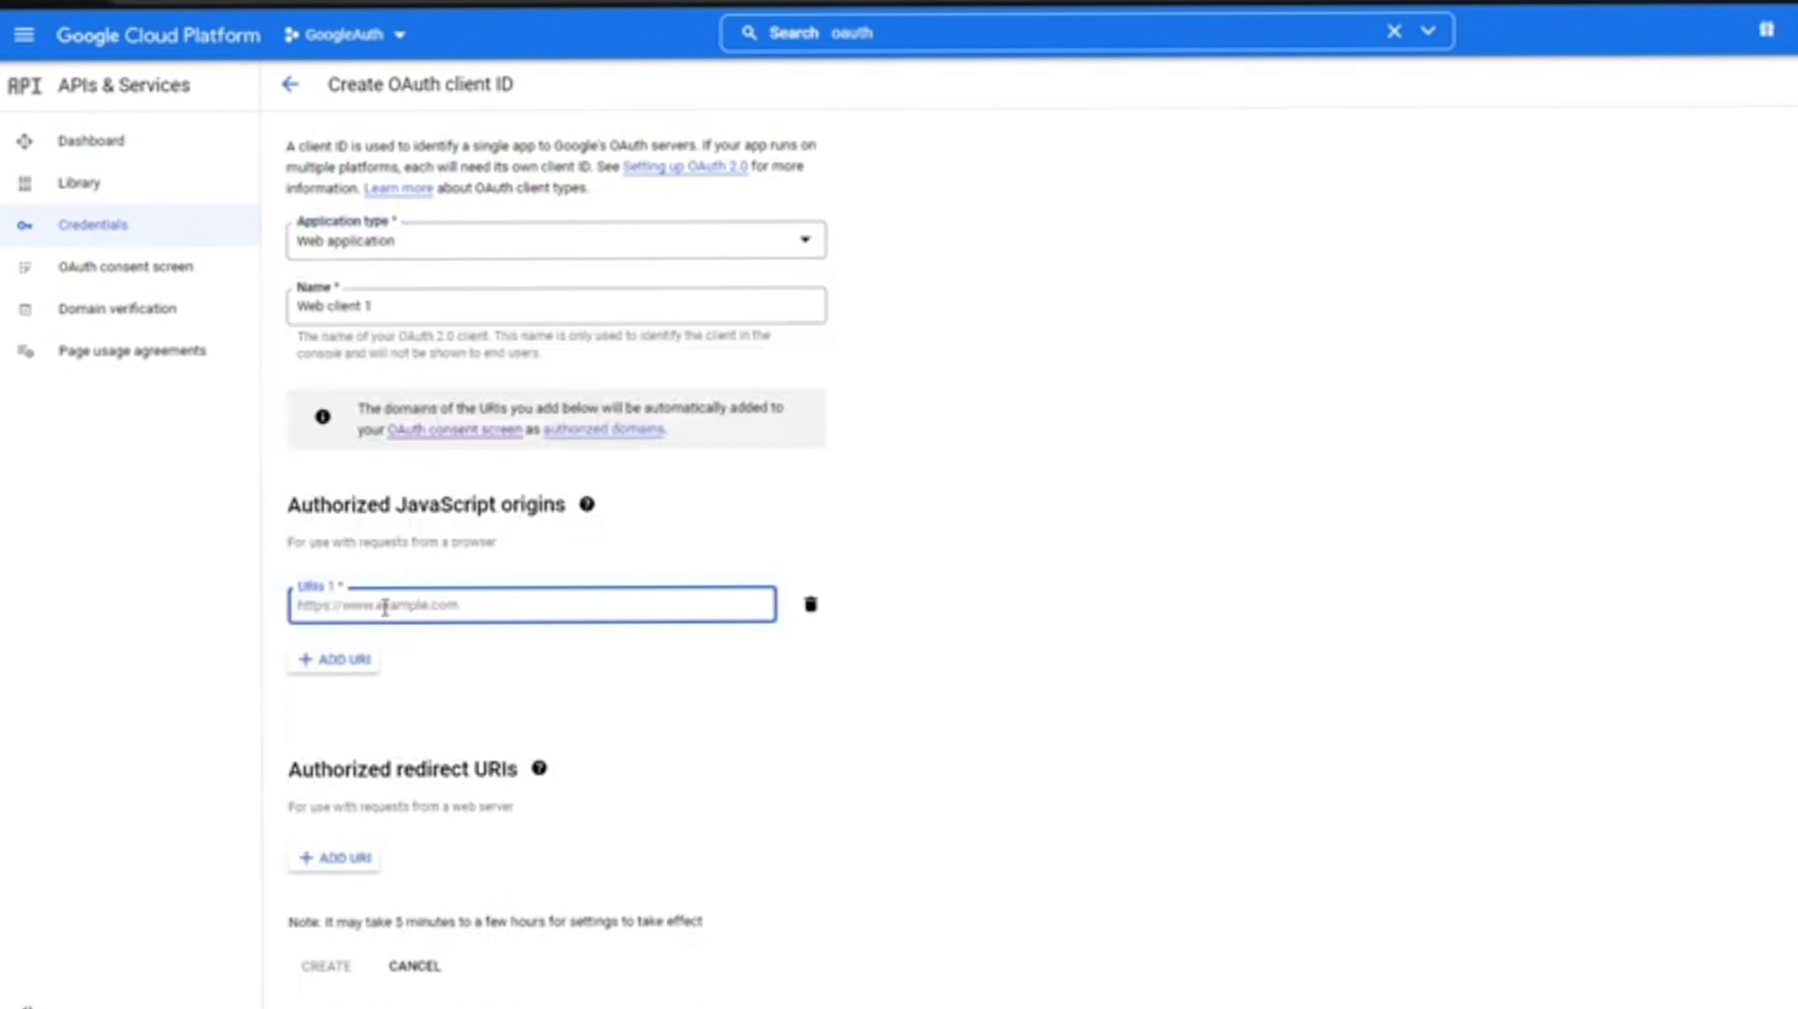
{"action": "type", "text": "http://localhost:3000"}
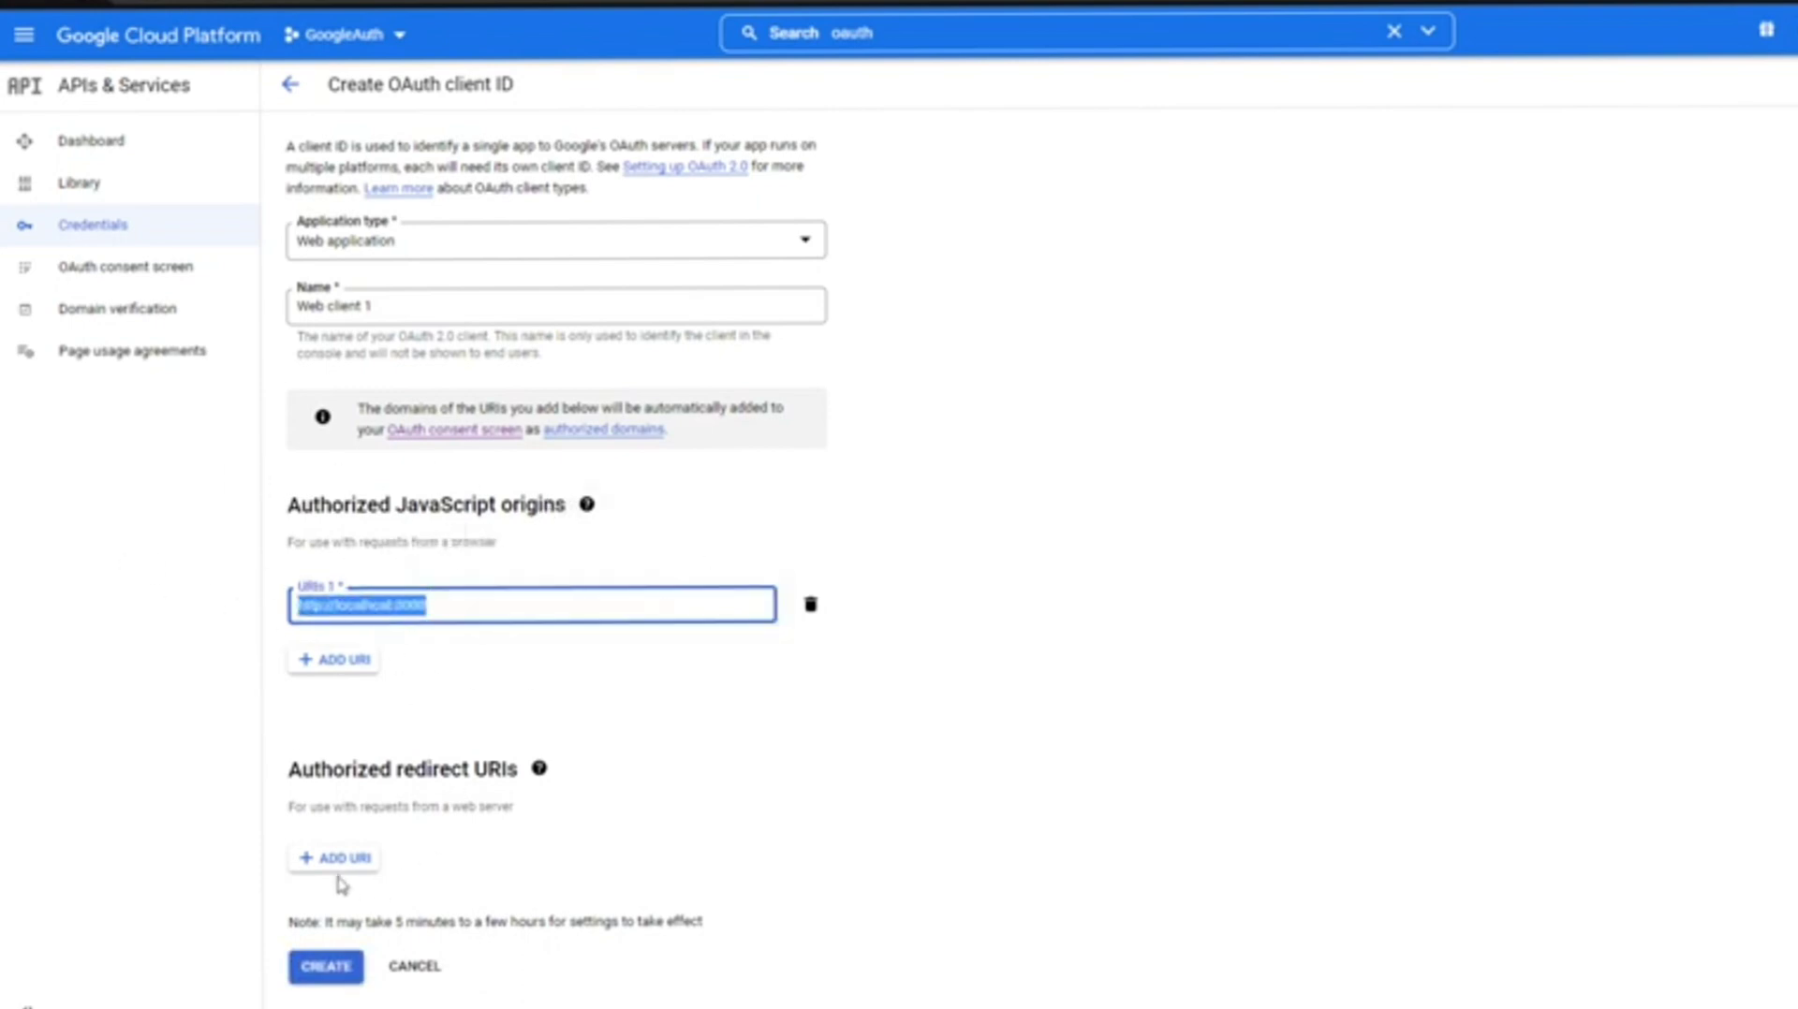
{"action": "left_click", "coordinate": [333, 858]}
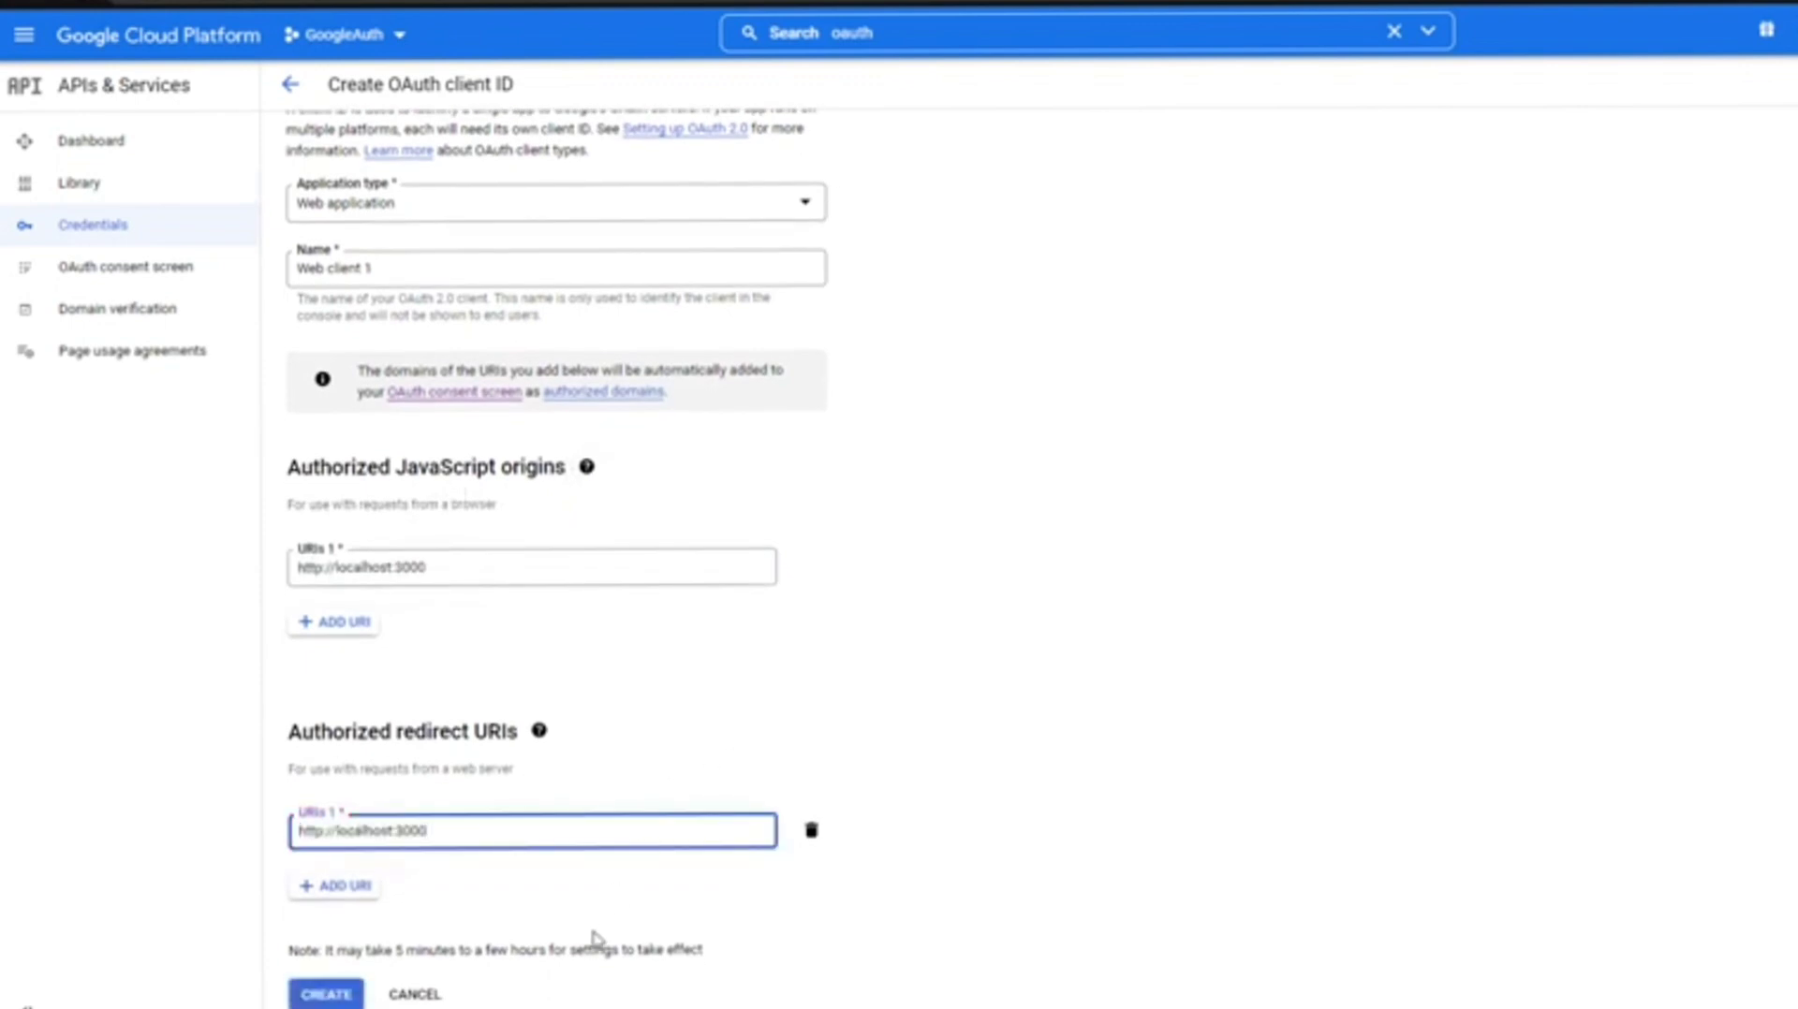
{"action": "left_click", "coordinate": [325, 993]}
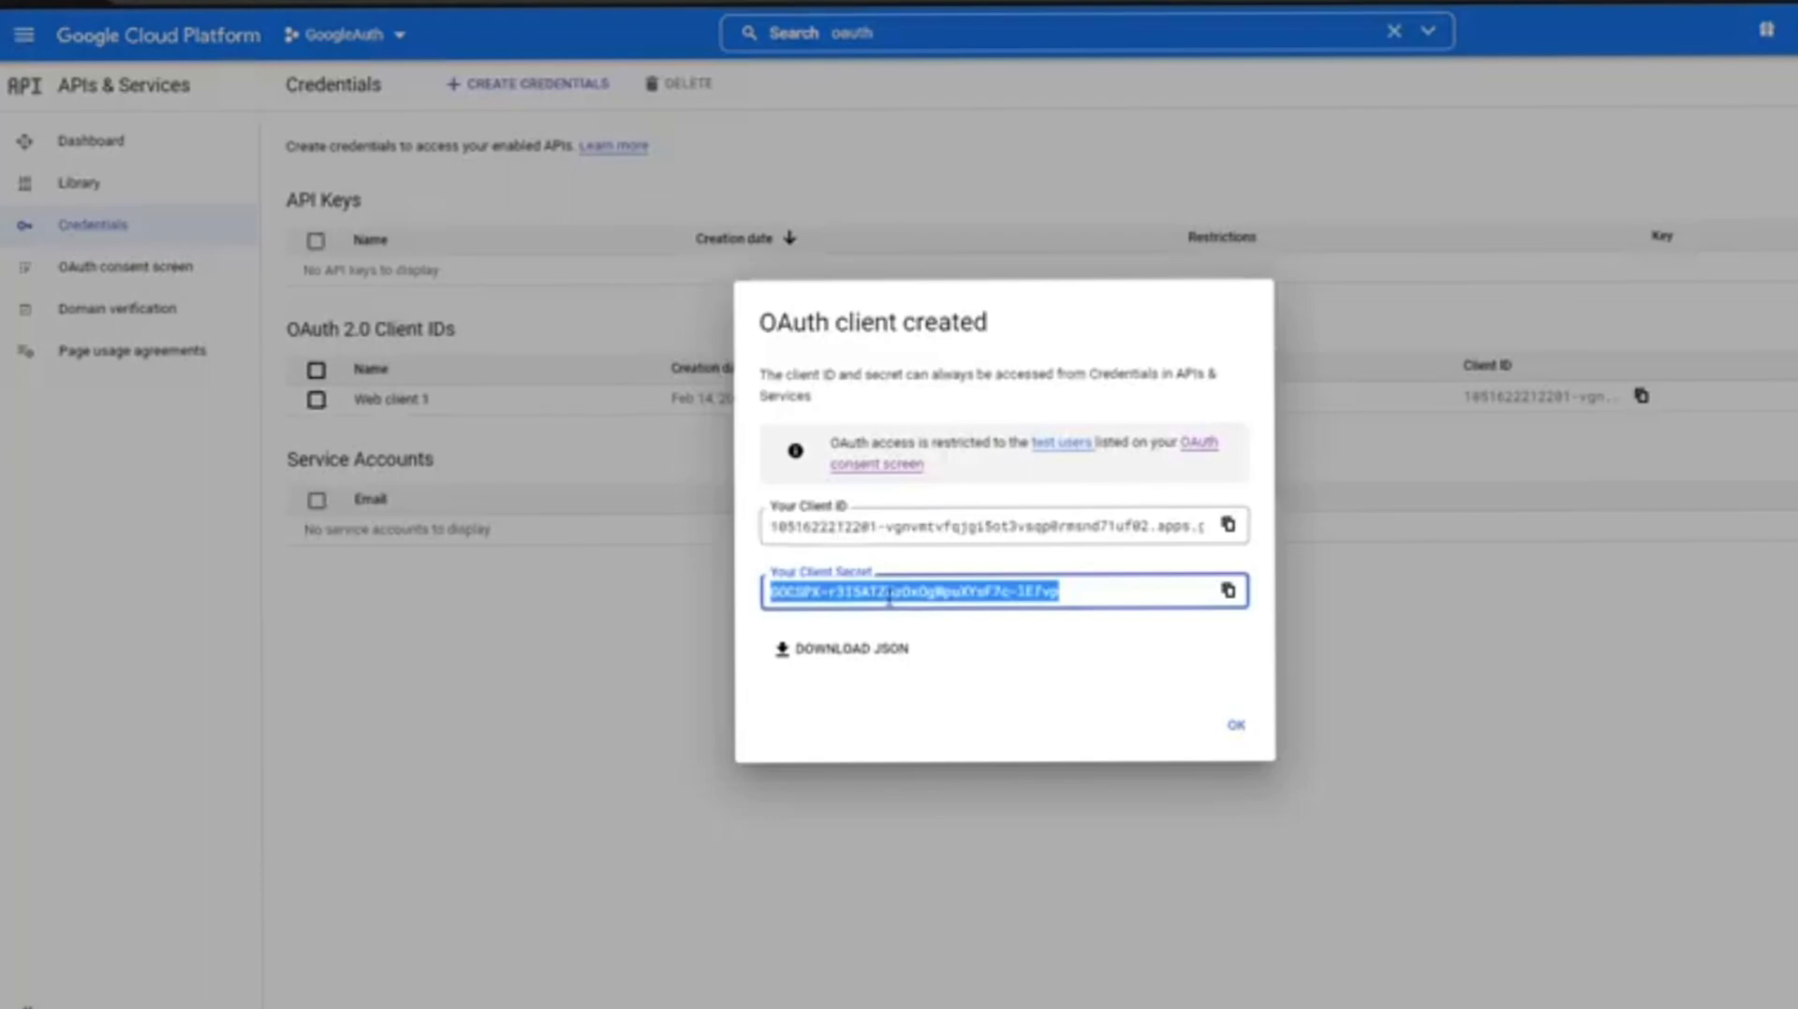
Copy Your Client ID from the OAuth client created dialog
{"action": "left_click", "coordinate": [986, 525]}
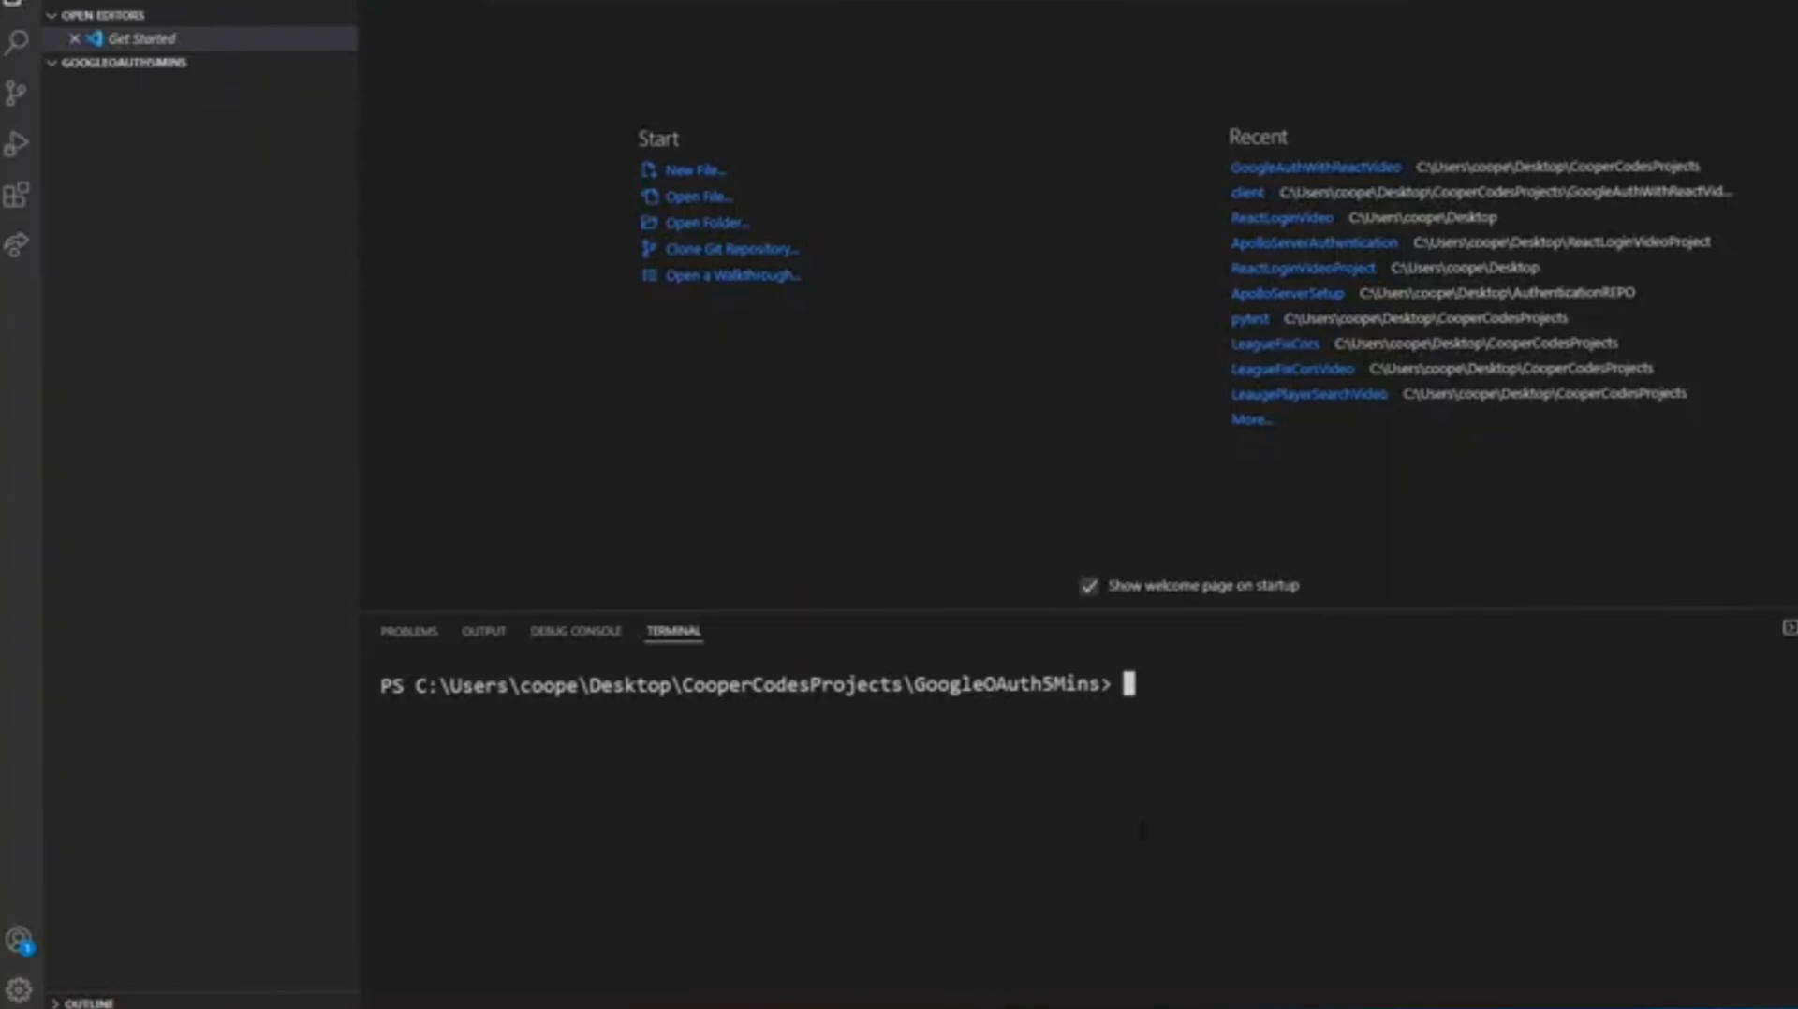
Run npx create-react-app client, then npm install gapi-script and react-google-login
{"action": "type", "text": "npx create-react"}
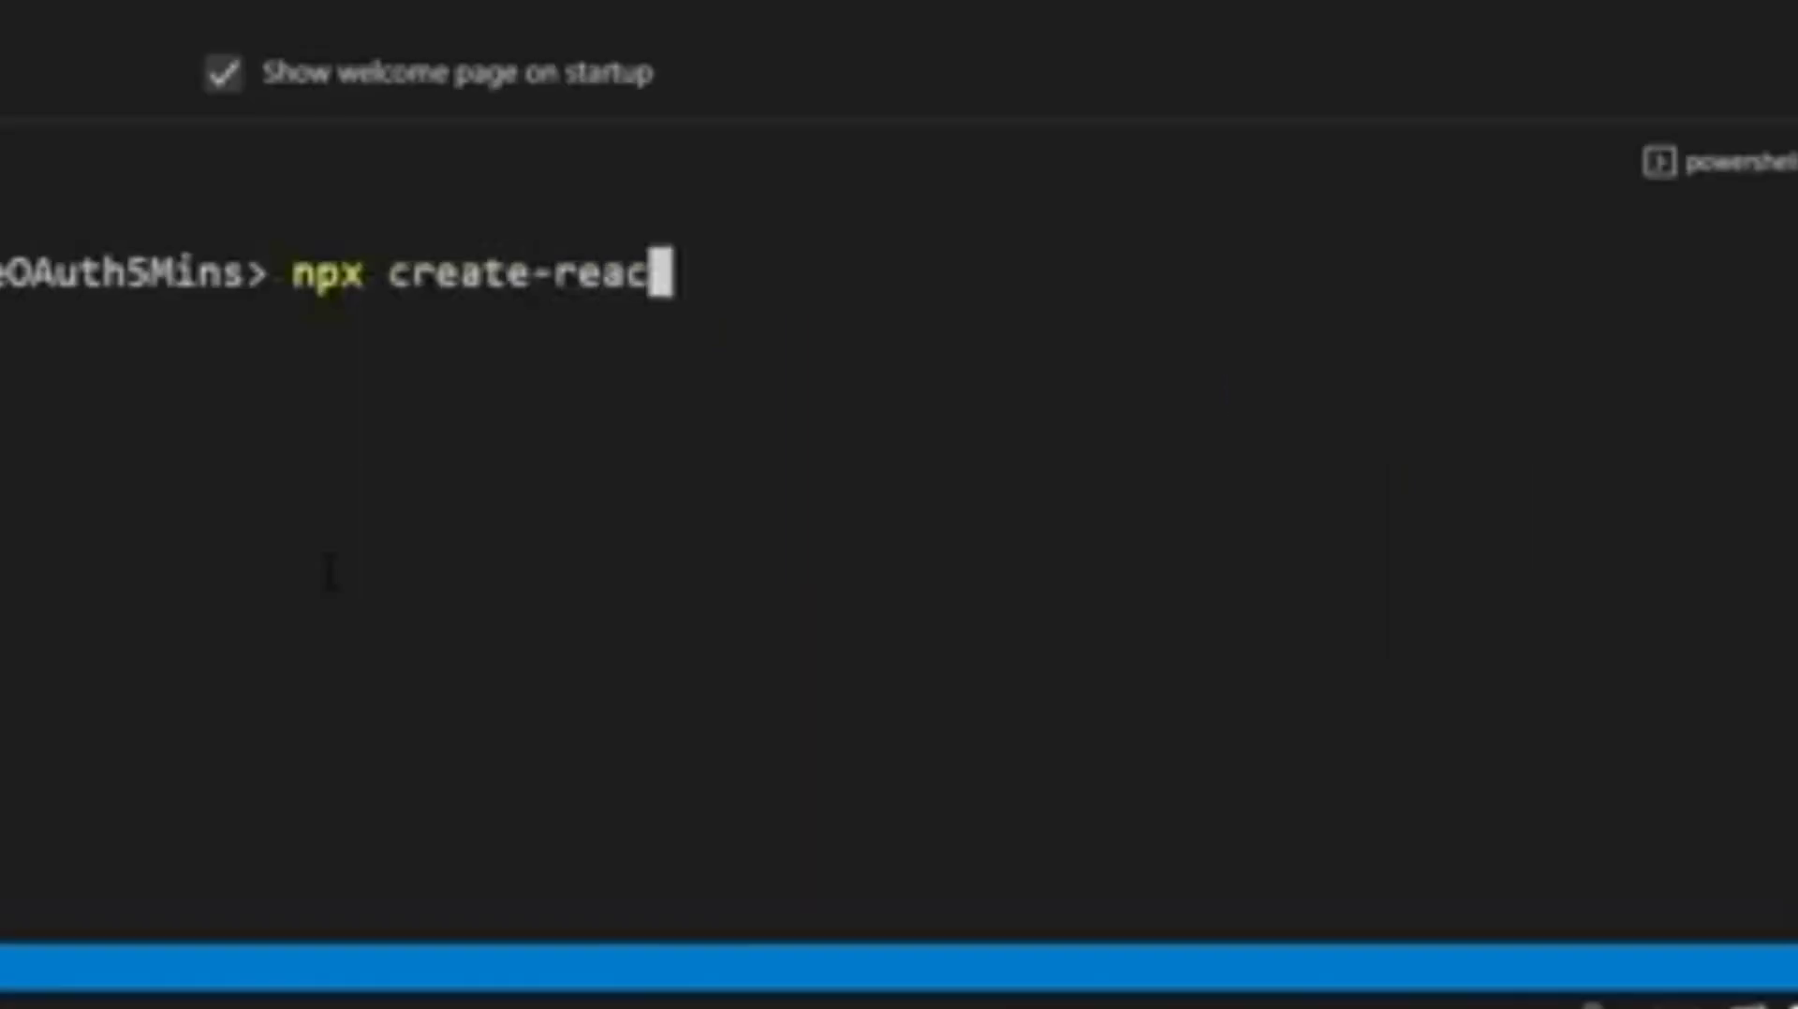
{"action": "type", "text": "t-app client"}
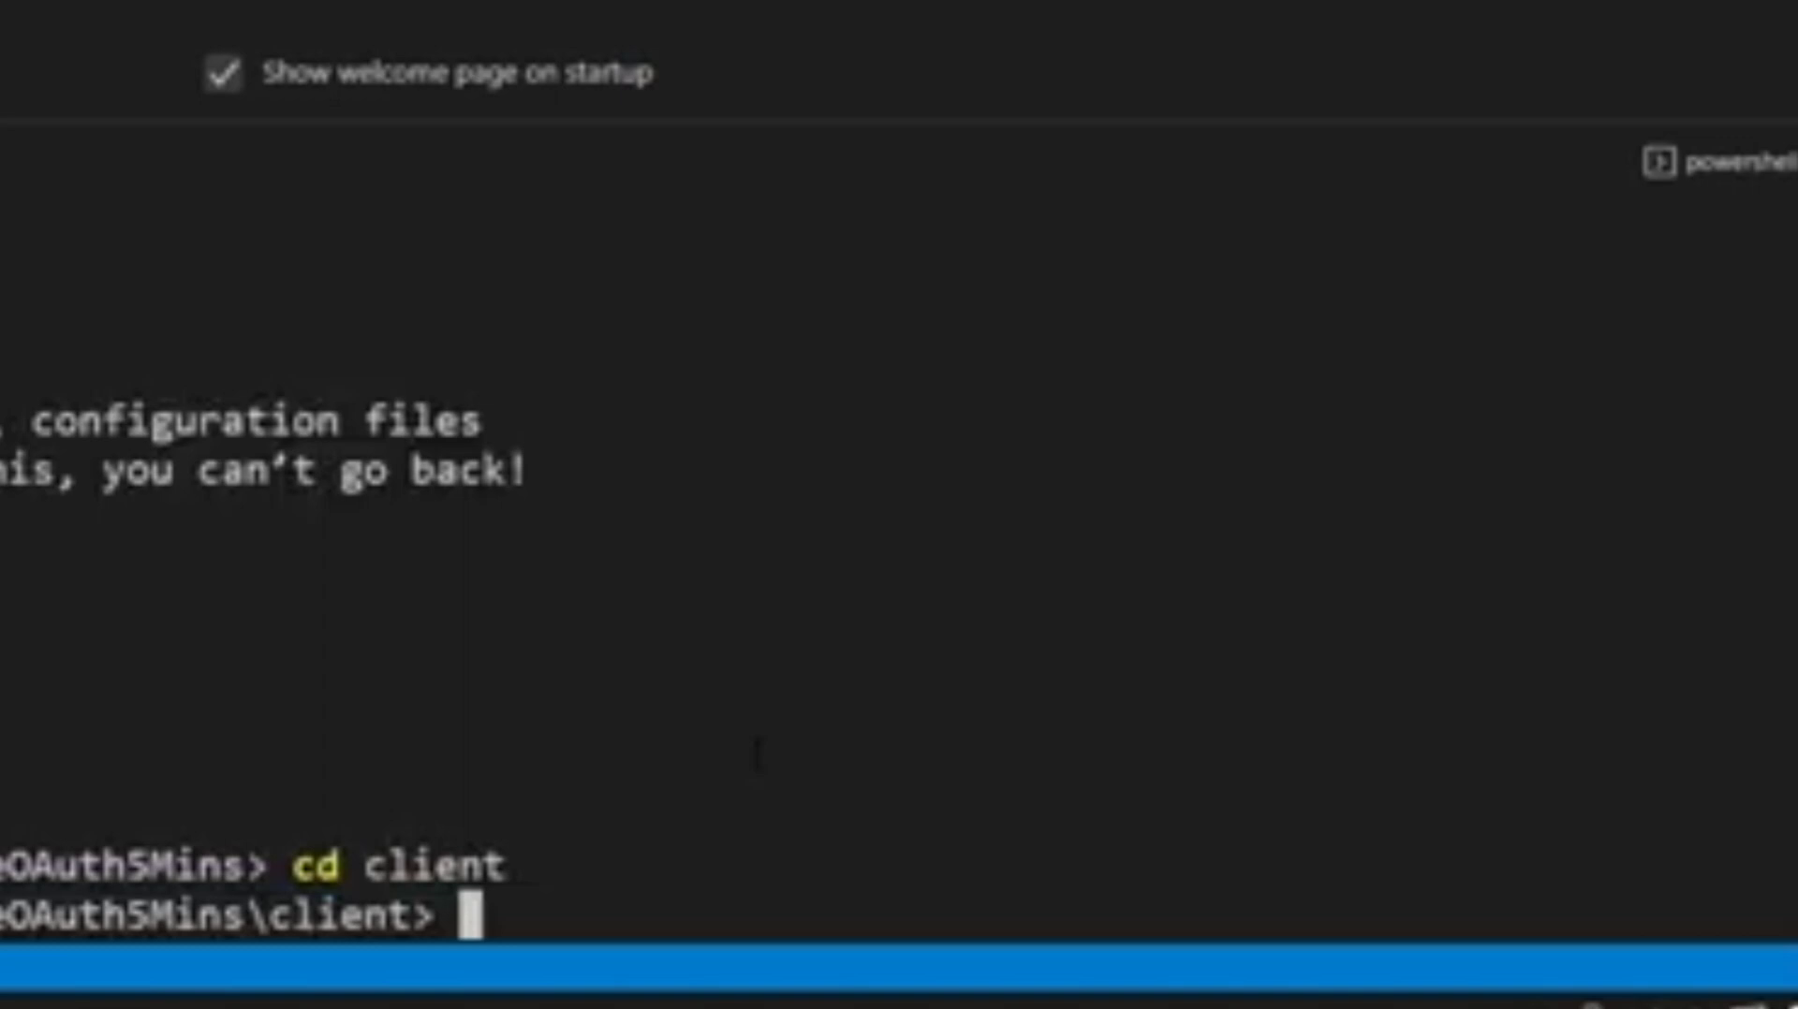
{"action": "type", "text": "np"}
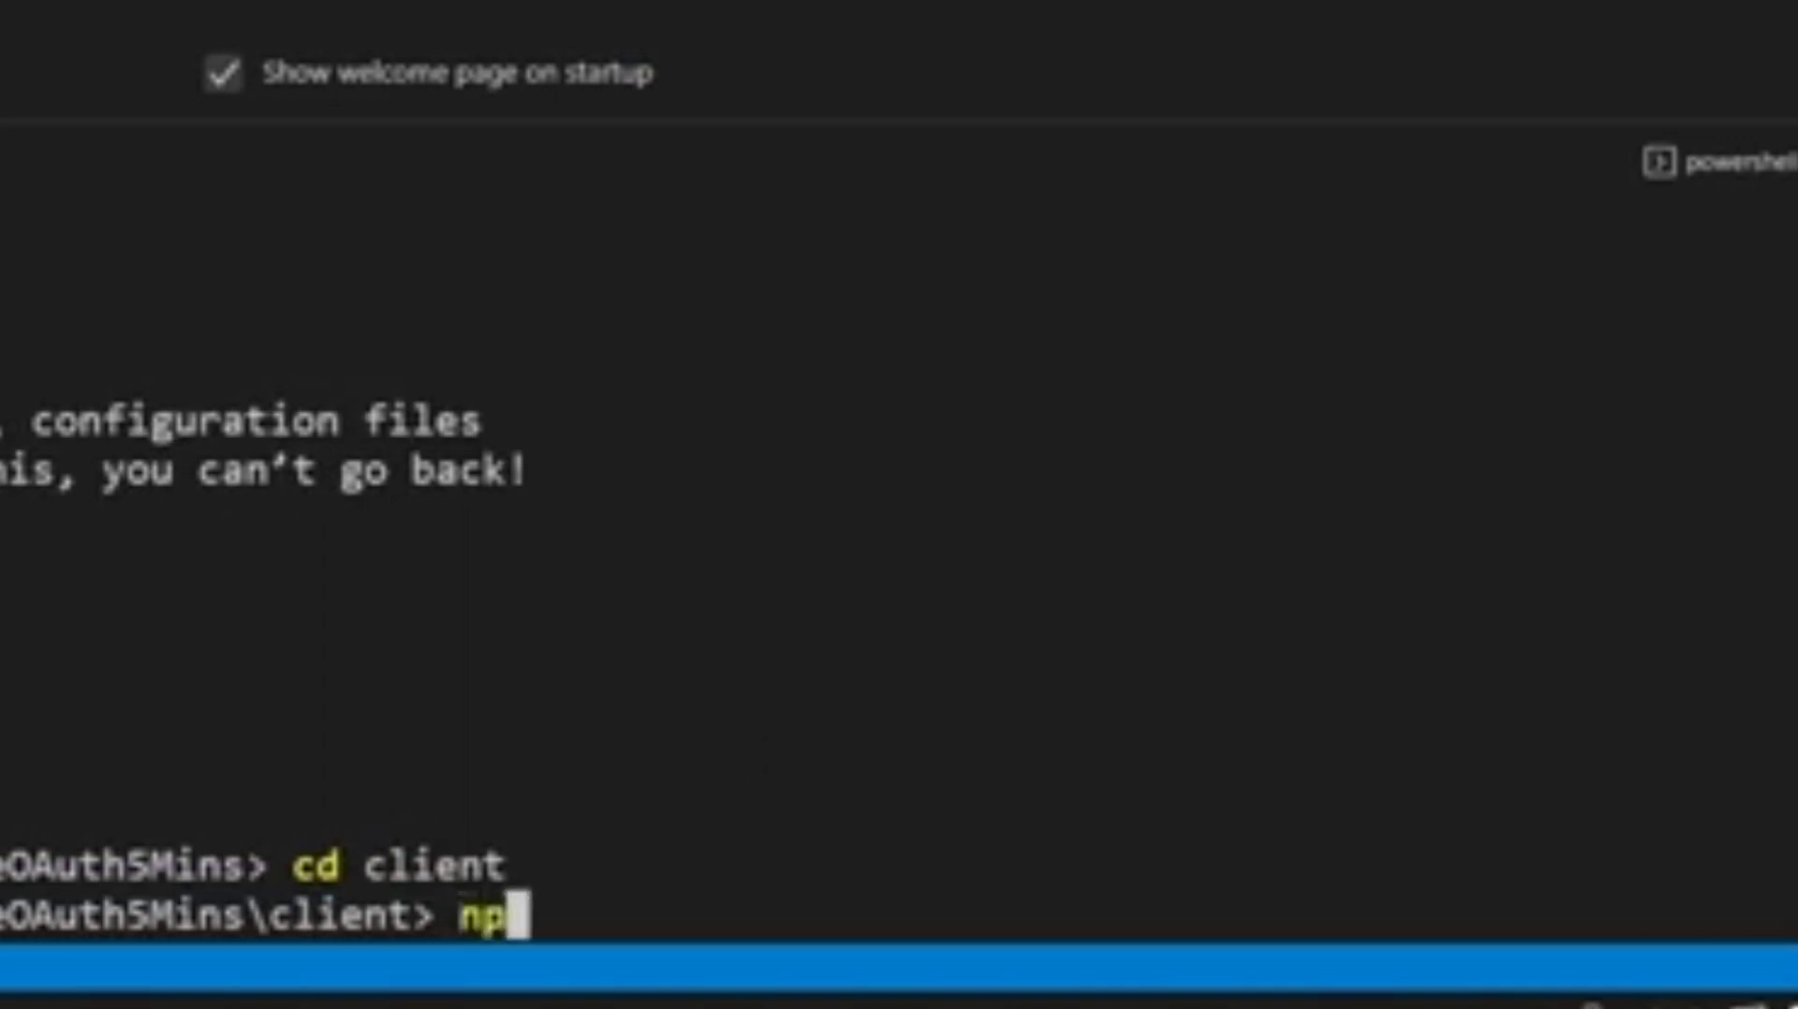
{"action": "type", "text": "m install gapi-script"}
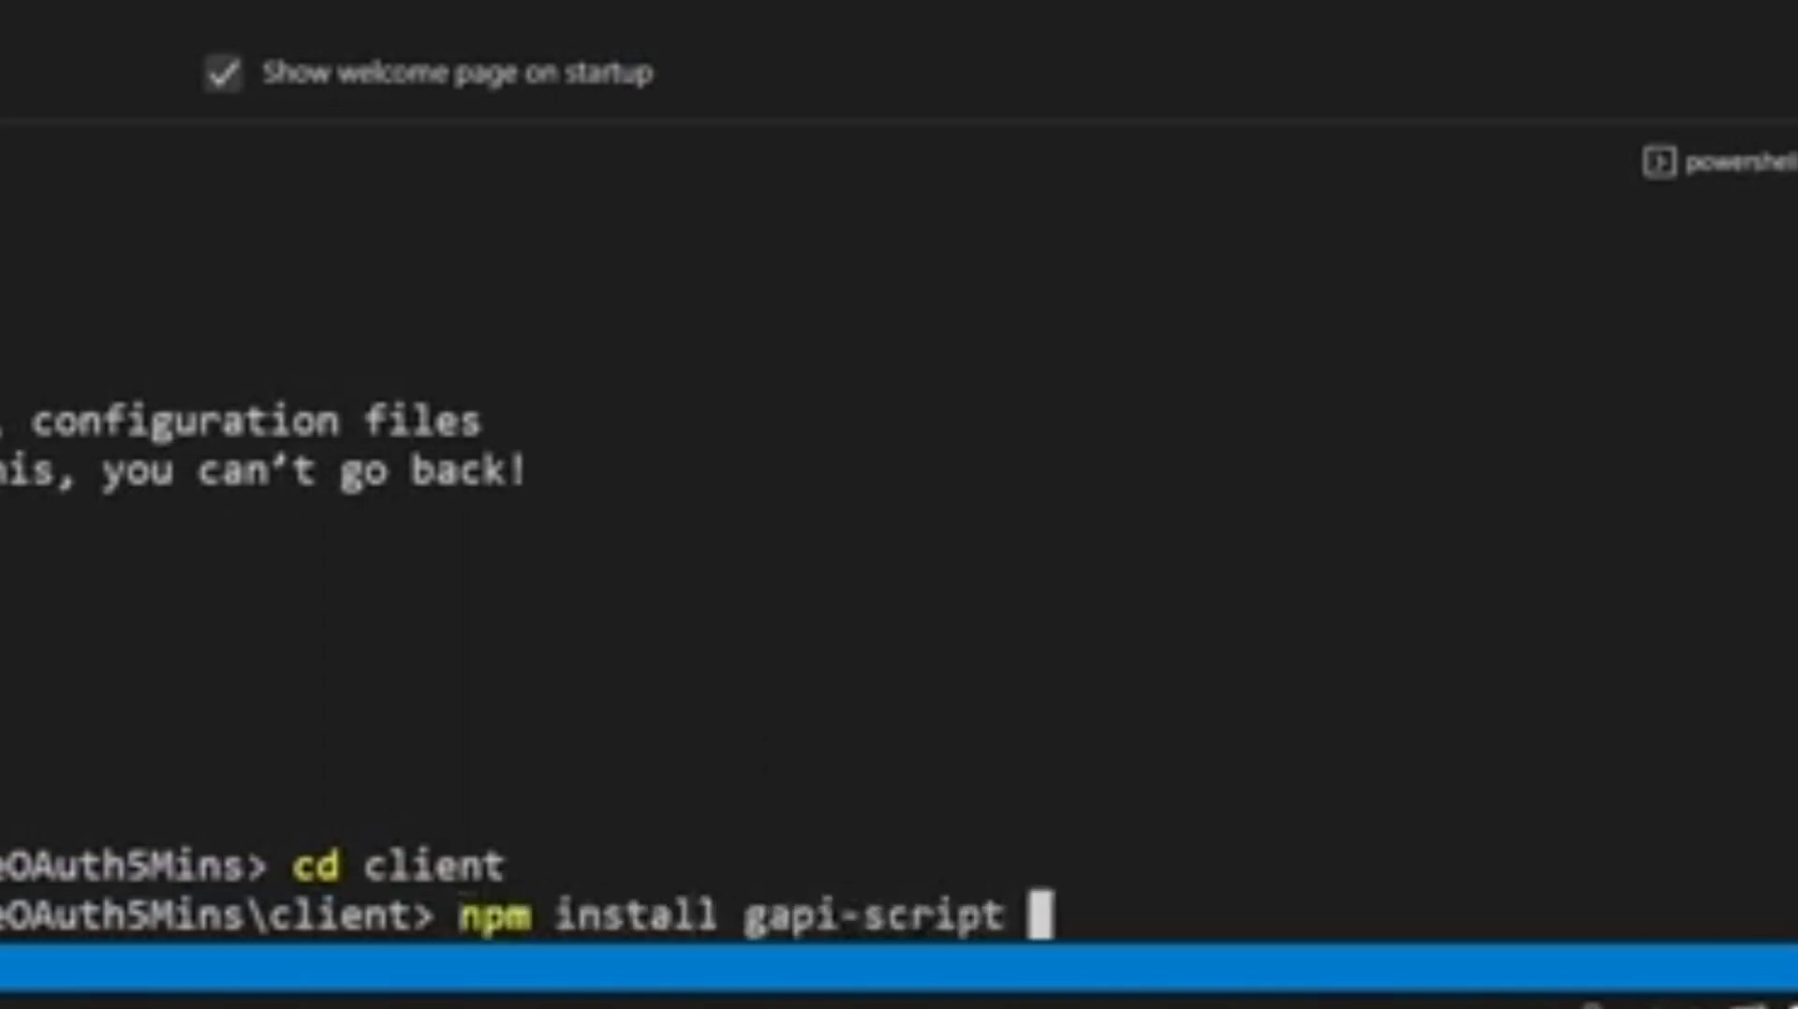
{"action": "type", "text": "react-google-login"}
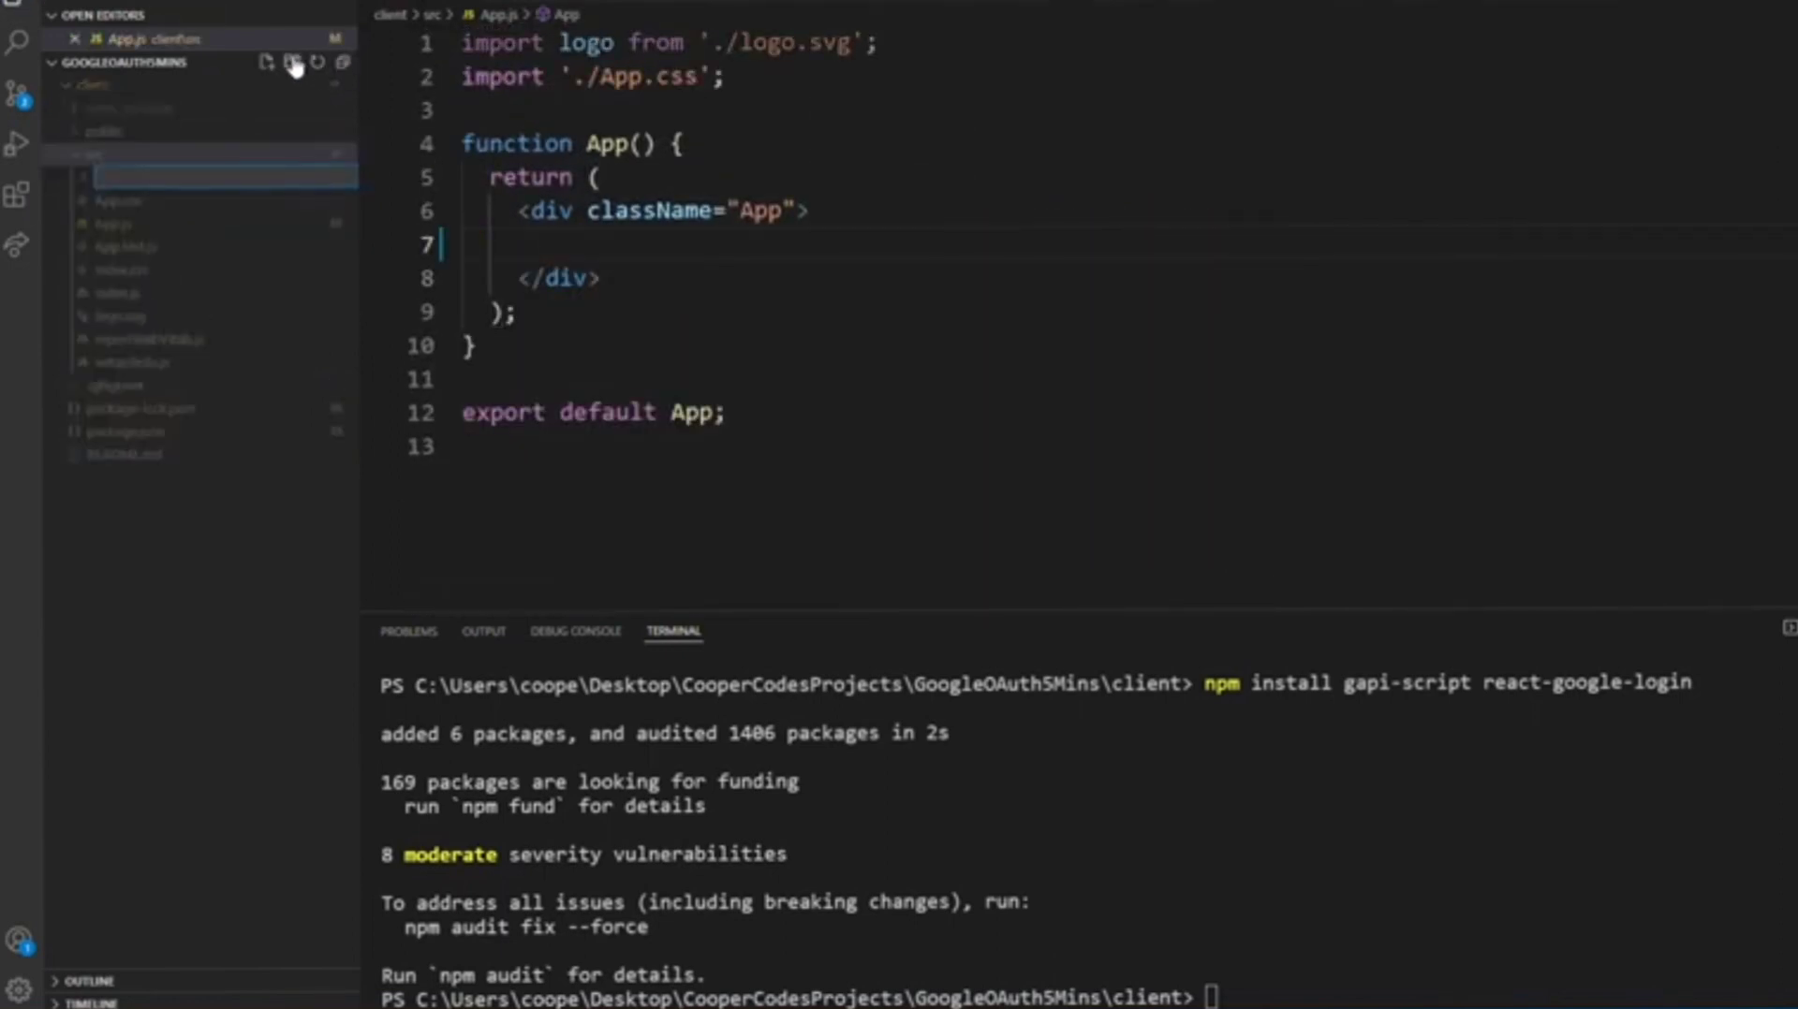
Add components/login.js and logout.js, and write the Login function rendering GoogleLogin
{"action": "type", "text": "components"}
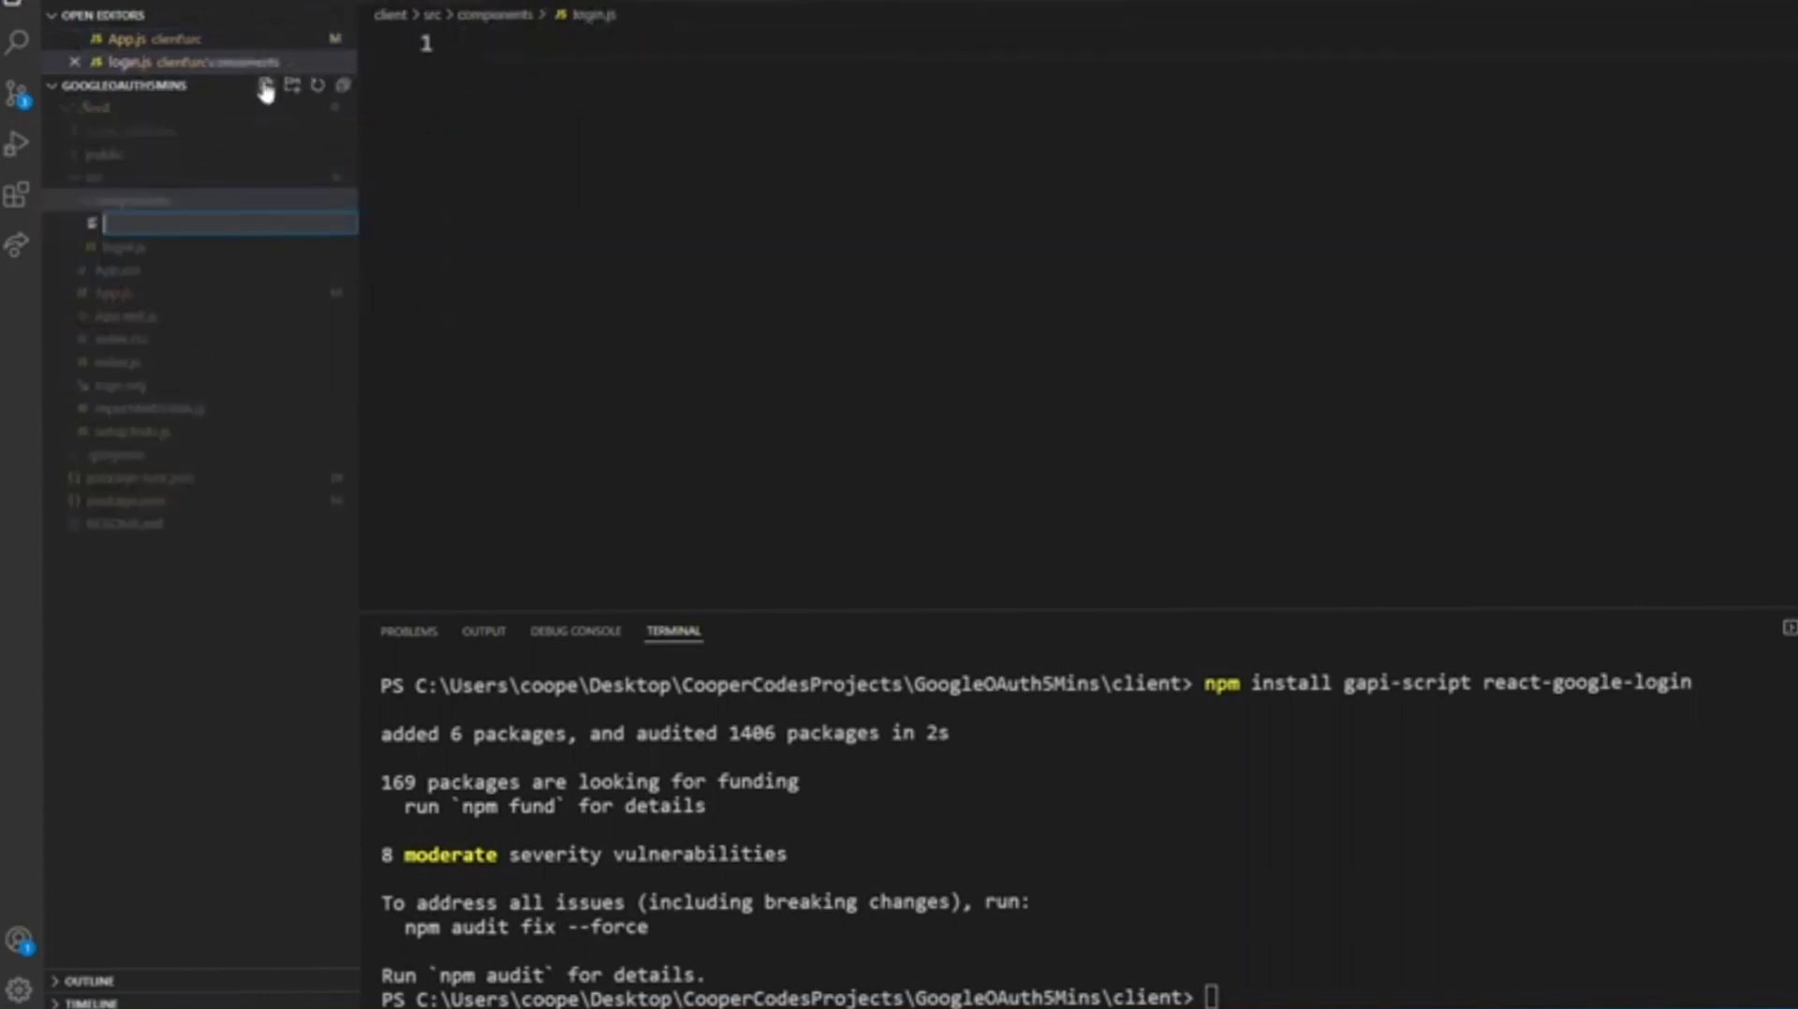
{"action": "type", "text": "logout.js"}
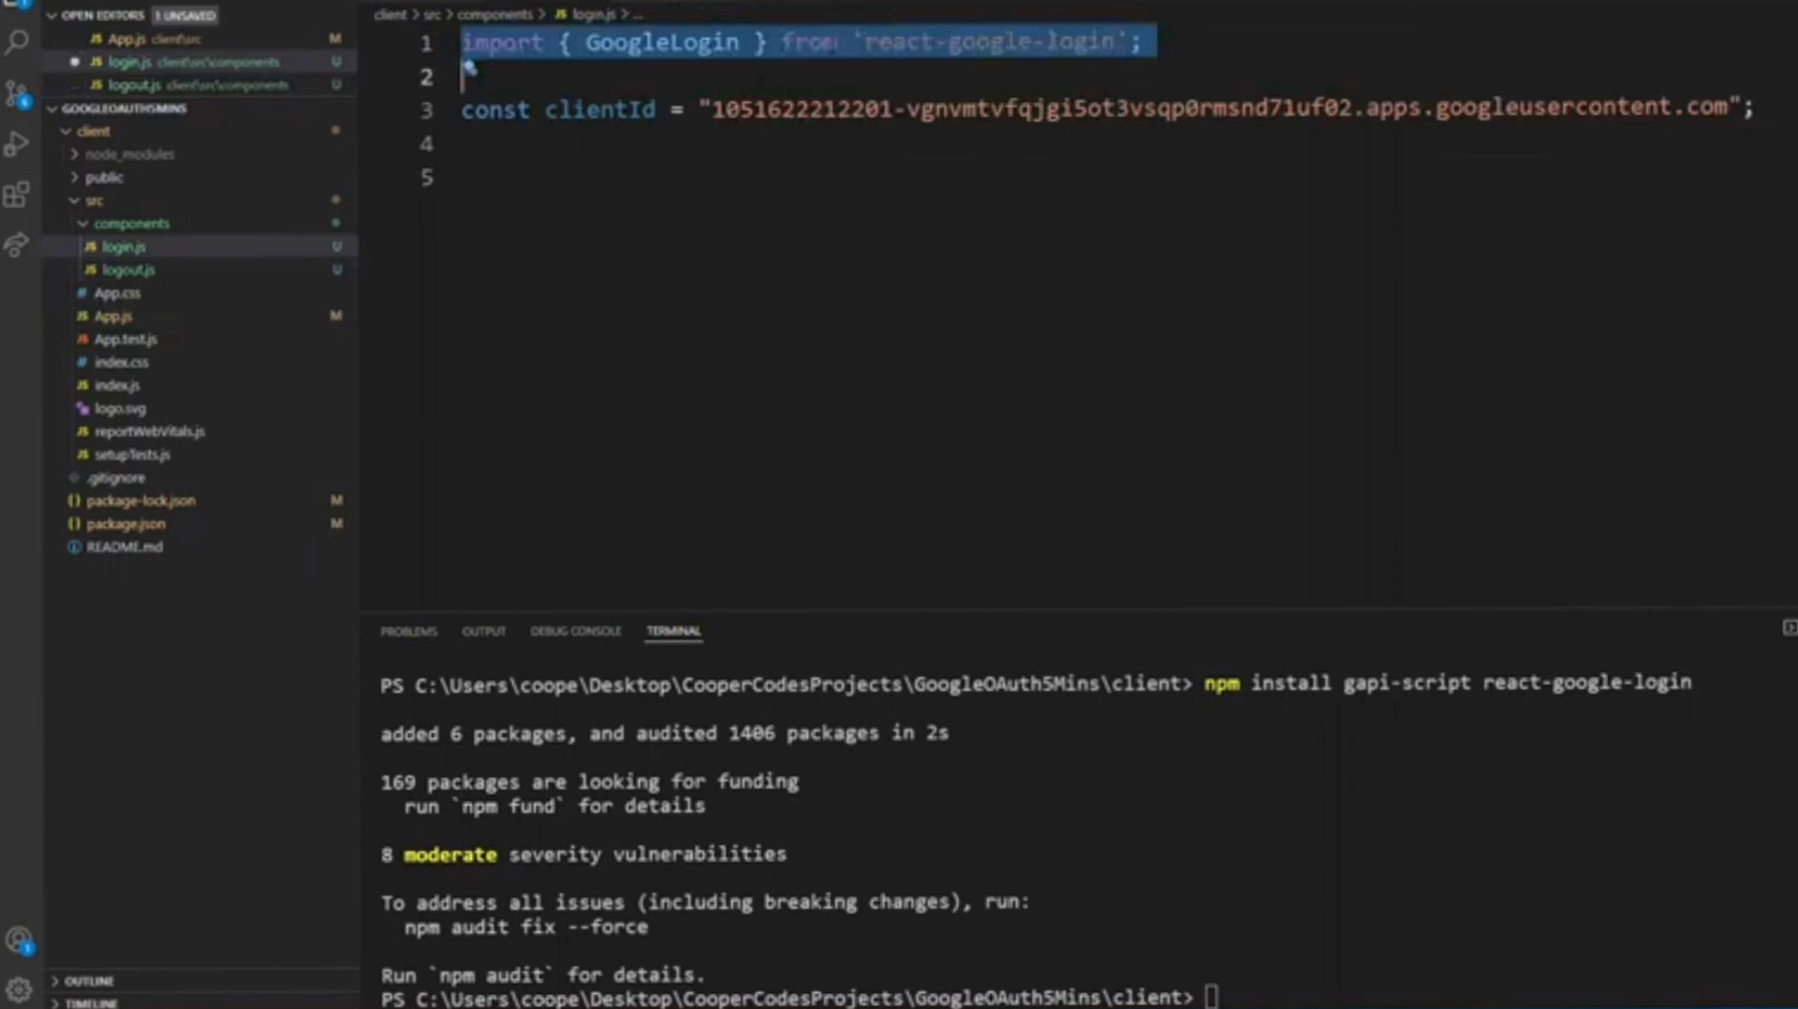
{"action": "left_click", "coordinate": [795, 108]}
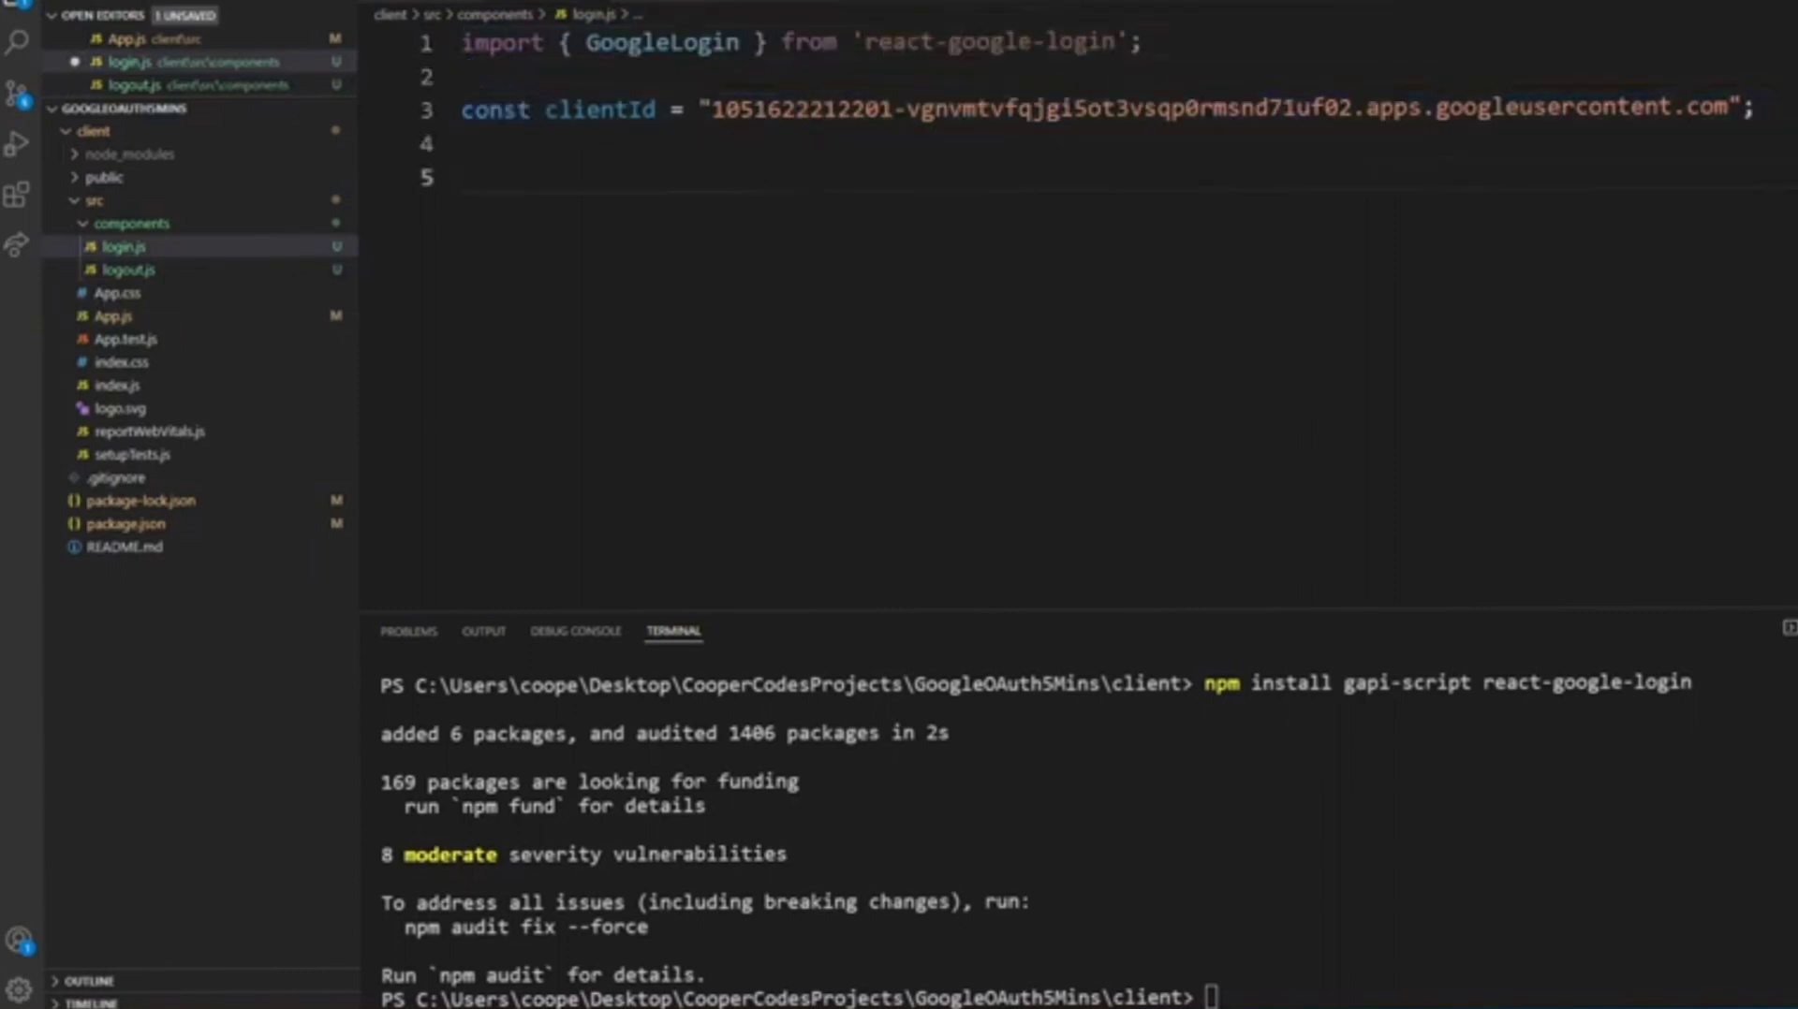
{"action": "type", "text": "function Login() {"}
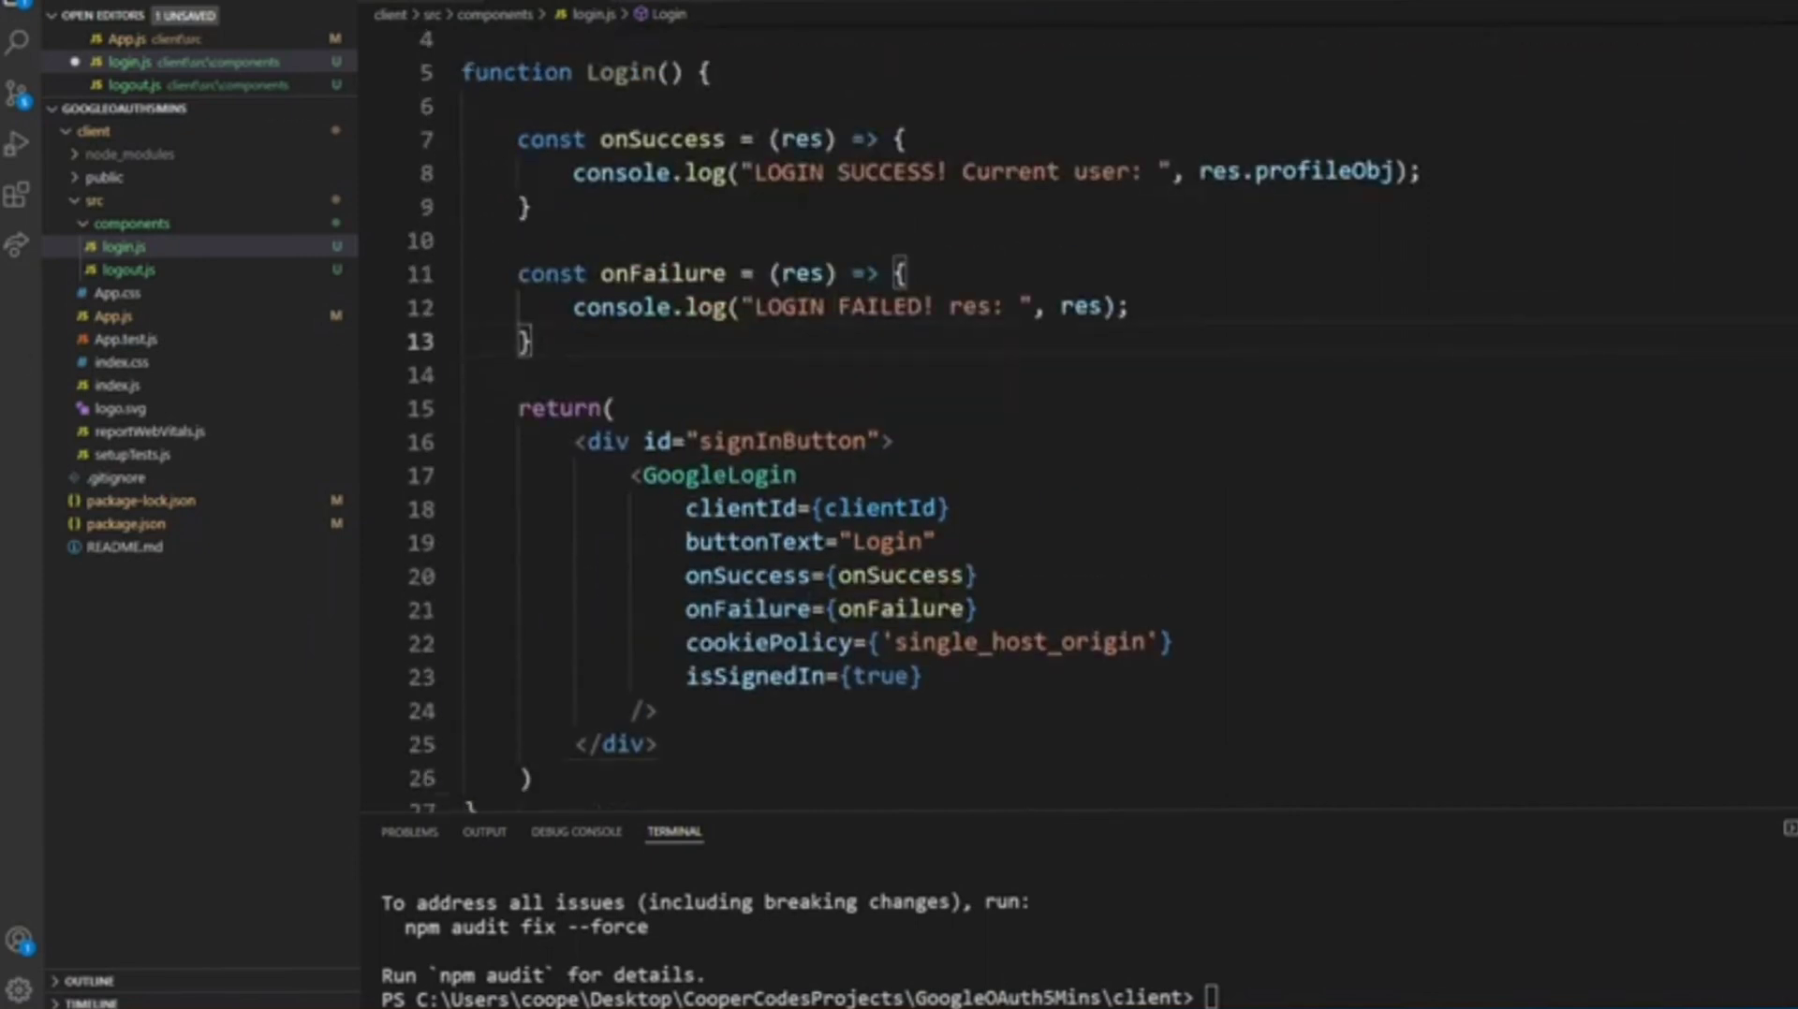
{"action": "double_click", "coordinate": [718, 475]}
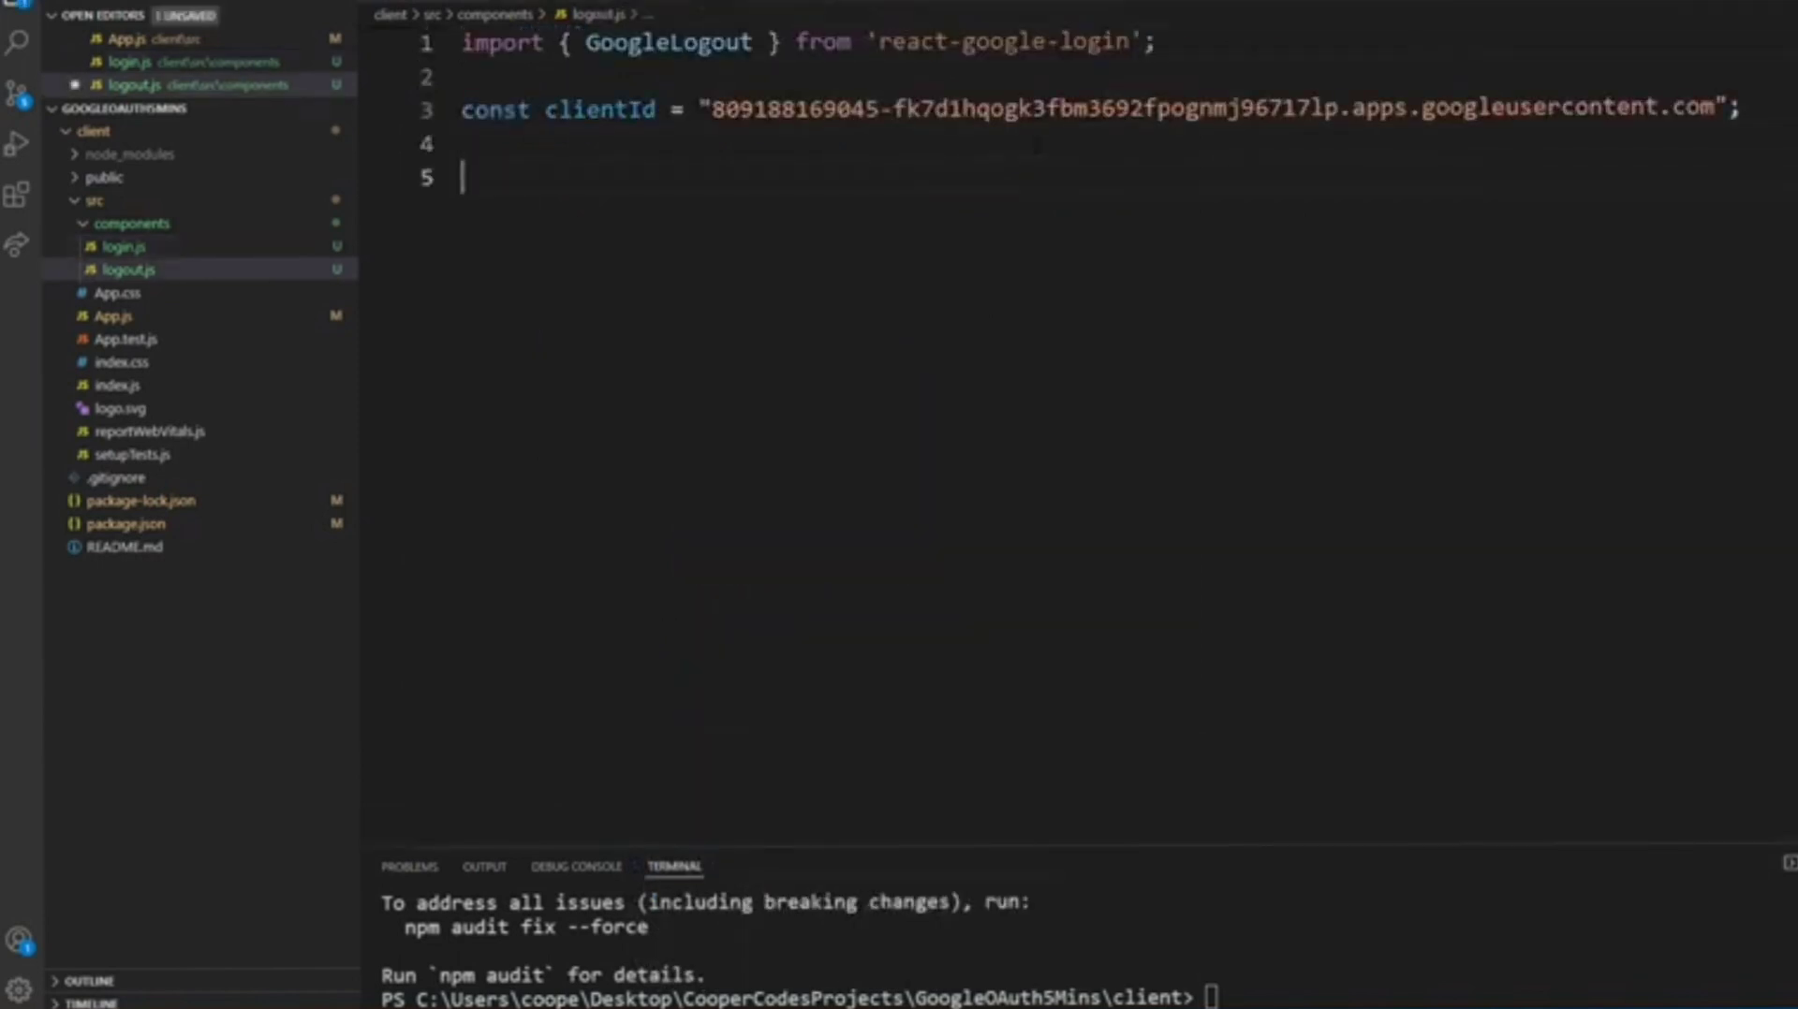
Write the Logout function returning GoogleLogout with clientId, buttonText and onLogoutSuccess, and export it default
{"action": "type", "text": "function Logout() {"}
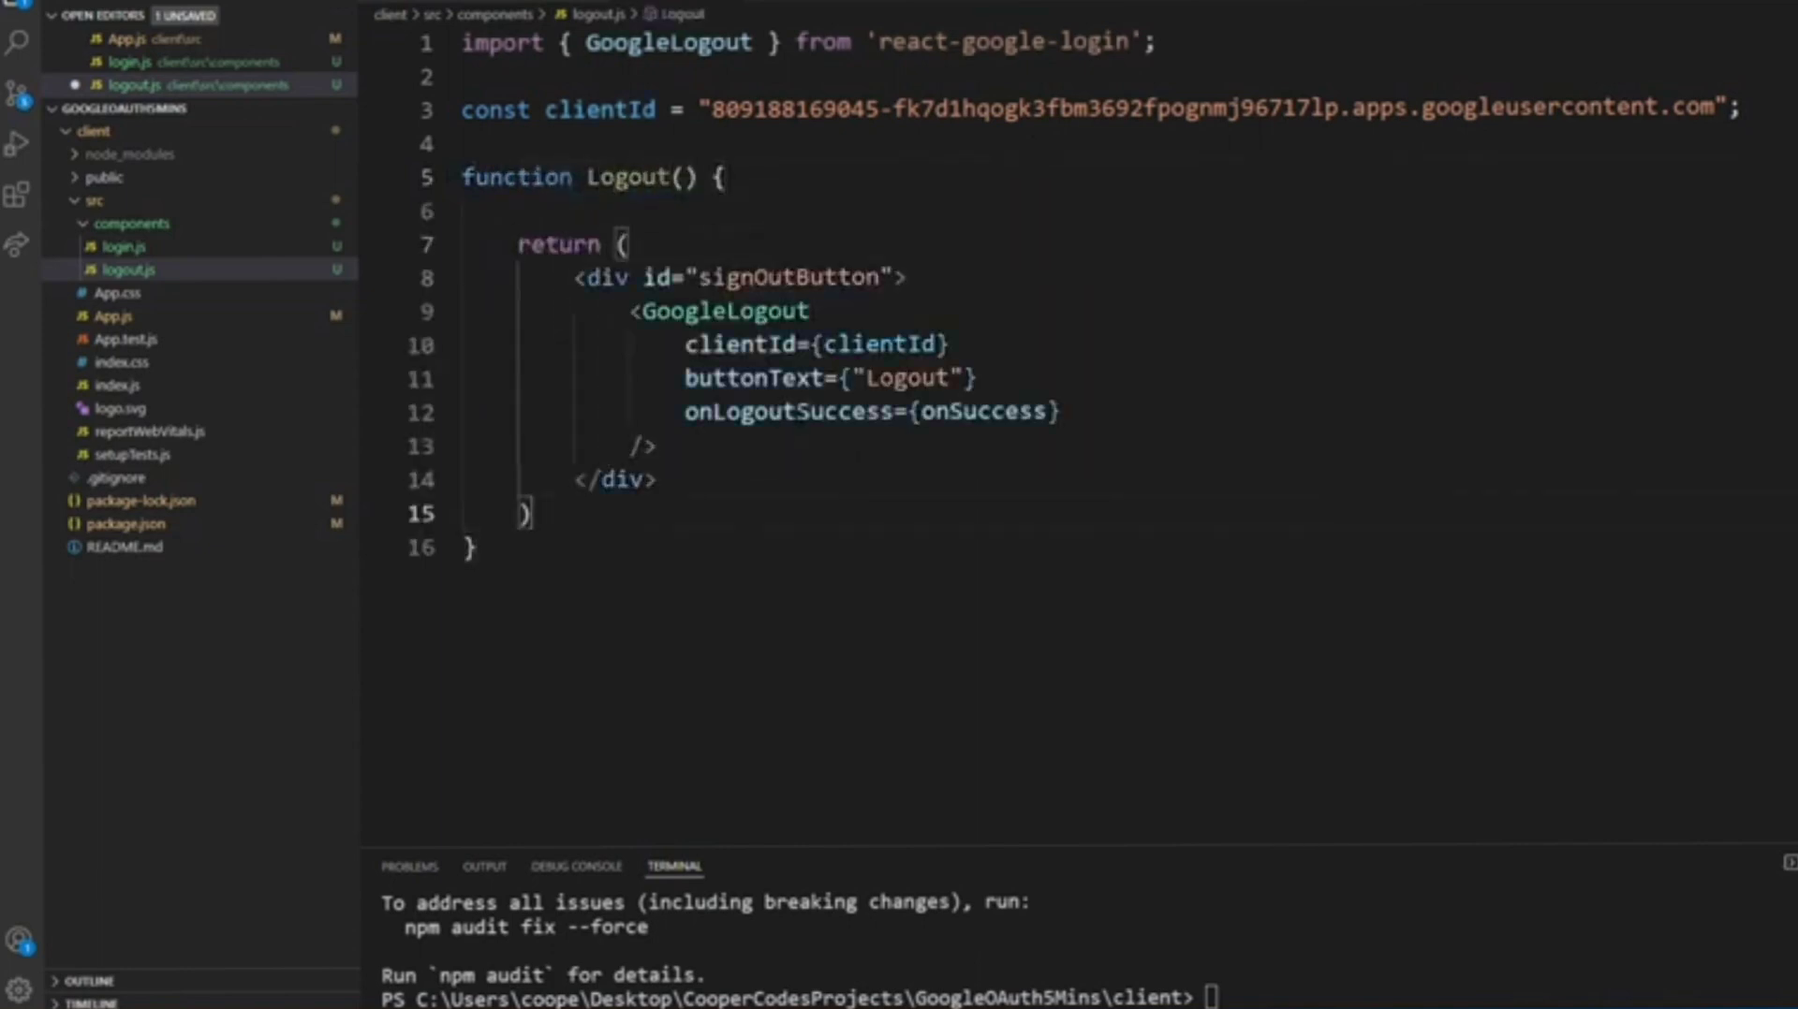
{"action": "double_click", "coordinate": [724, 311]}
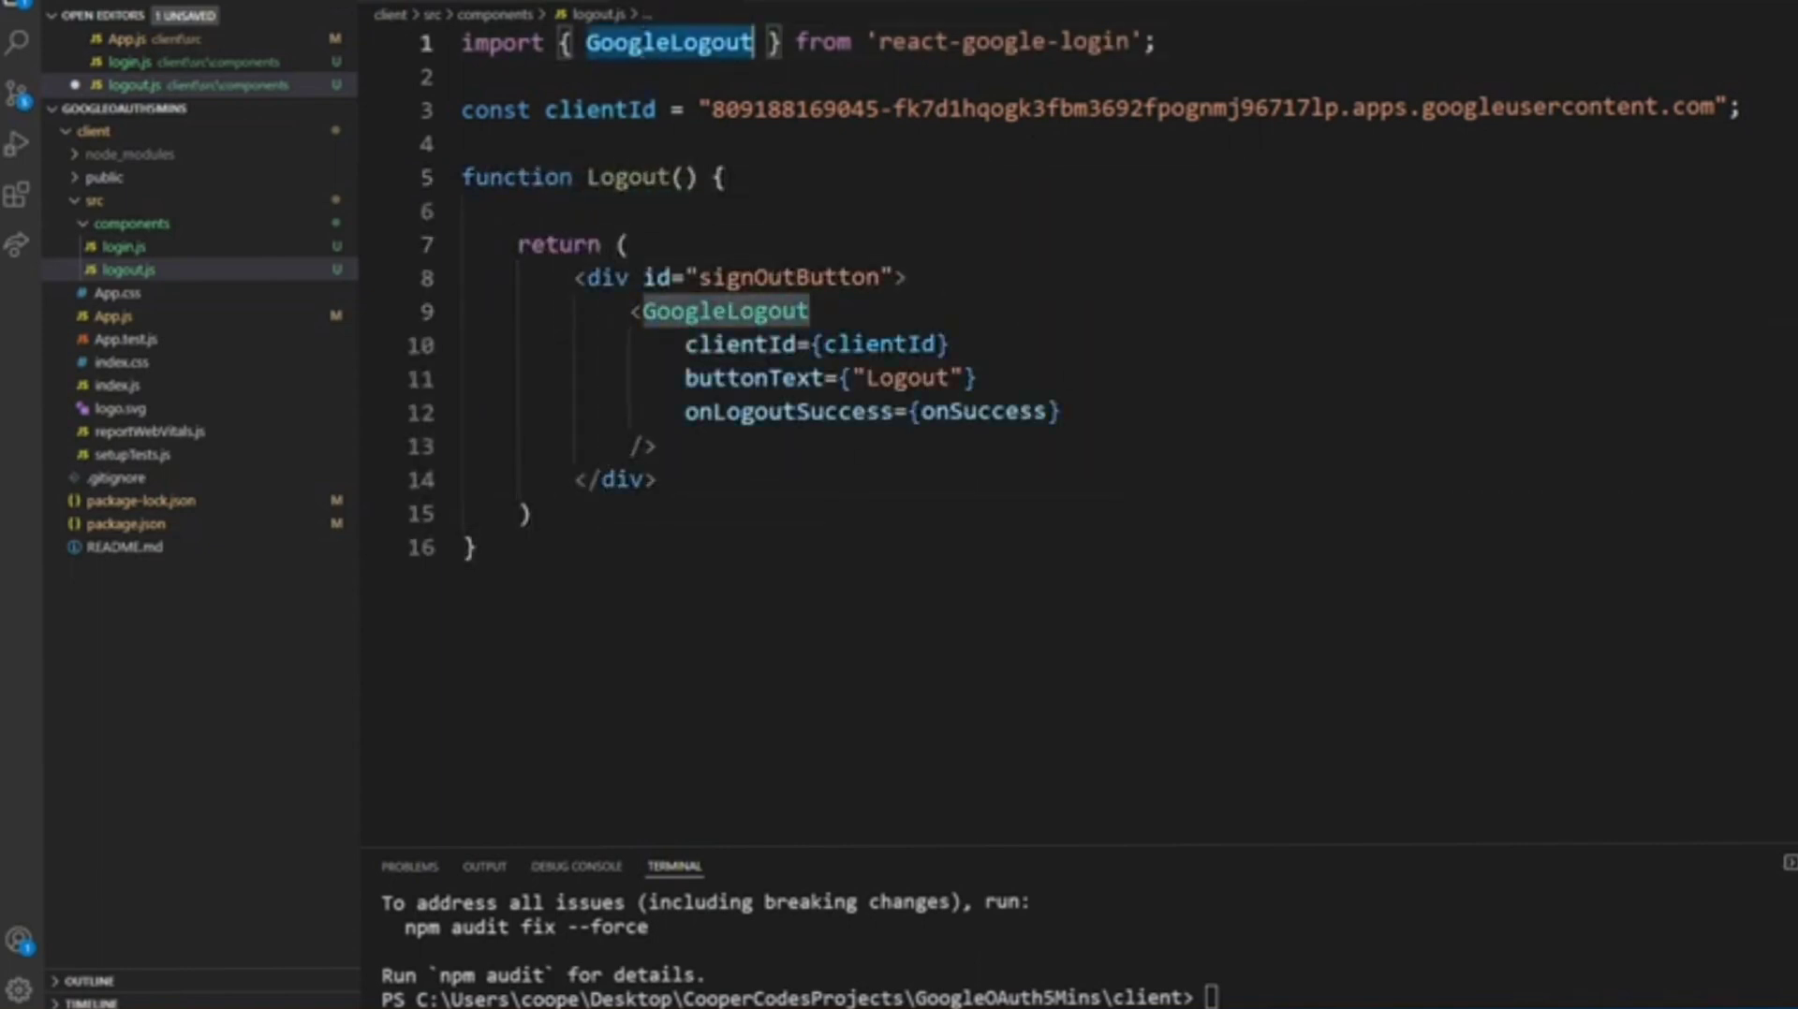
{"action": "double_click", "coordinate": [981, 412]}
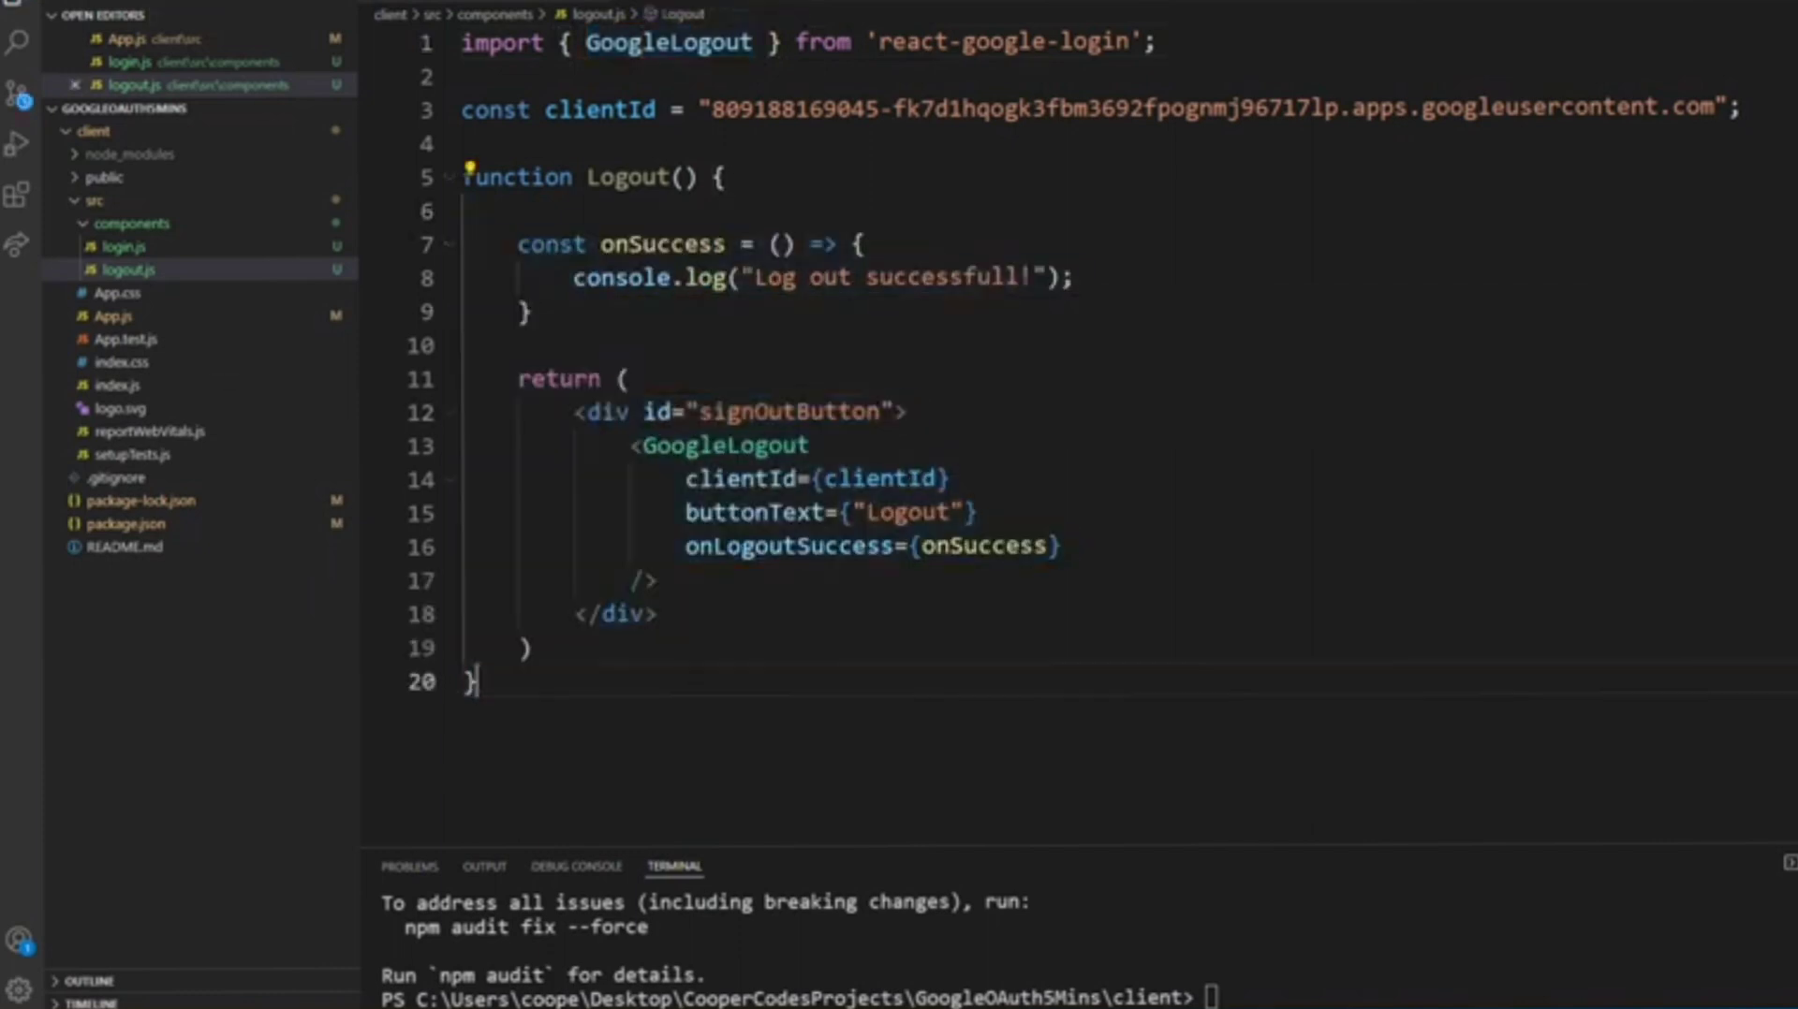
{"action": "type", "text": "export d"}
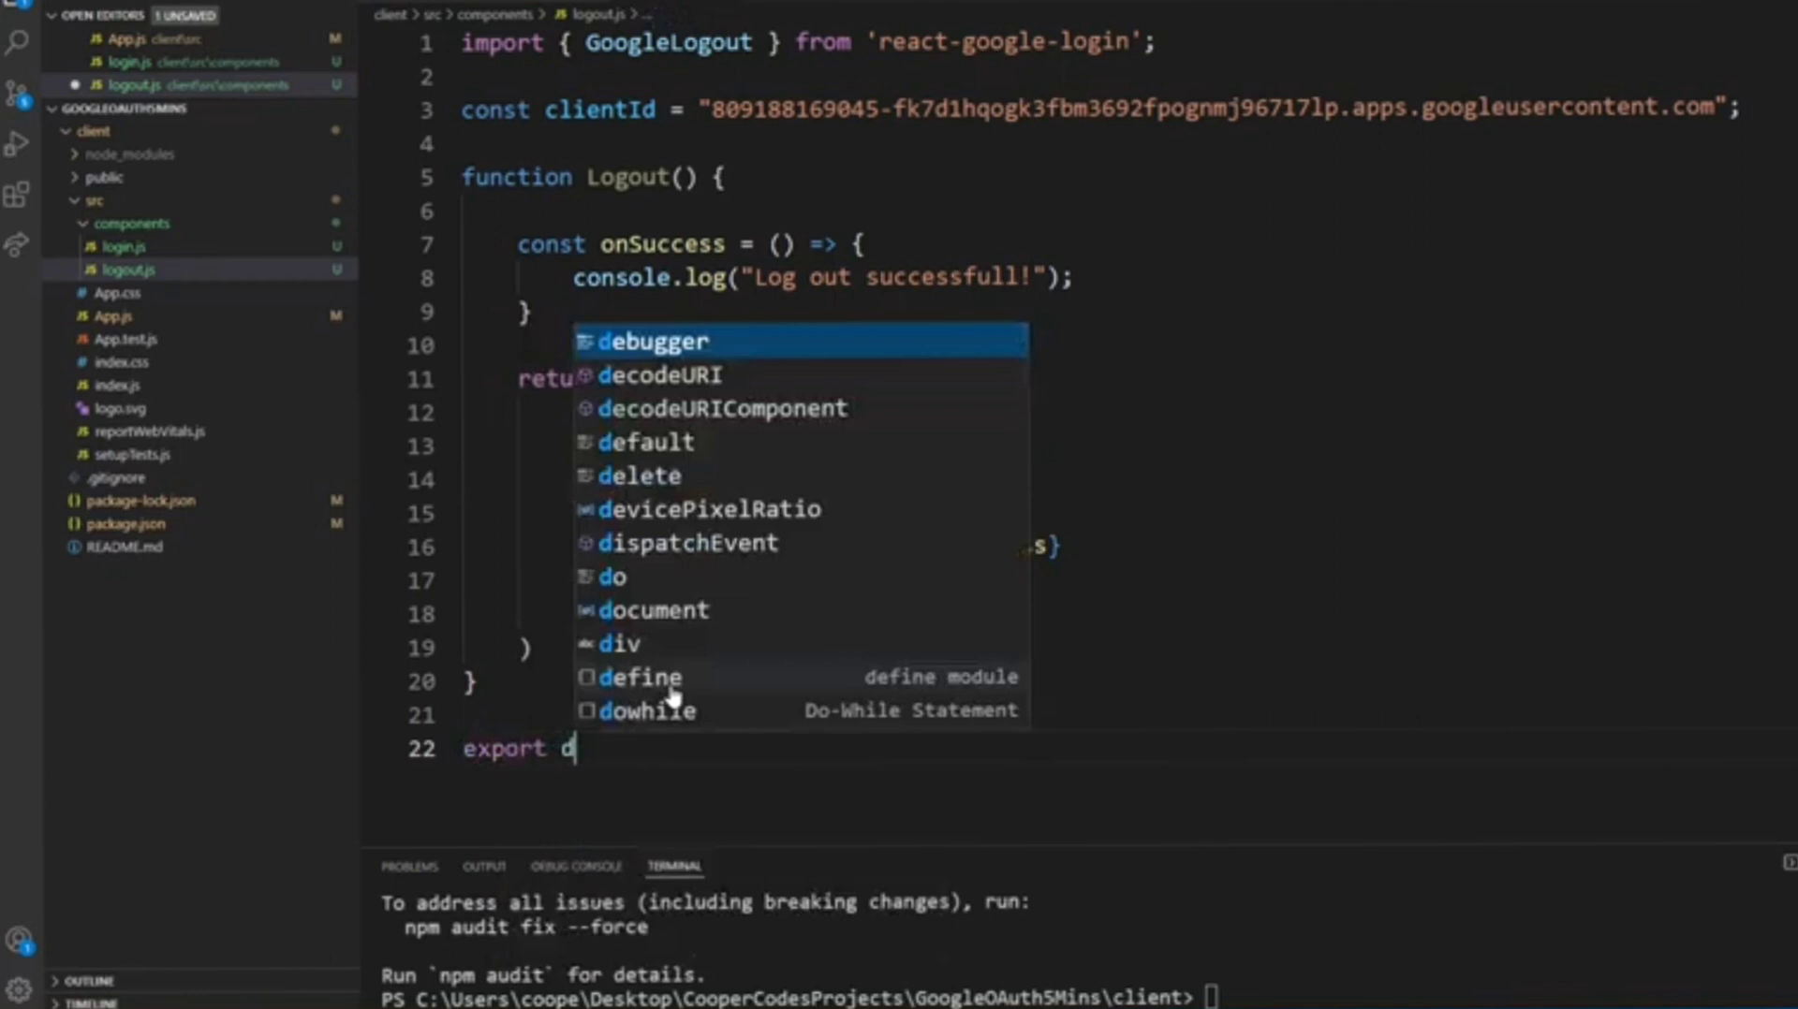
{"action": "left_click", "coordinate": [113, 316]}
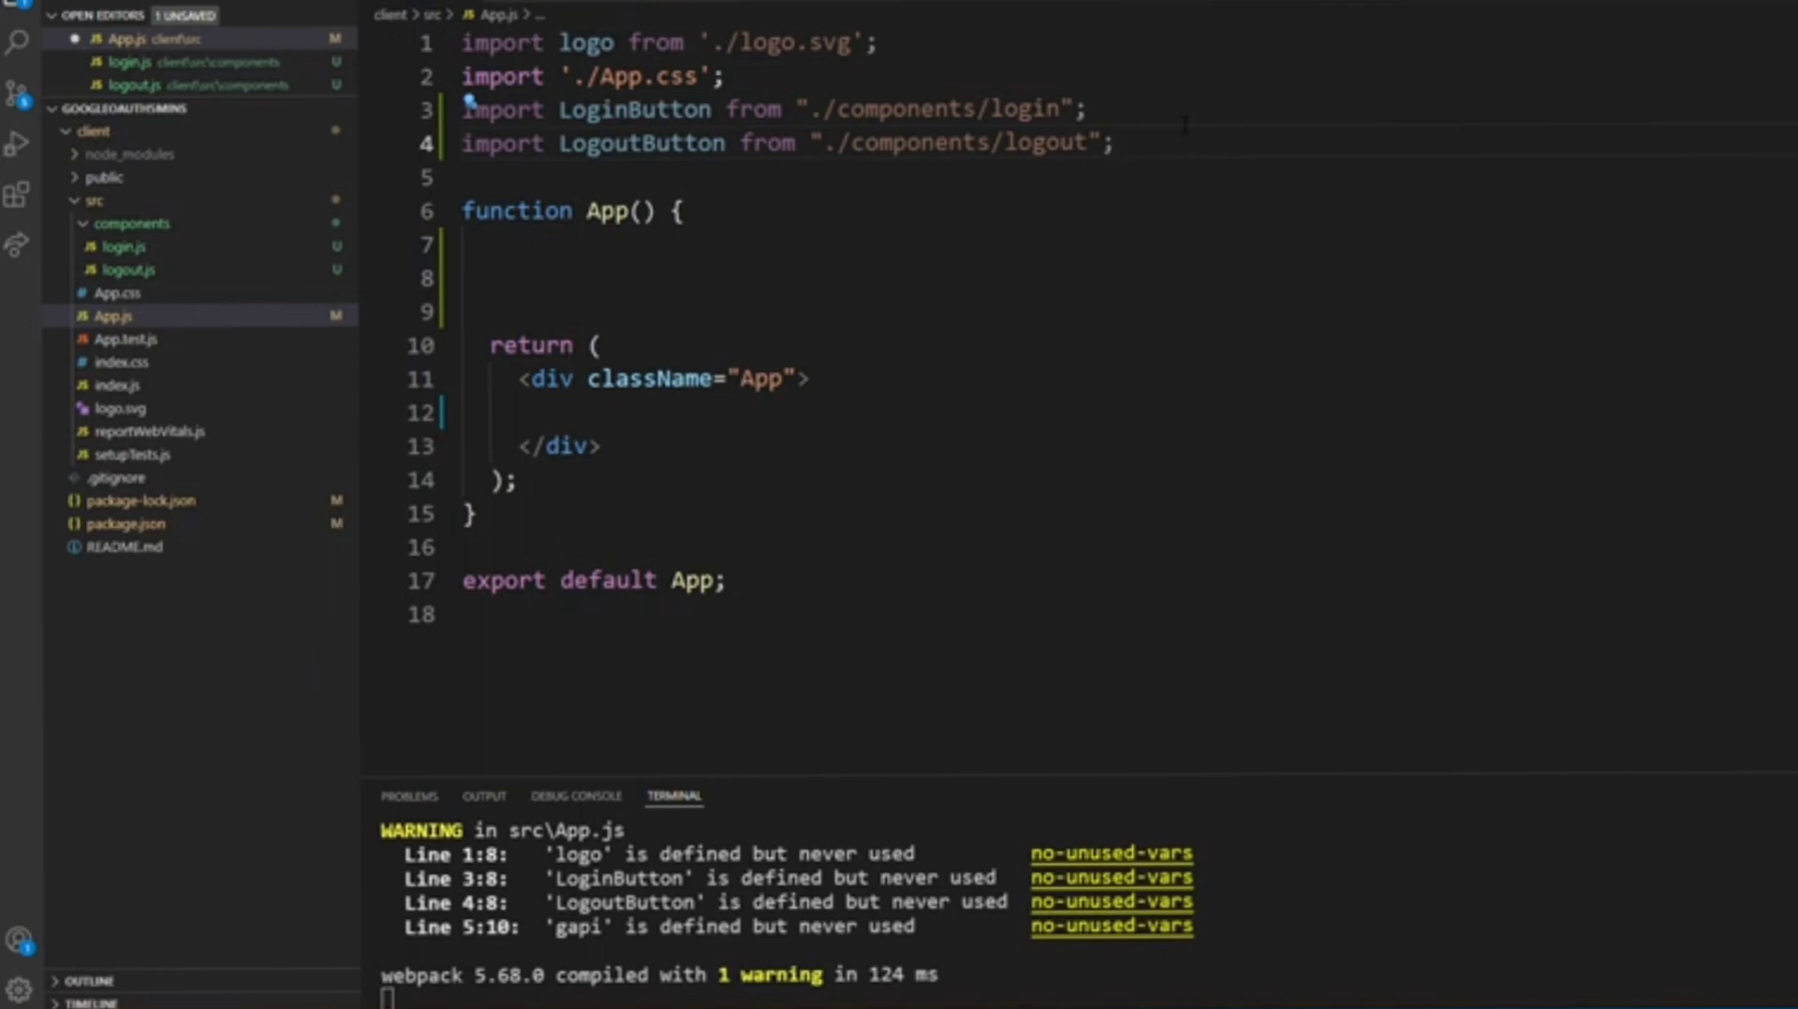
Add imports, clientId, a gapi.load useEffect and both buttons to App.js, then run npm start
{"action": "left_click", "coordinate": [1112, 143]}
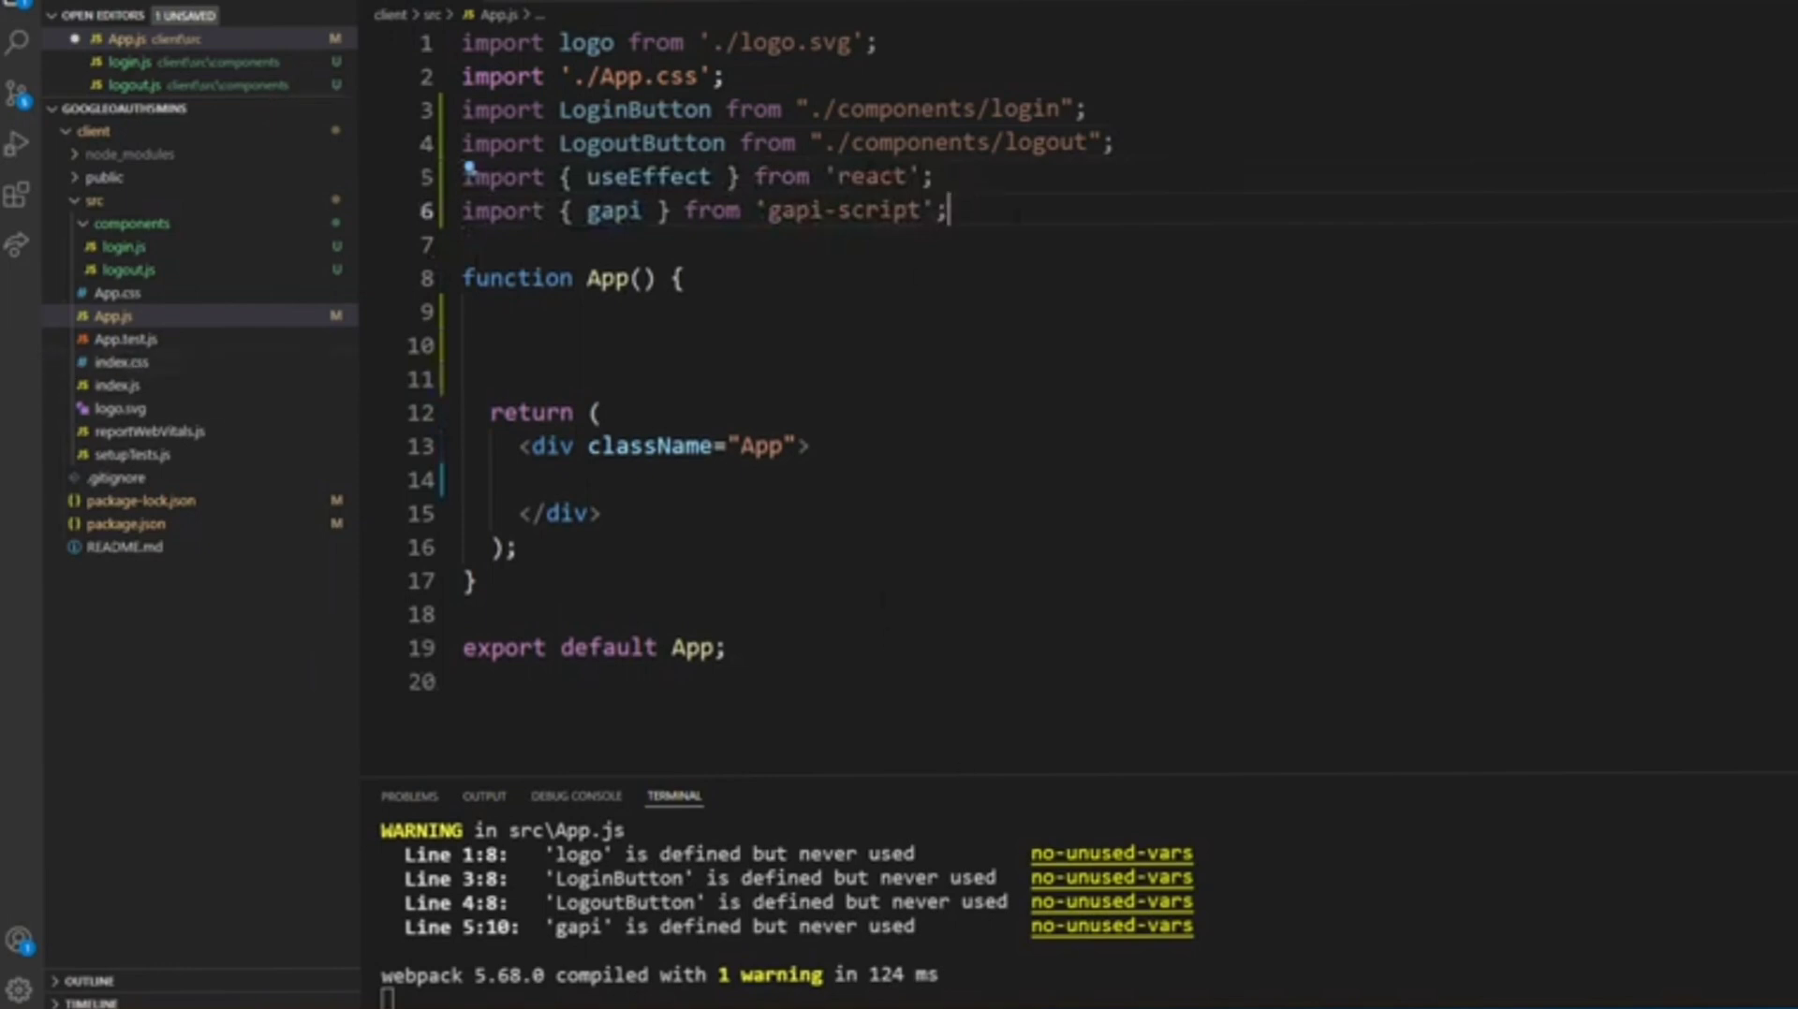
{"action": "type", "text": "const clientId = \"809188169045-fk7d1hqogk3fbm3692fpognmj96717lp.apps.googleusercontent.com\";"}
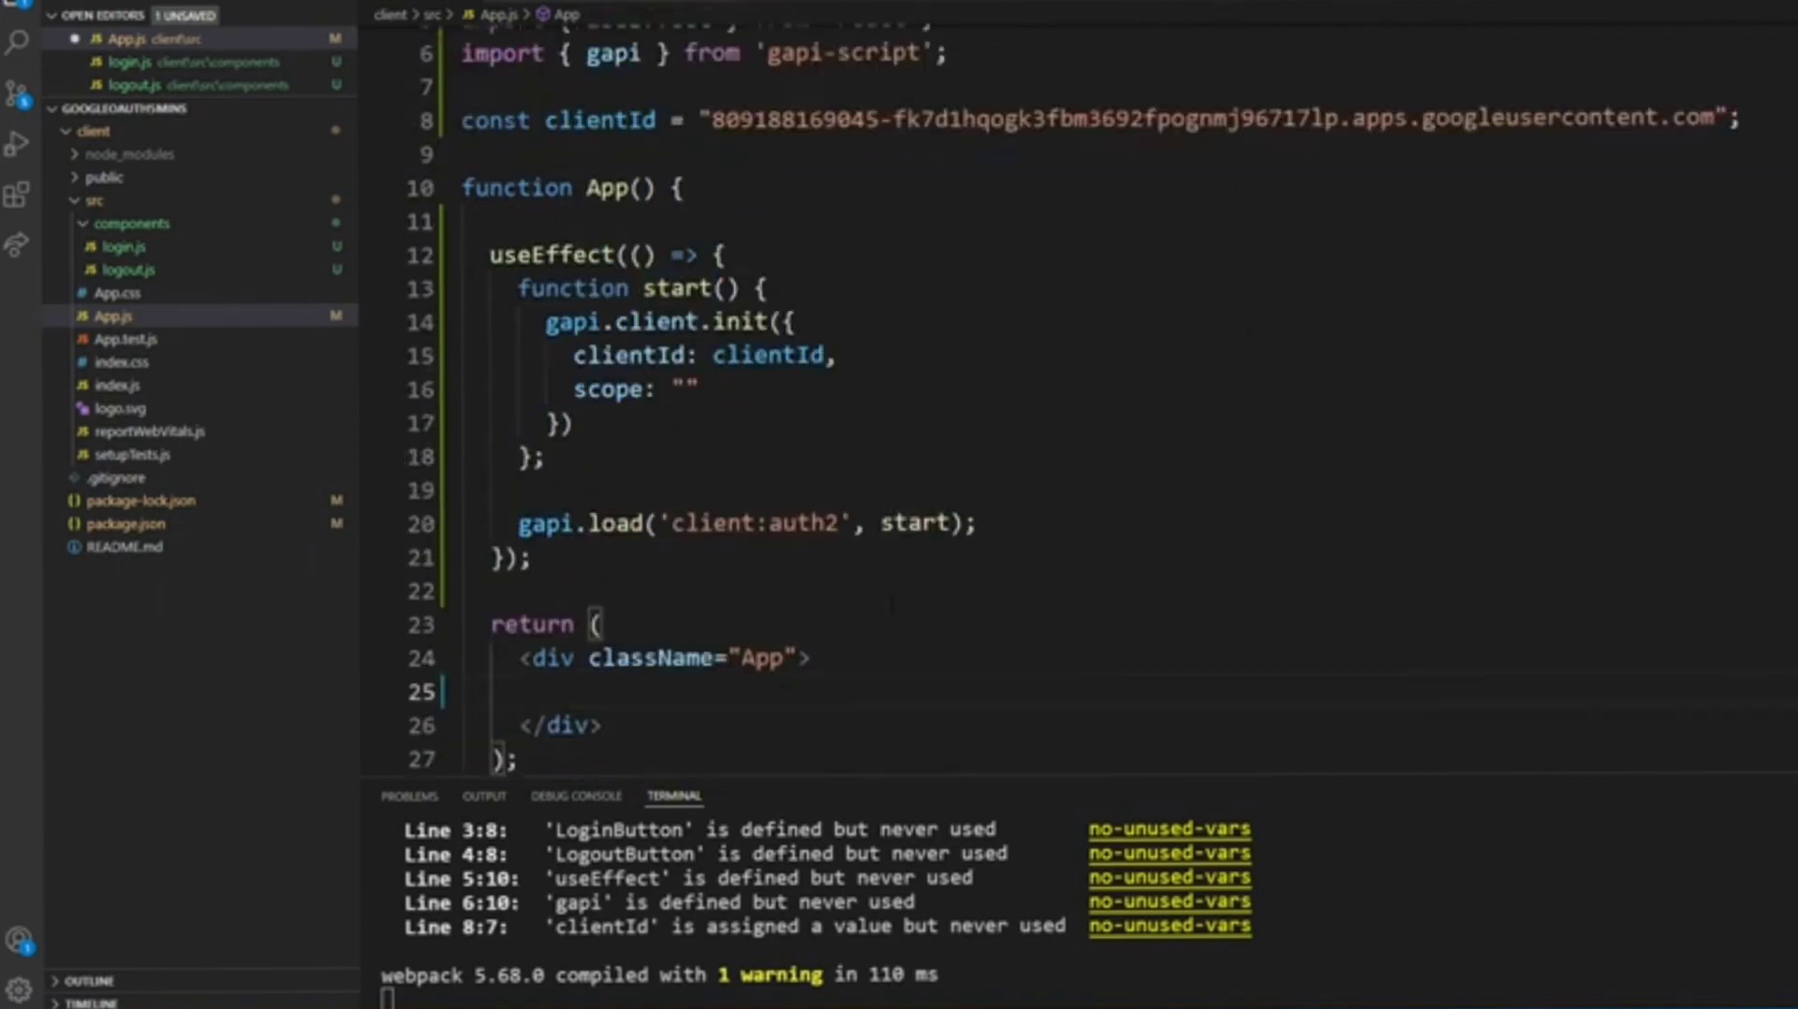
{"action": "type", "text": "<LoginButton />"}
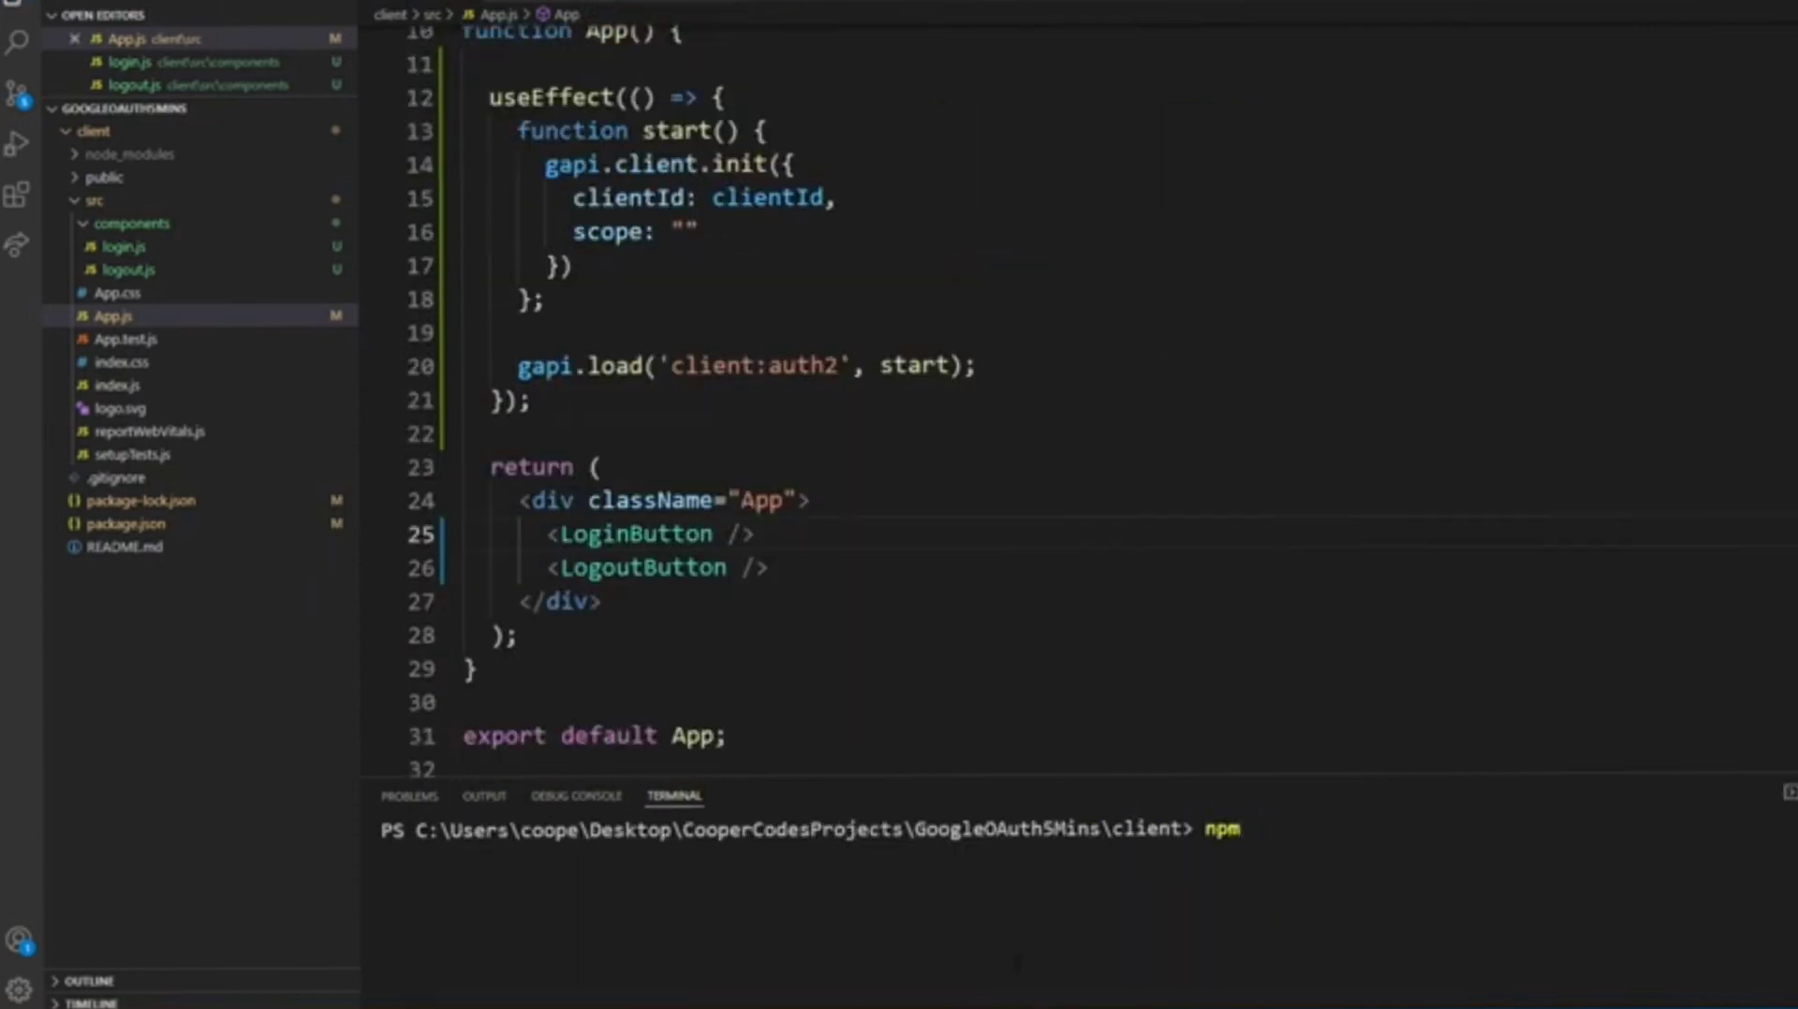
{"action": "type", "text": "start"}
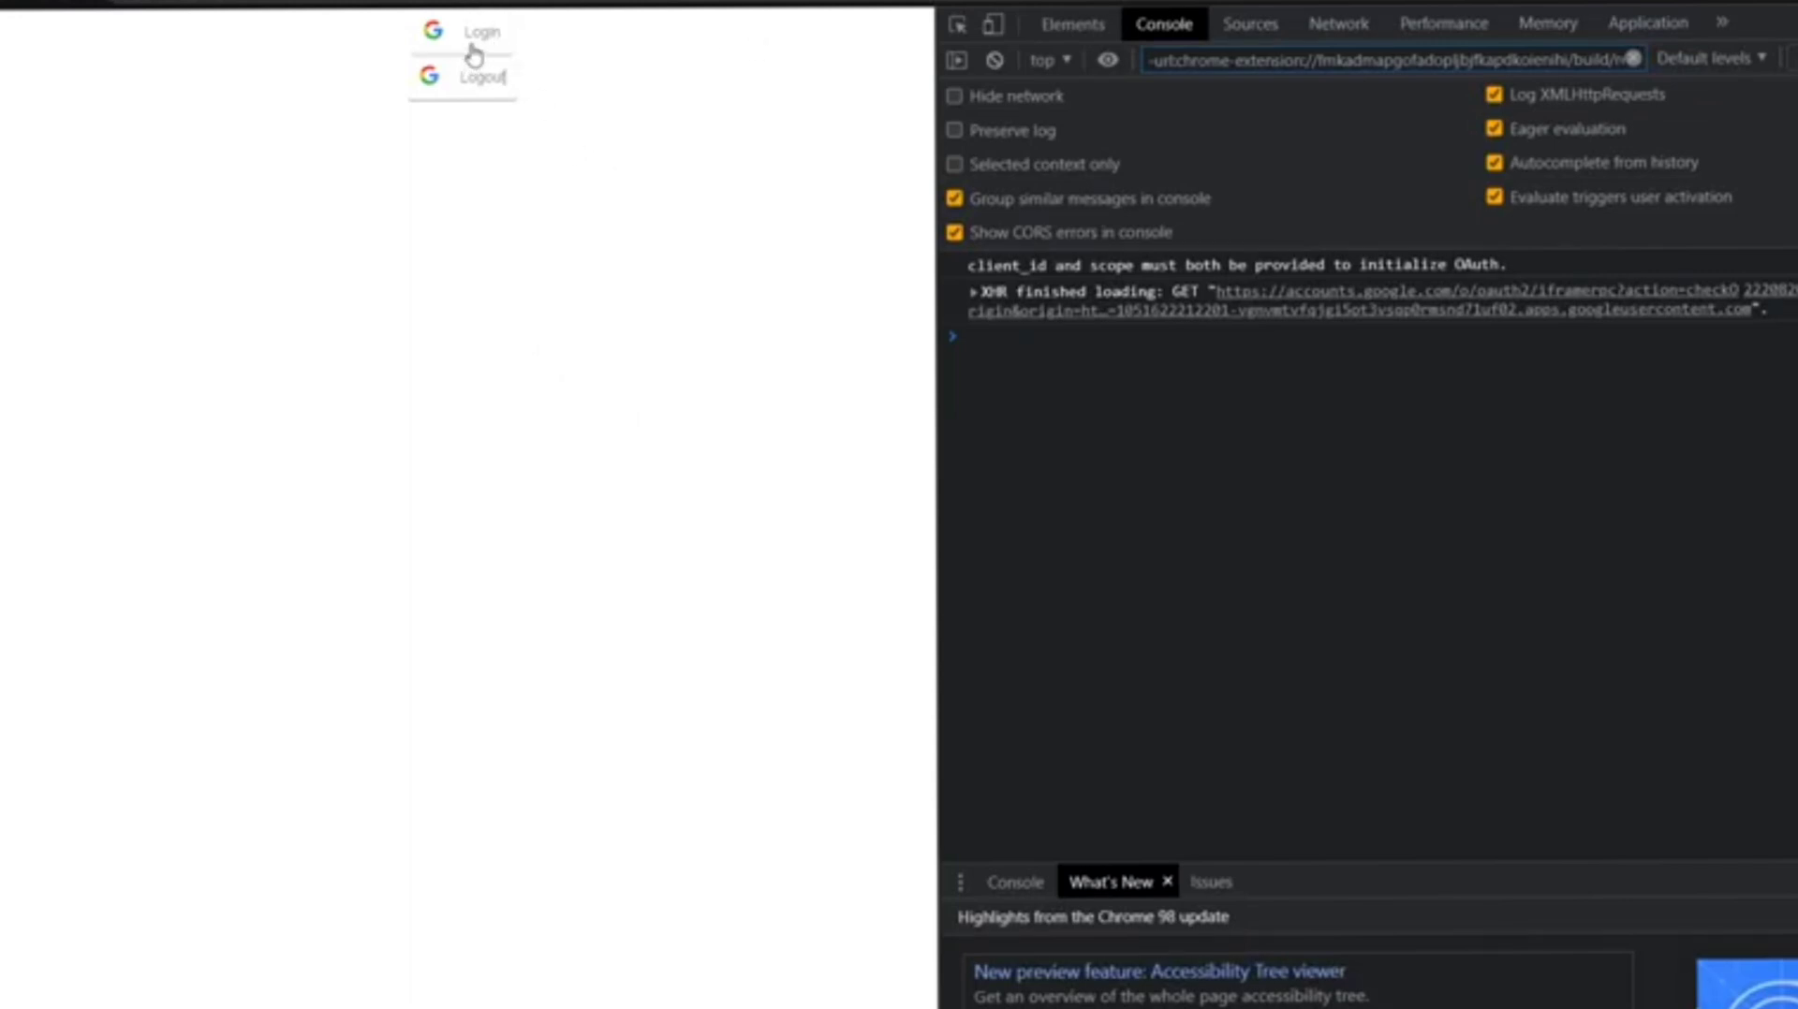
Sign in with Google from the app's Login button and pick an account
{"action": "left_click", "coordinate": [480, 31]}
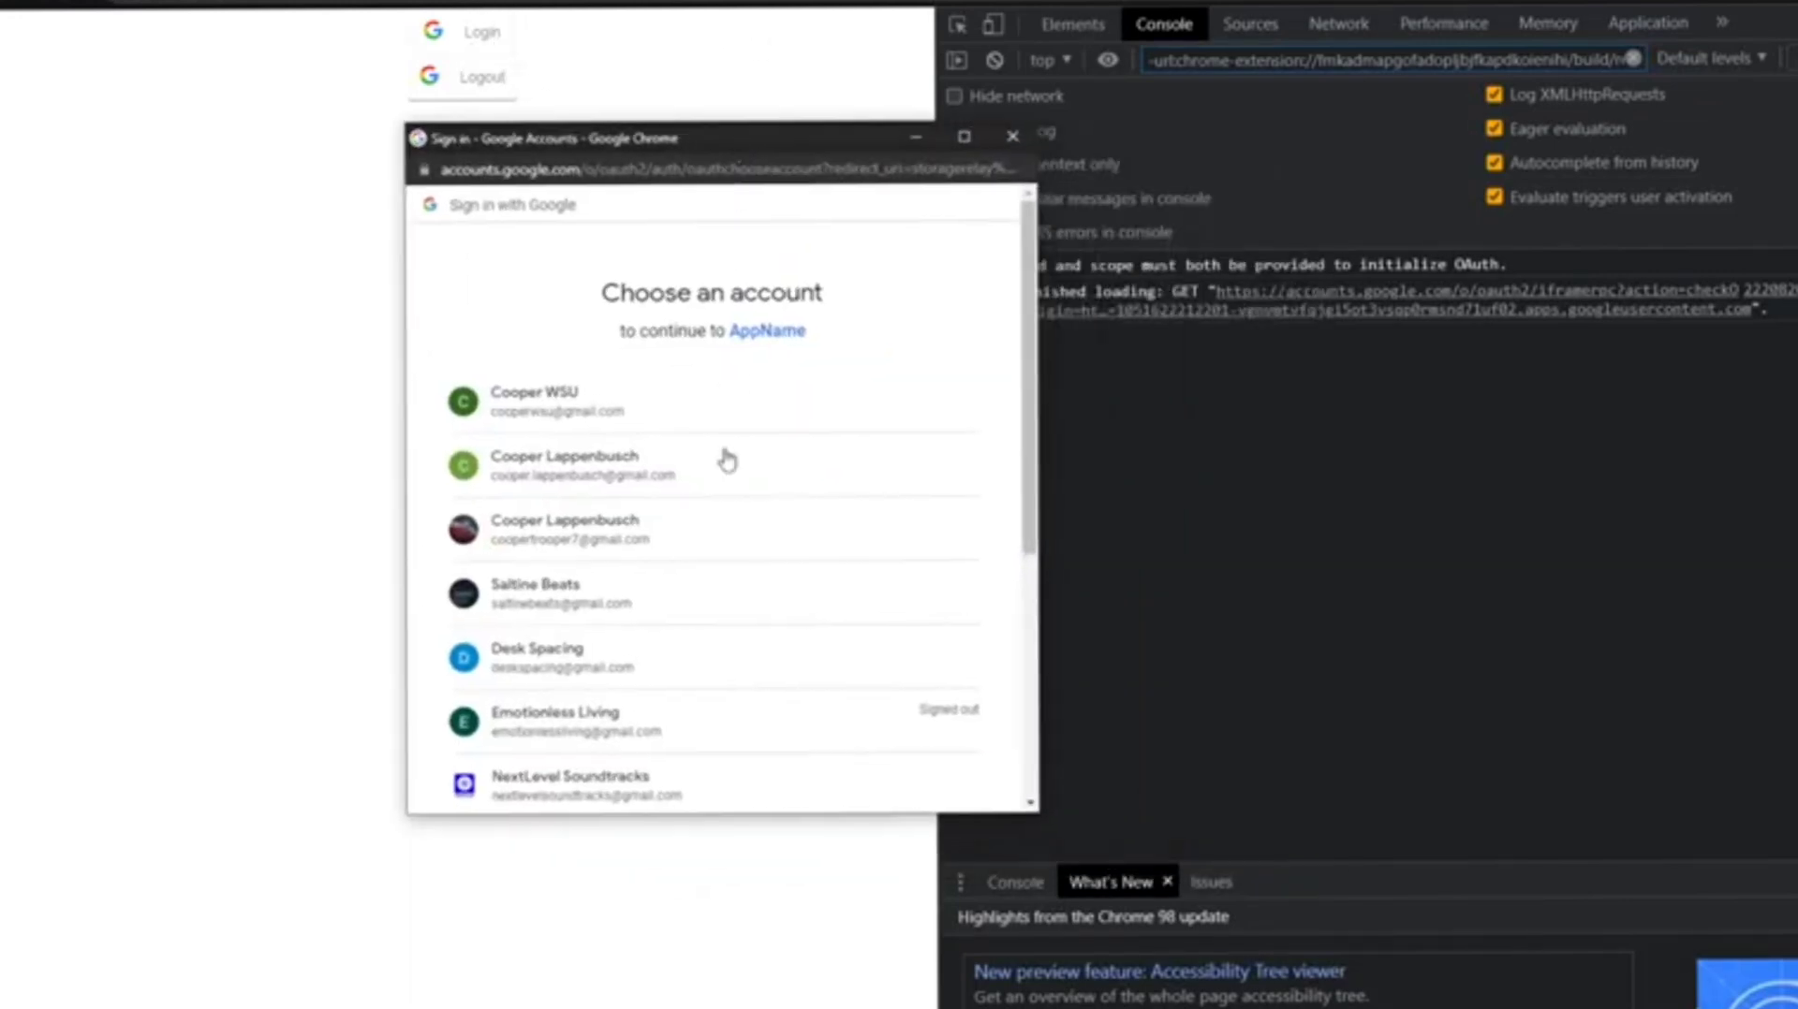
{"action": "mouse_move", "coordinate": [622, 664]}
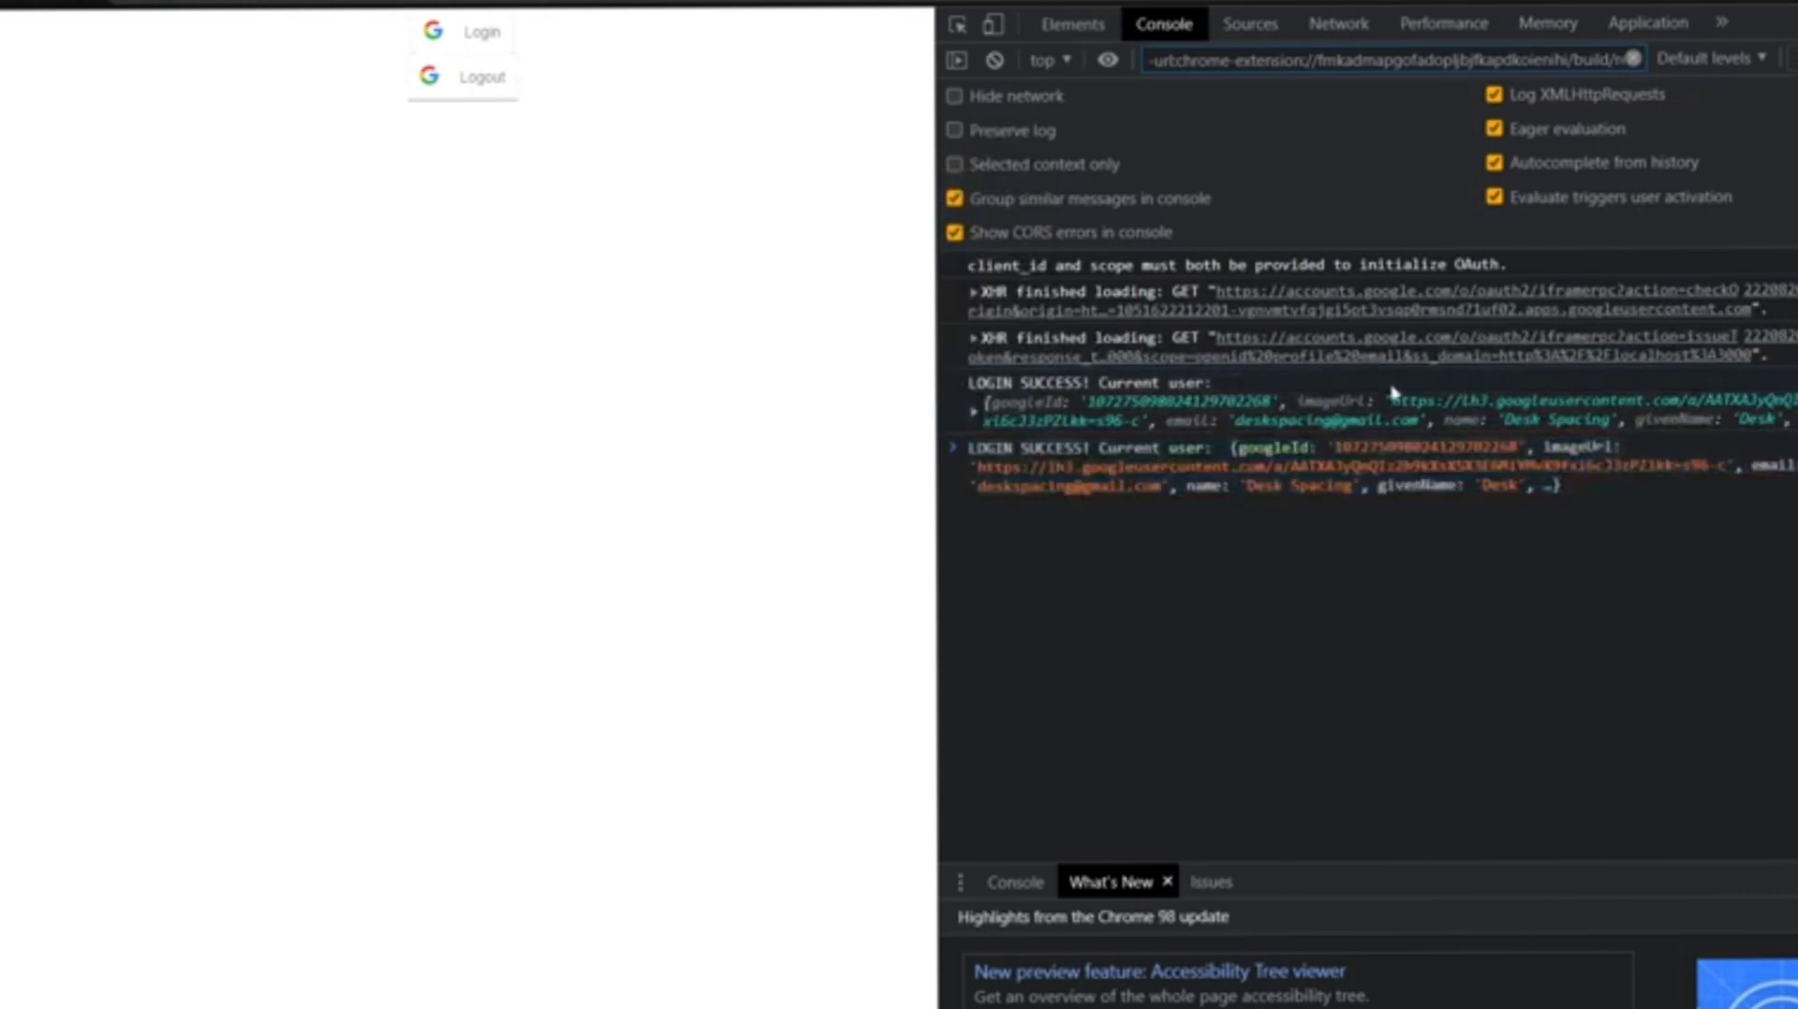
{"action": "left_click", "coordinate": [481, 76]}
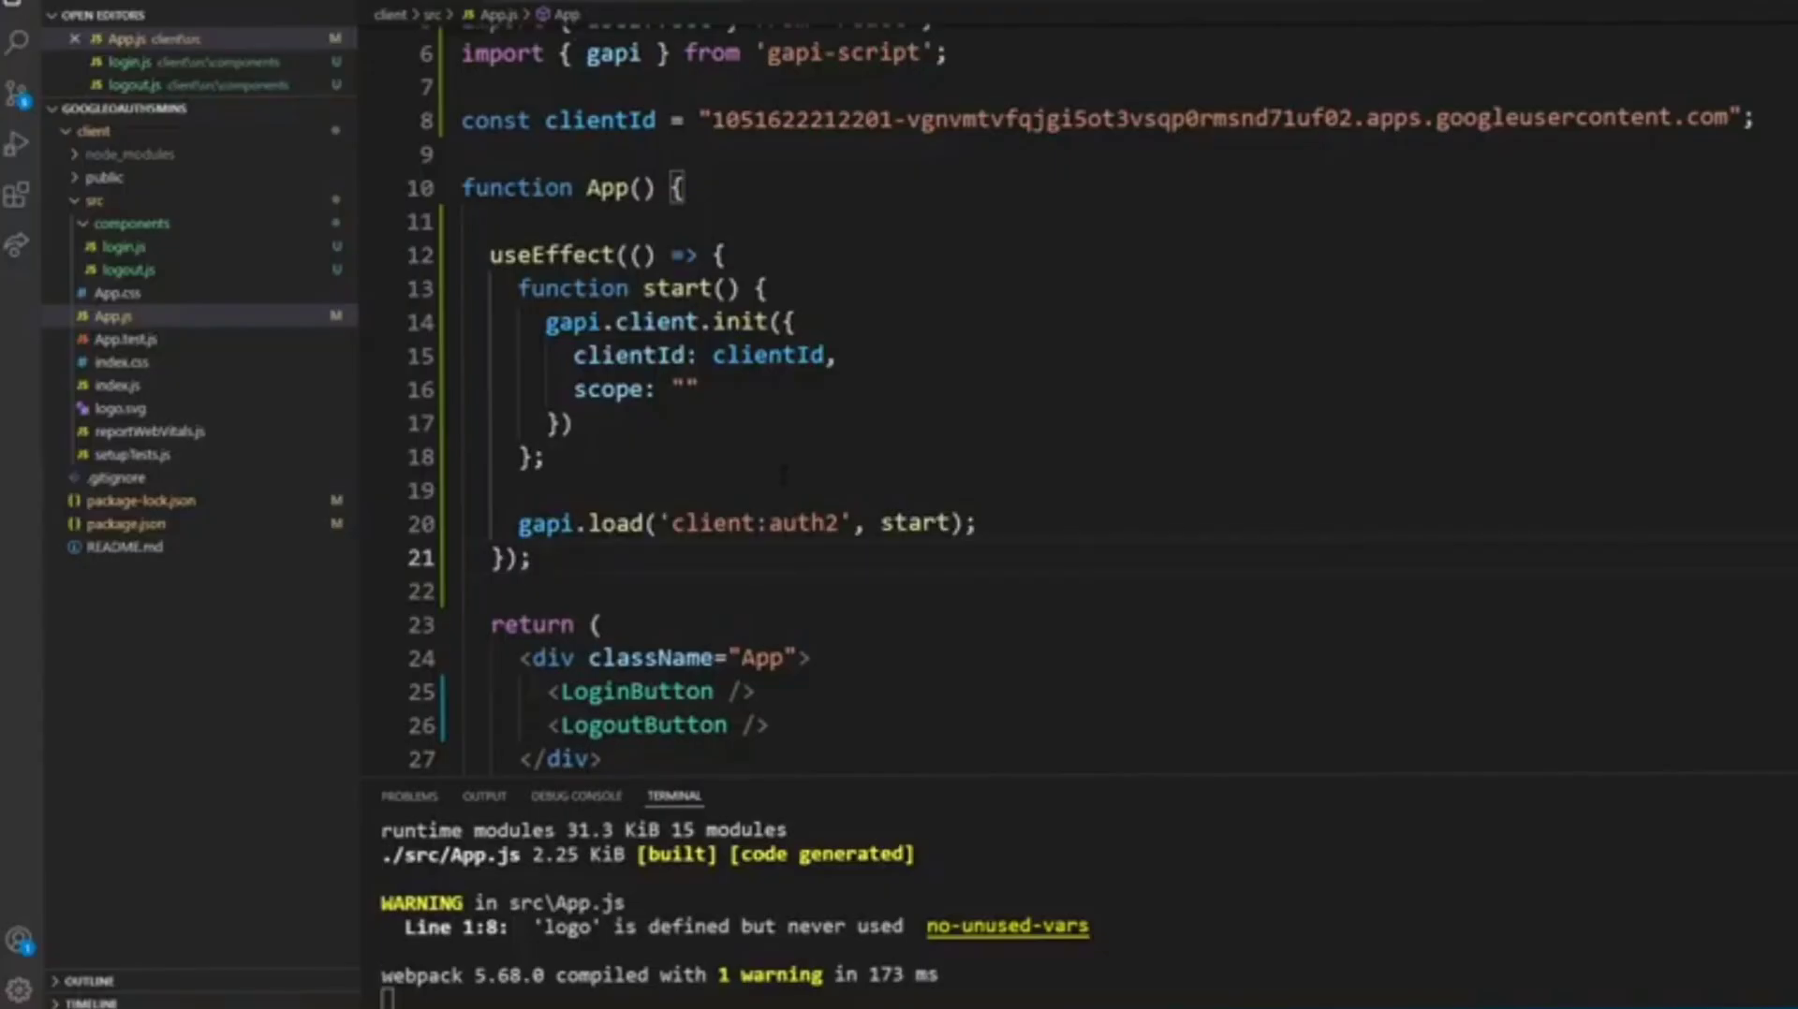
Add 'var accessToken = gapi.auth.getToken().access_token;' to App.js
{"action": "type", "text": "var accessToken = gapi.auth.getToken().access_token;"}
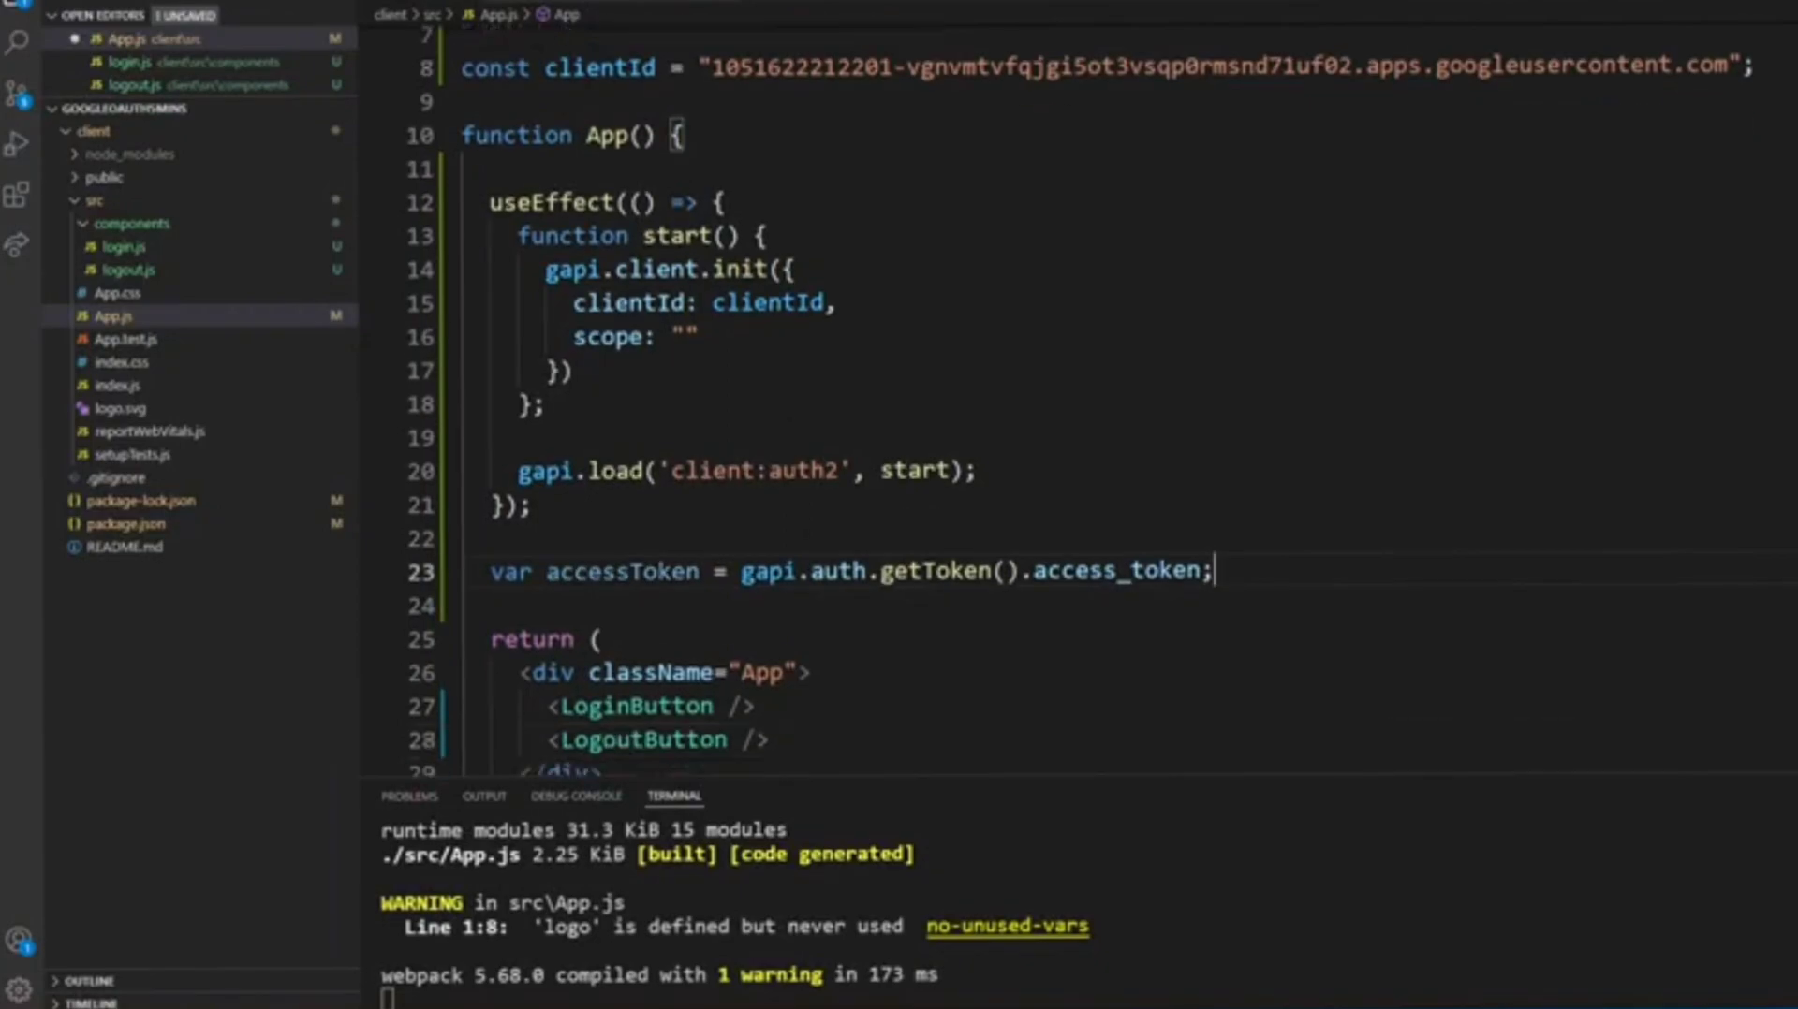